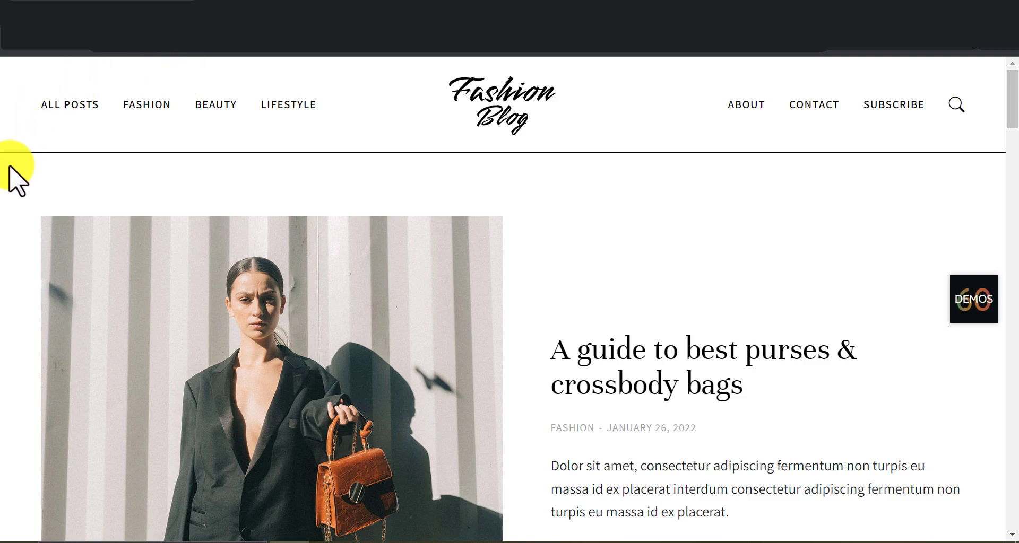
Step: Go to the Newspaper theme's ThemeForest page and launch its News 12 Paper live preview
{"action": "scroll", "scroll_direction": "down", "scroll_amount": 3}
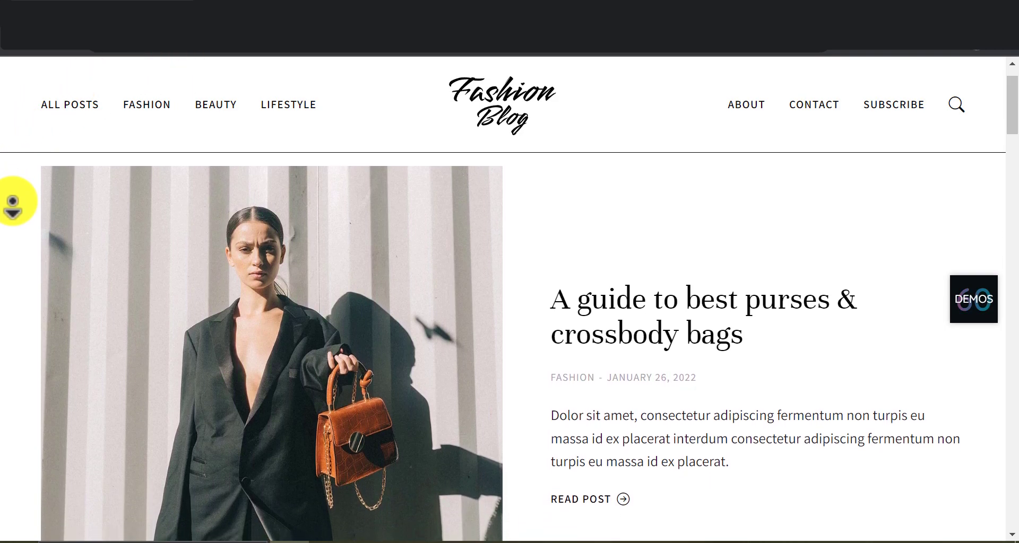
{"action": "scroll", "scroll_direction": "down", "scroll_amount": 3}
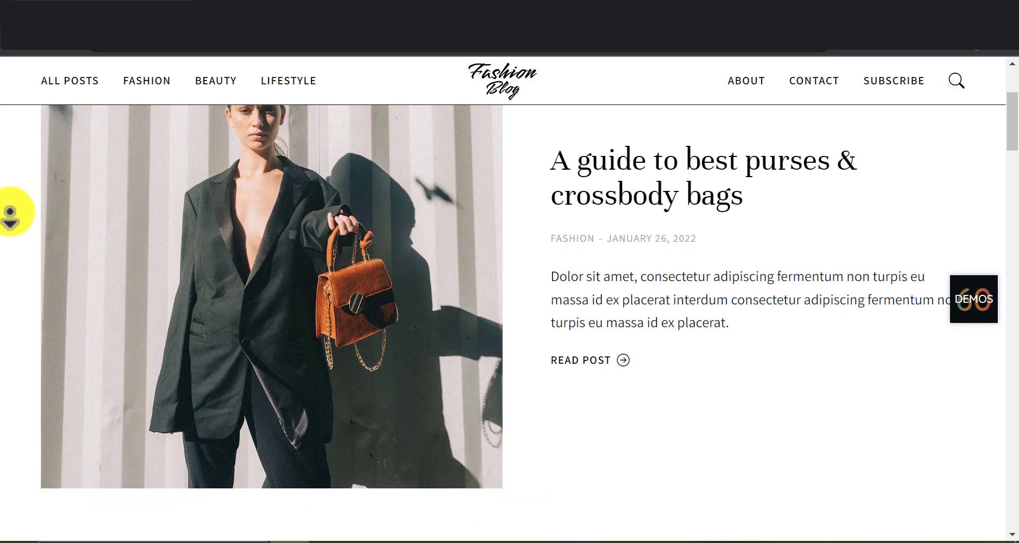
{"action": "scroll", "scroll_direction": "down", "scroll_amount": 3}
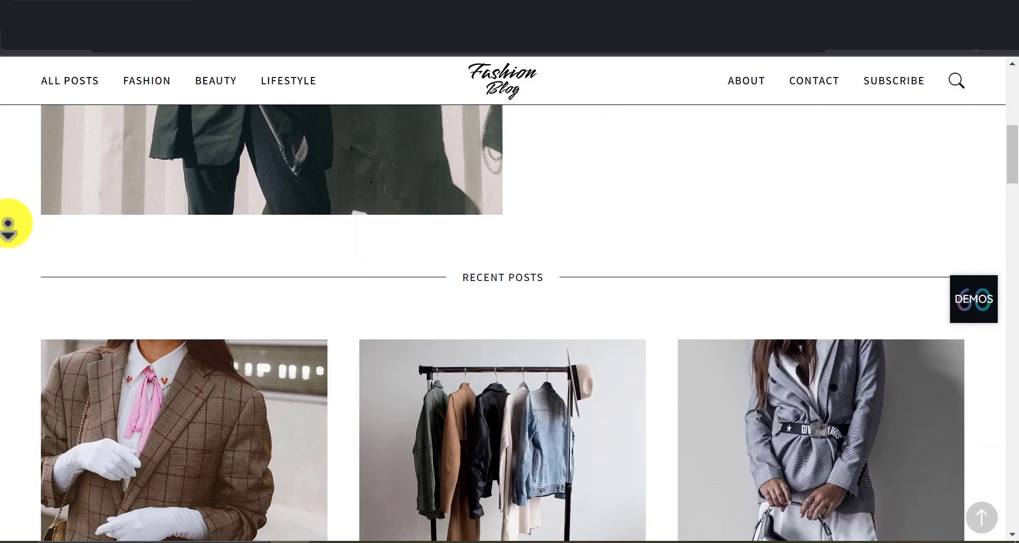
{"action": "scroll", "scroll_direction": "down", "scroll_amount": 3}
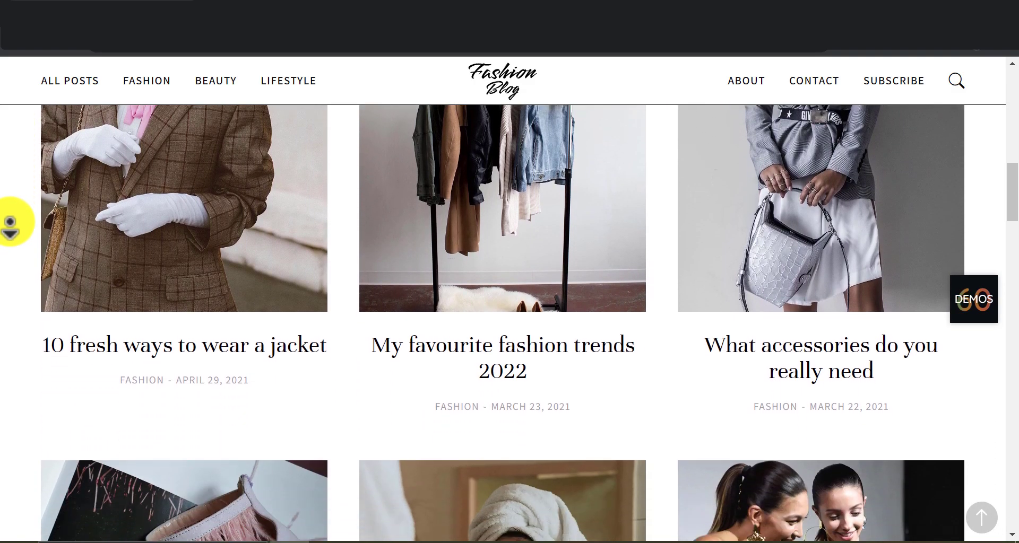
{"action": "scroll", "scroll_direction": "down", "scroll_amount": 3}
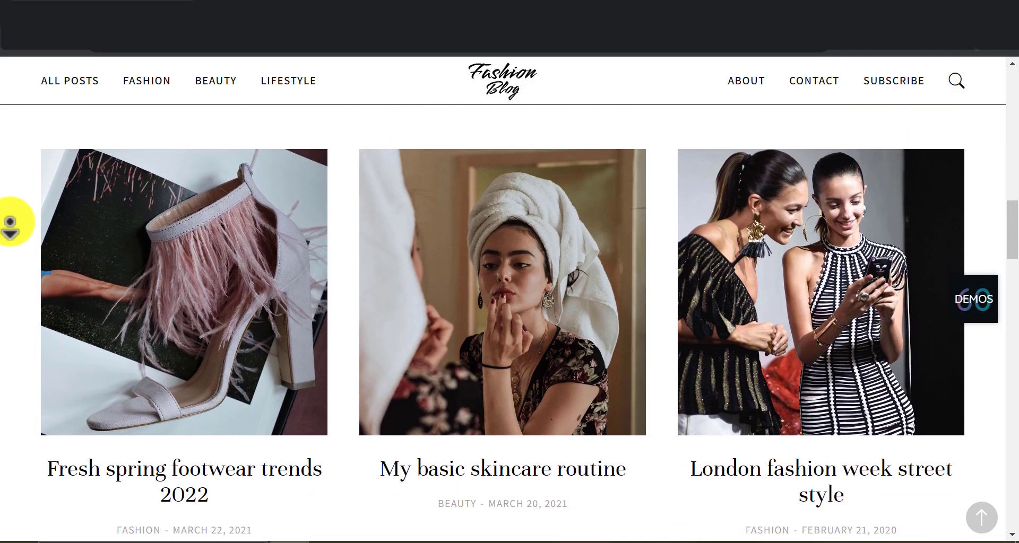
{"action": "scroll", "scroll_direction": "down", "scroll_amount": 3}
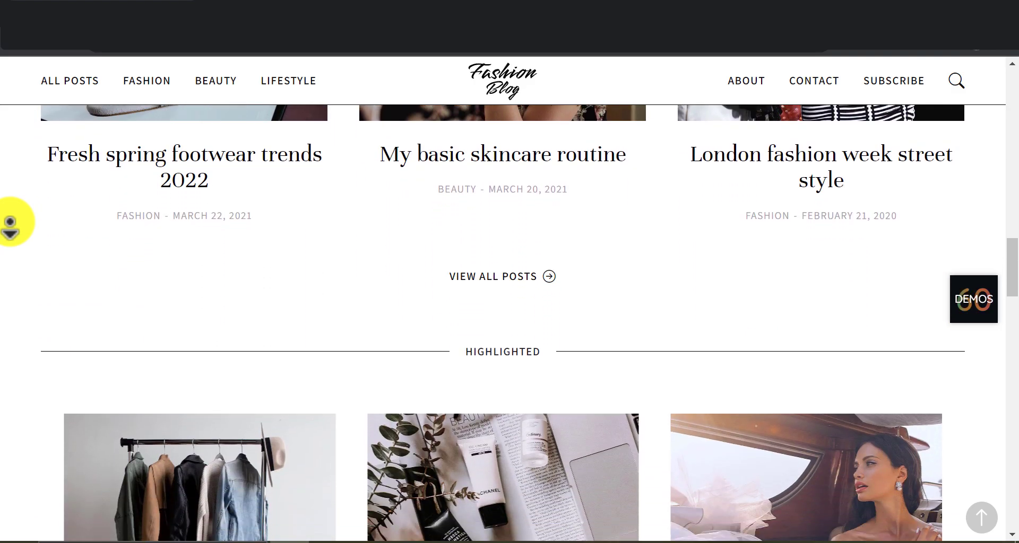
{"action": "scroll", "scroll_direction": "down", "scroll_amount": 3}
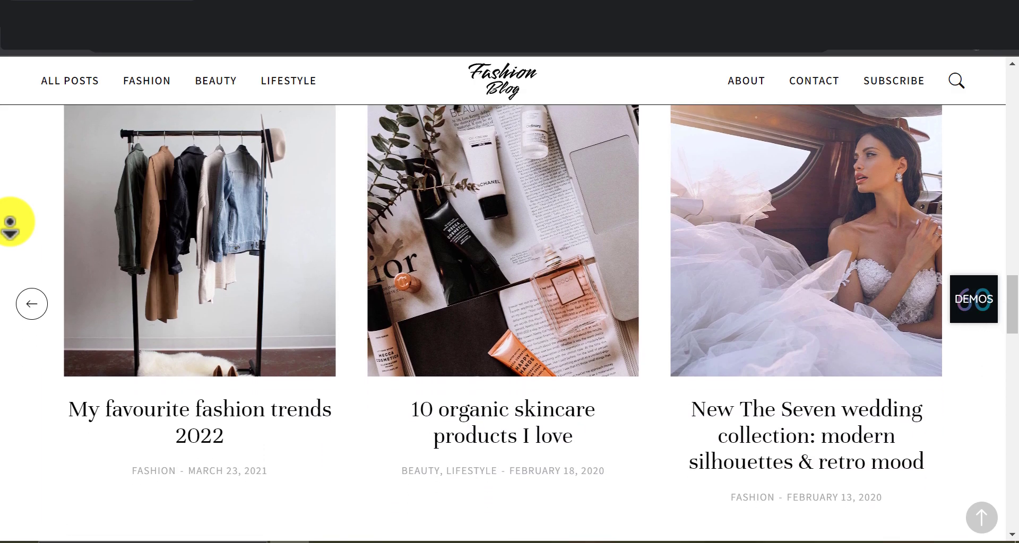
{"action": "scroll", "scroll_direction": "down", "scroll_amount": 3}
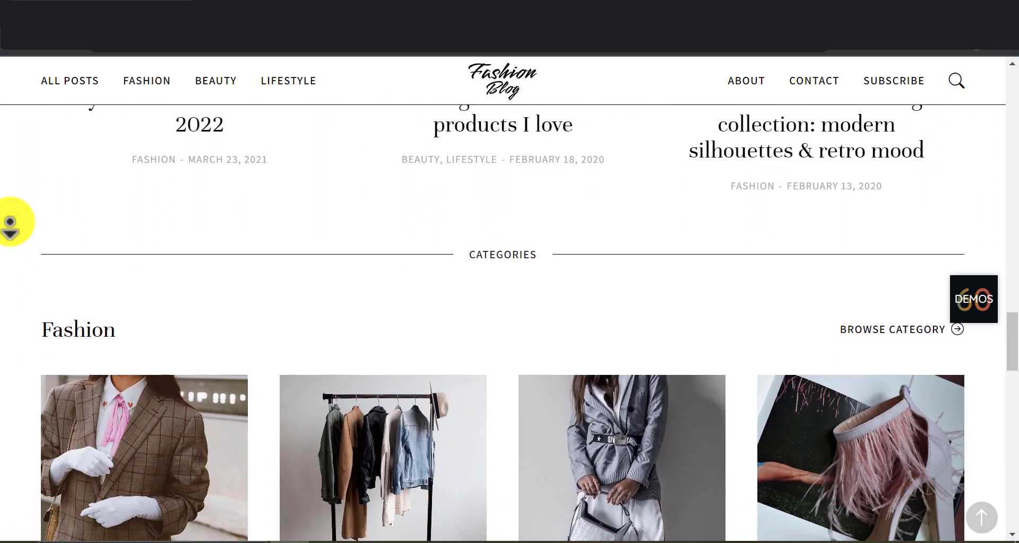
{"action": "scroll", "scroll_direction": "down", "scroll_amount": 3}
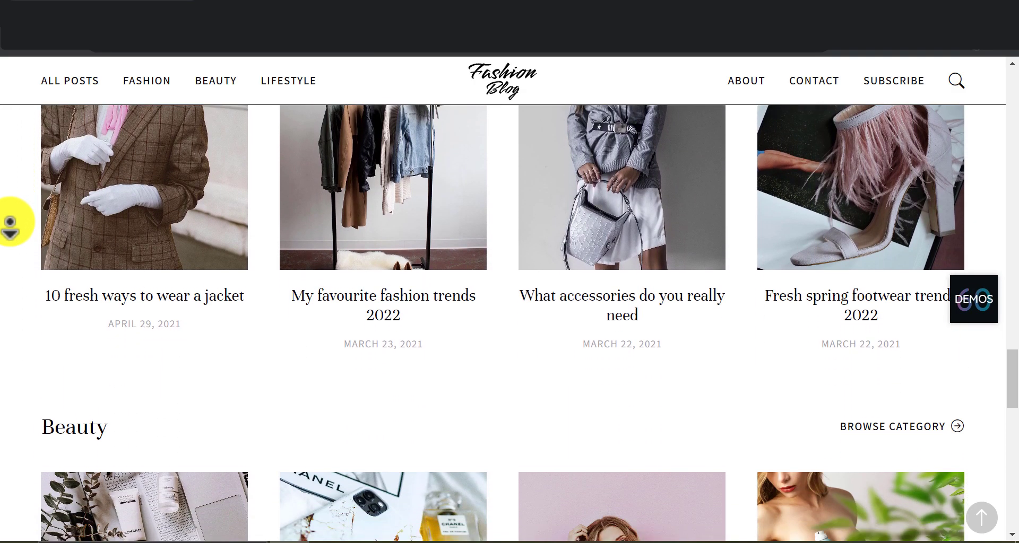
{"action": "scroll", "scroll_direction": "down", "scroll_amount": 3}
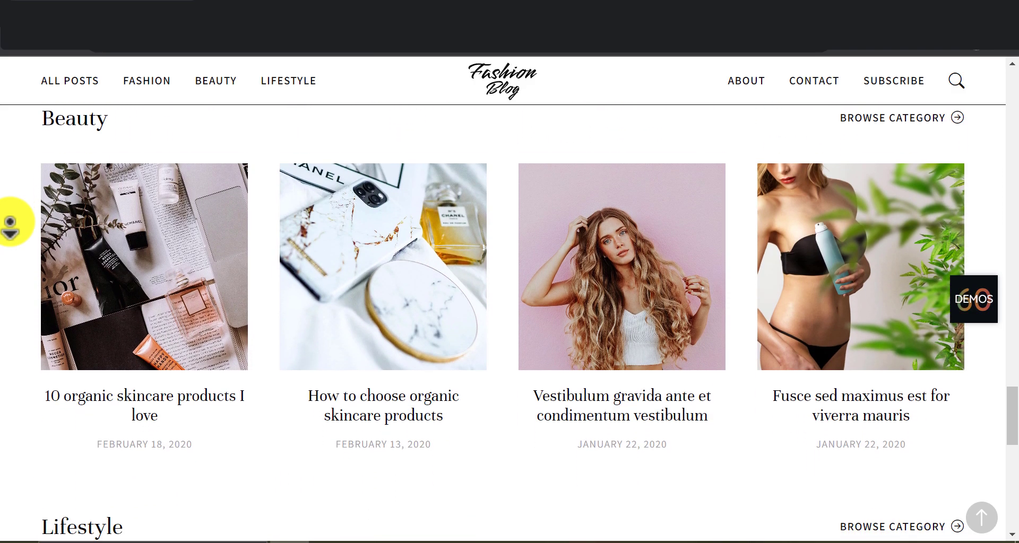
{"action": "scroll", "scroll_direction": "down", "scroll_amount": 3}
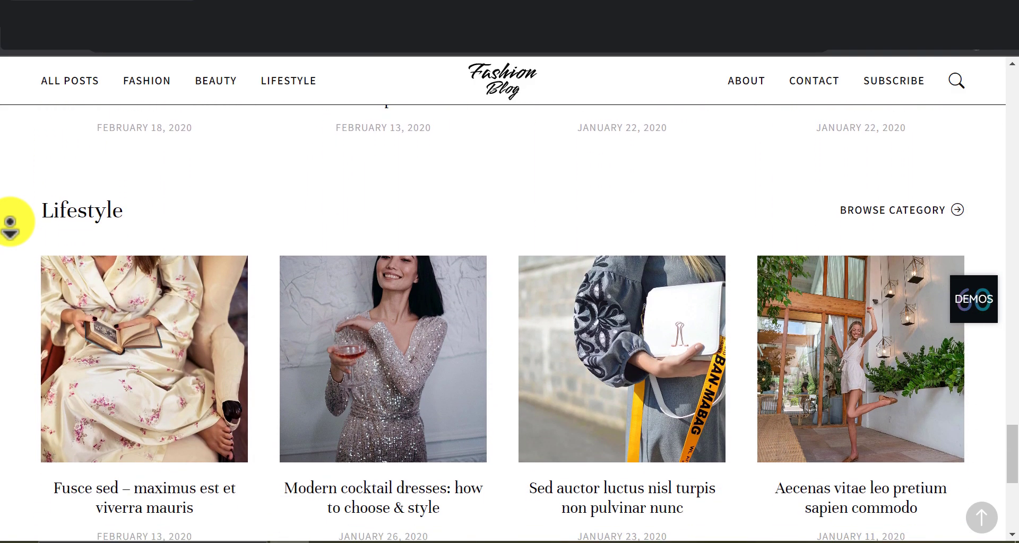
{"action": "scroll", "scroll_direction": "down", "scroll_amount": 3}
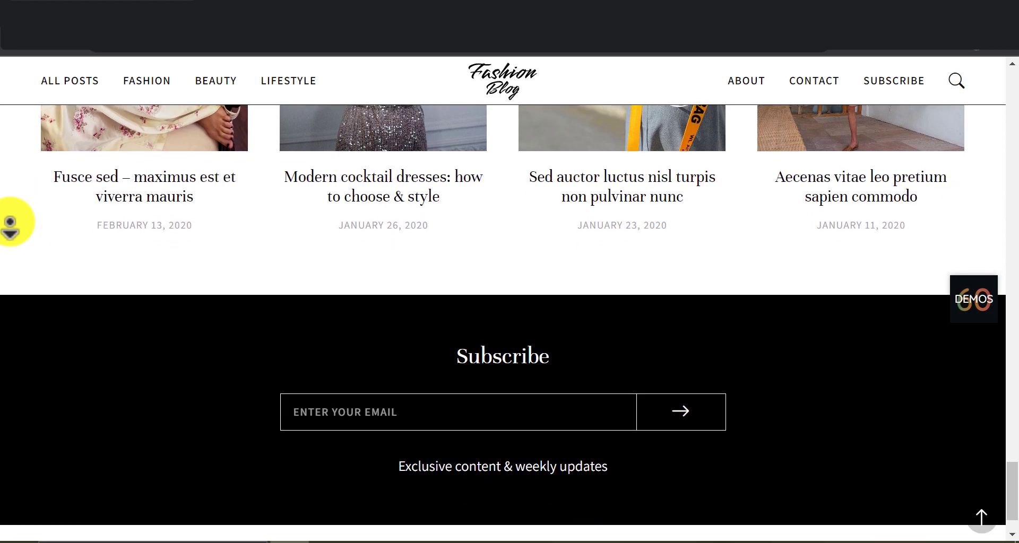
{"action": "scroll", "scroll_direction": "down", "scroll_amount": 3}
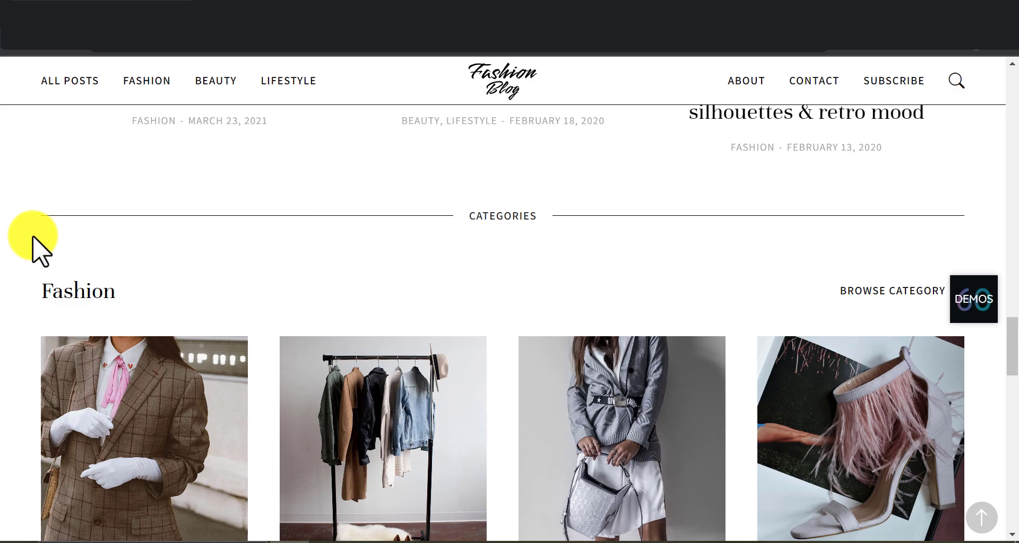
{"action": "left_click", "coordinate": [290, 13]}
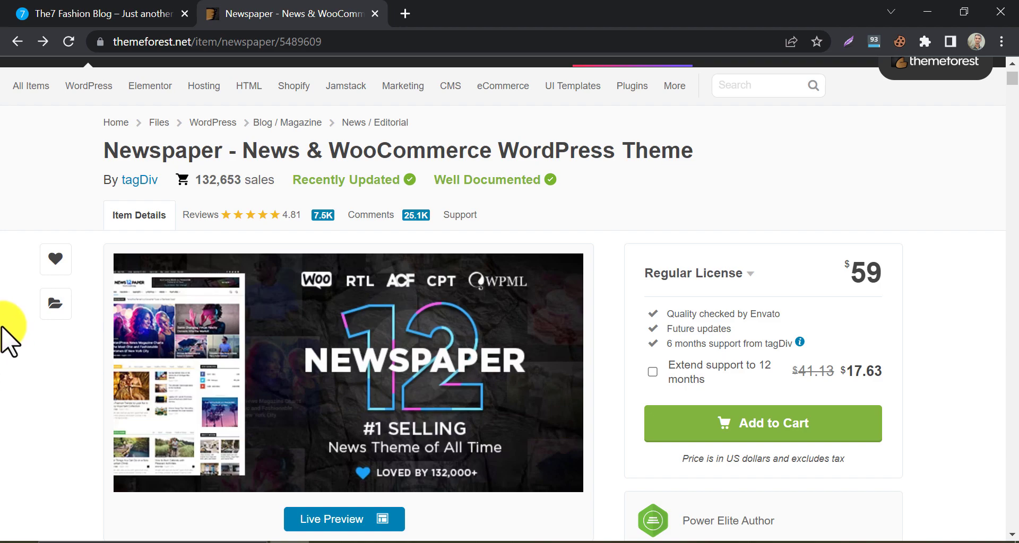
{"action": "mouse_move", "coordinate": [11, 335]}
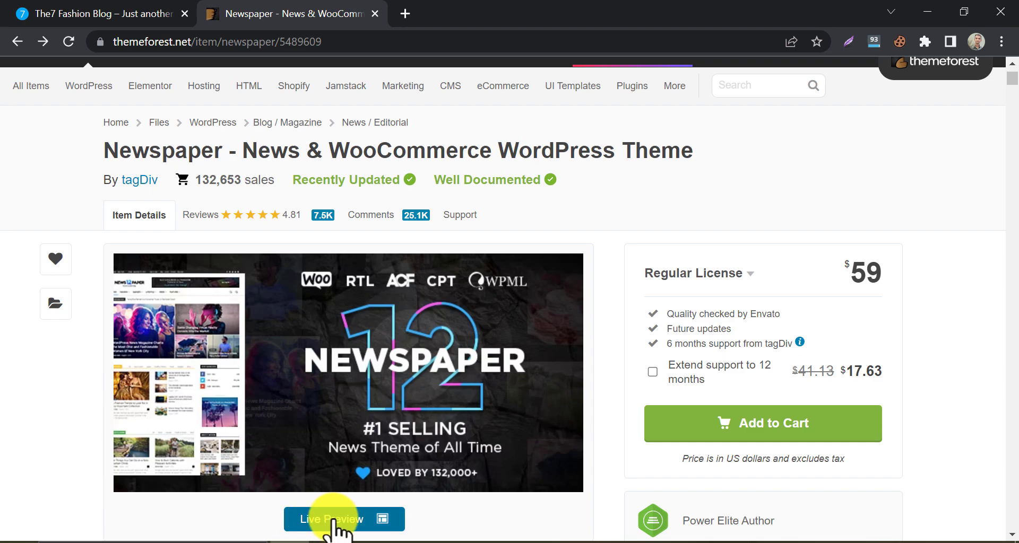
{"action": "left_click", "coordinate": [342, 520]}
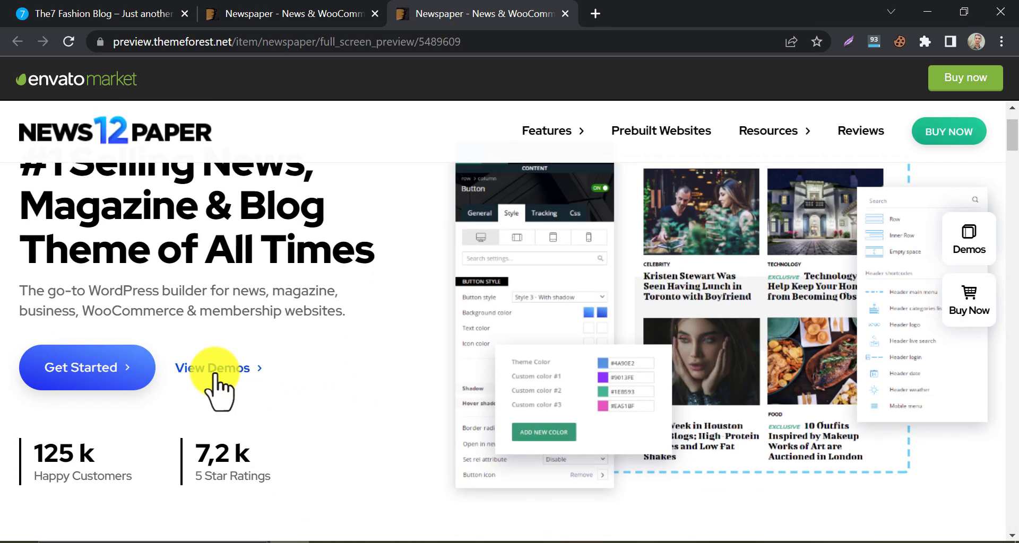
Step: Open Newspaper's View Demos gallery and scroll through the prebuilt websites
{"action": "left_click", "coordinate": [215, 367]}
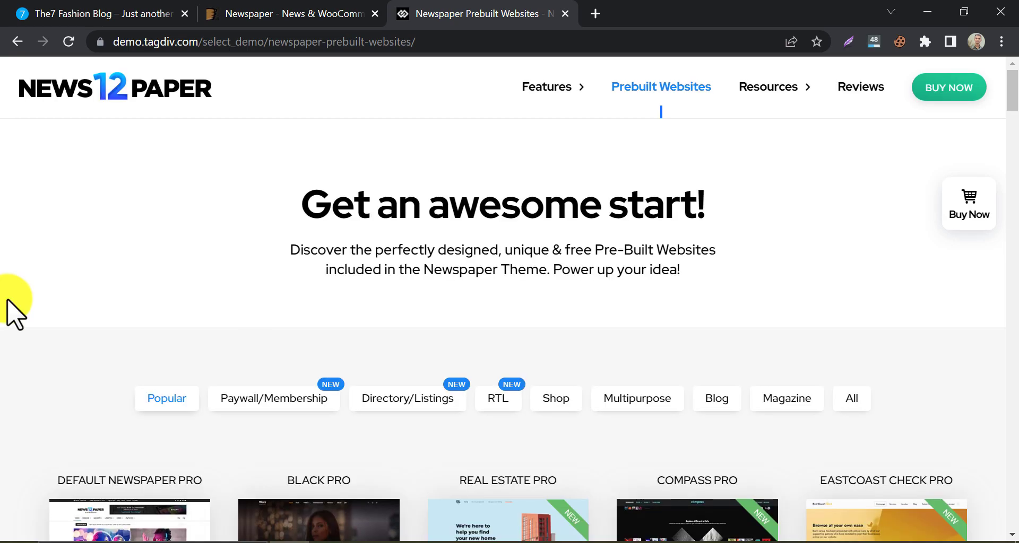
{"action": "scroll", "scroll_direction": "down", "scroll_amount": 3}
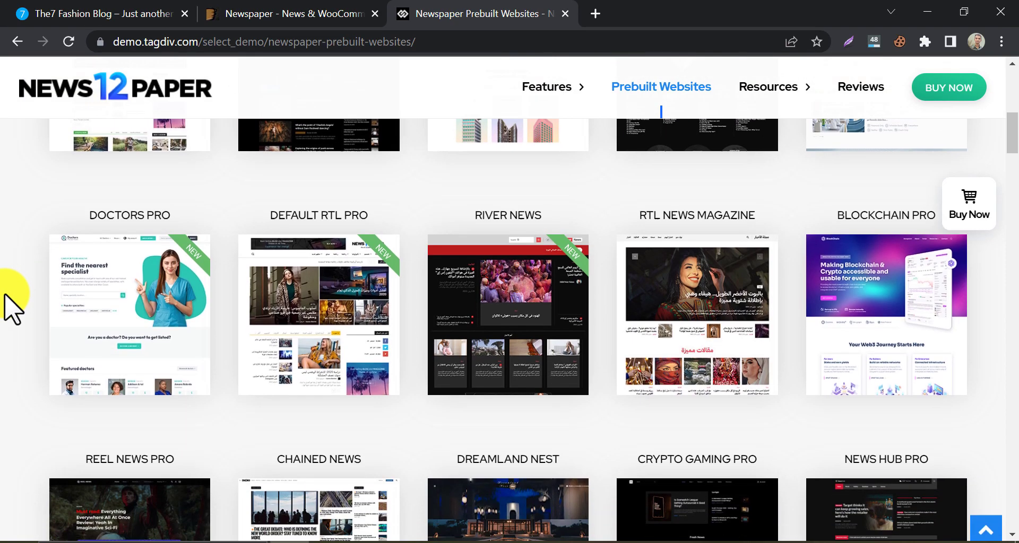
{"action": "scroll", "scroll_direction": "down", "scroll_amount": 3}
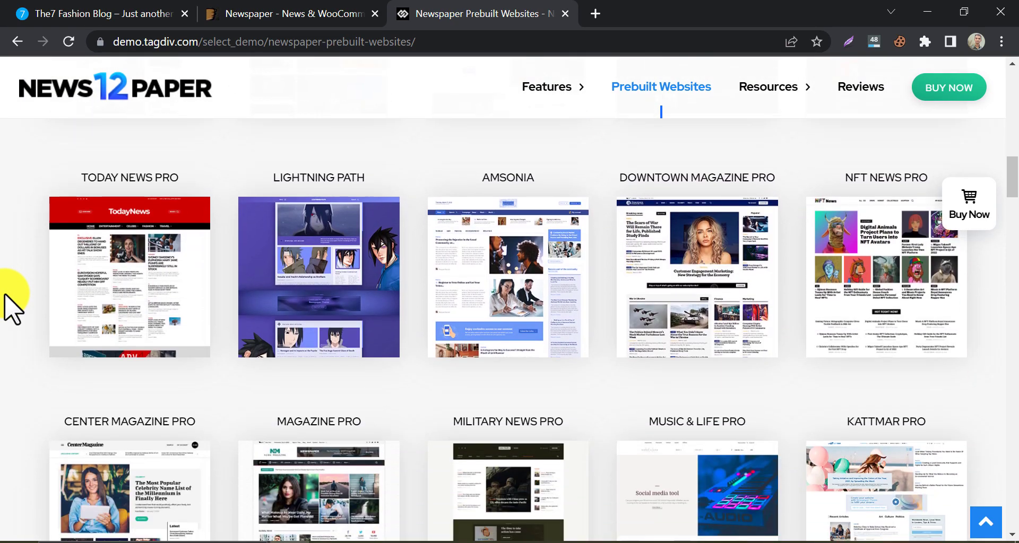
{"action": "scroll", "scroll_direction": "down", "scroll_amount": 3}
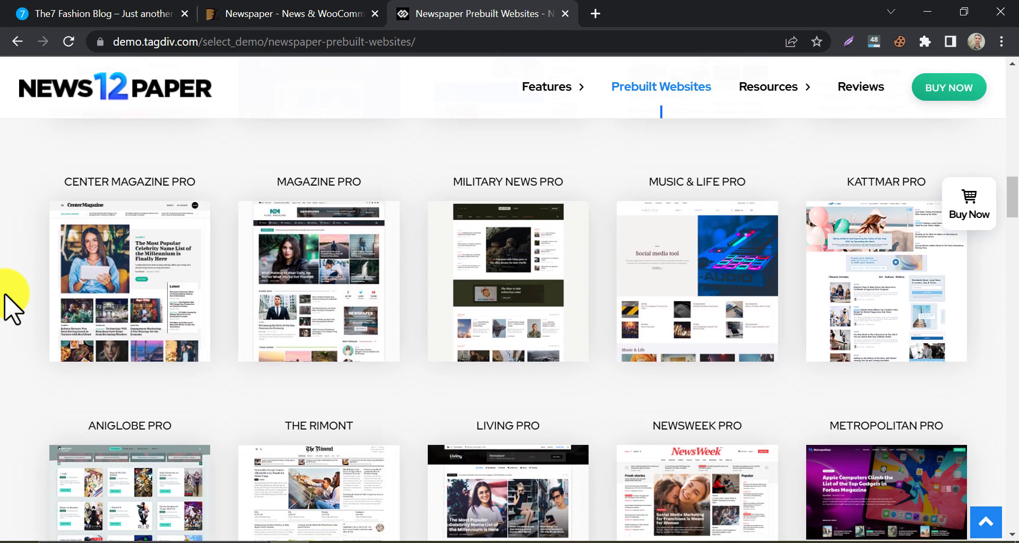
{"action": "scroll", "scroll_direction": "down", "scroll_amount": 3}
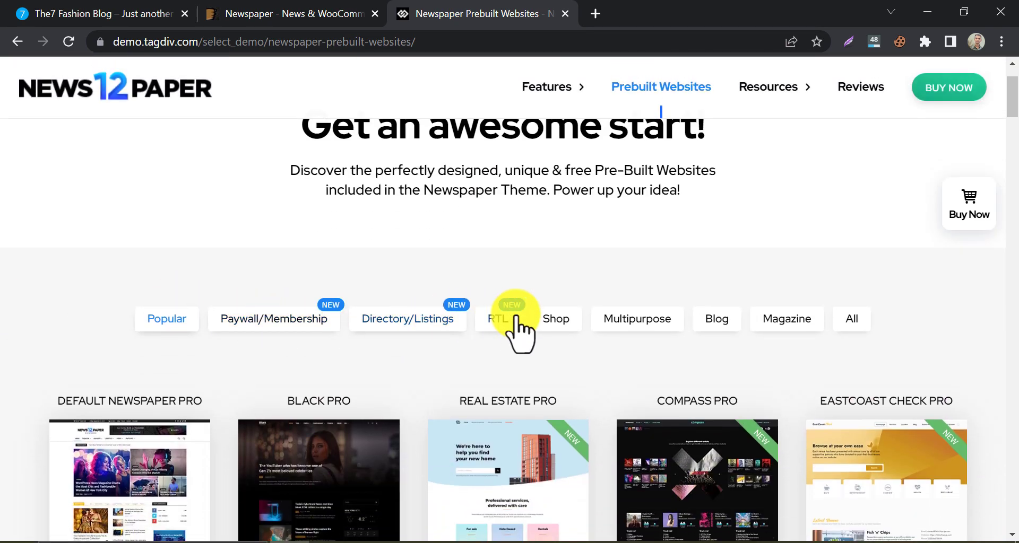
Step: Filter the gallery to Blog and scroll through demos like Classic Blog and Food Blog
{"action": "left_click", "coordinate": [716, 318]}
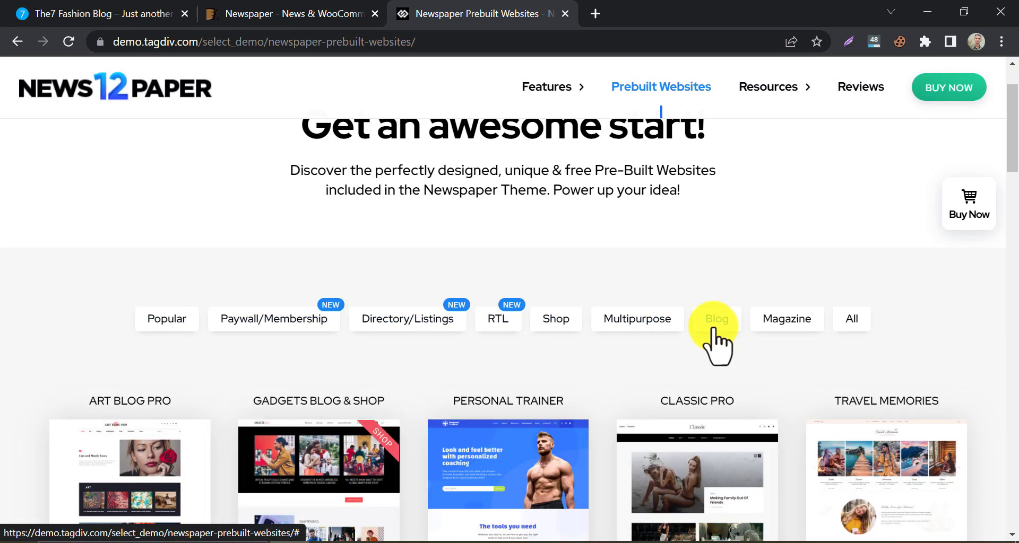
{"action": "scroll", "scroll_direction": "down", "scroll_amount": 3}
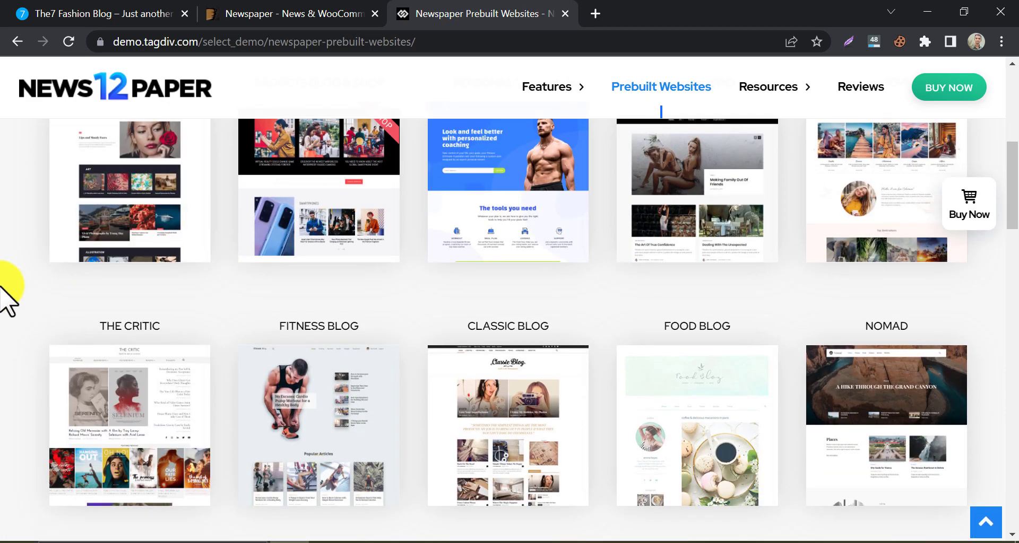
{"action": "scroll", "scroll_direction": "down", "scroll_amount": 3}
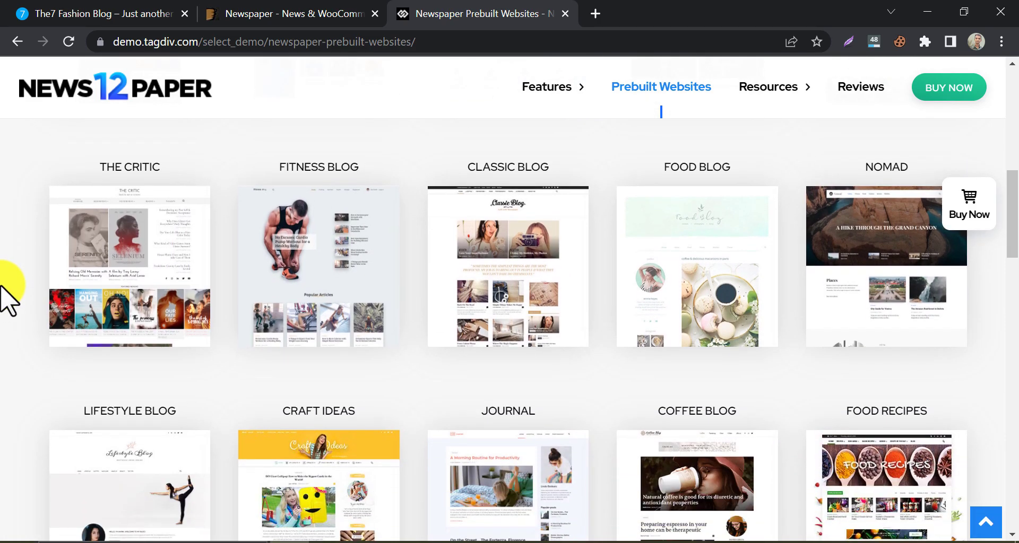
{"action": "scroll", "scroll_direction": "down", "scroll_amount": 3}
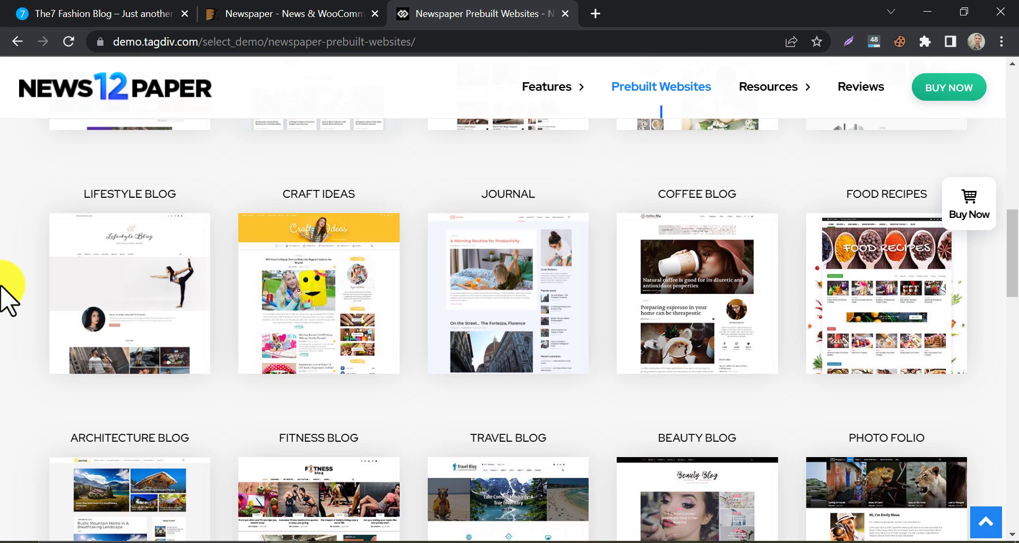
{"action": "scroll", "scroll_direction": "down", "scroll_amount": 3}
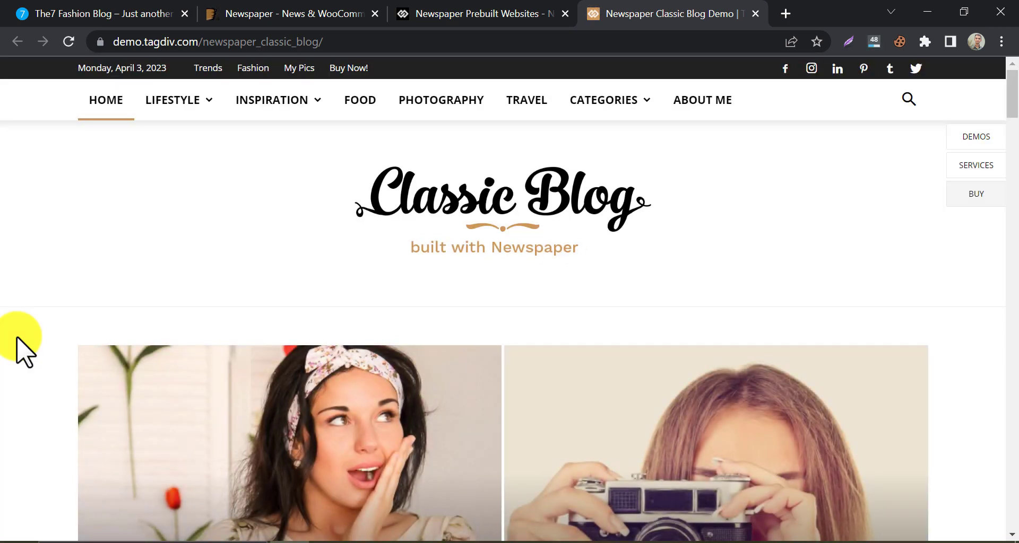
{"action": "scroll", "scroll_direction": "down", "scroll_amount": 3}
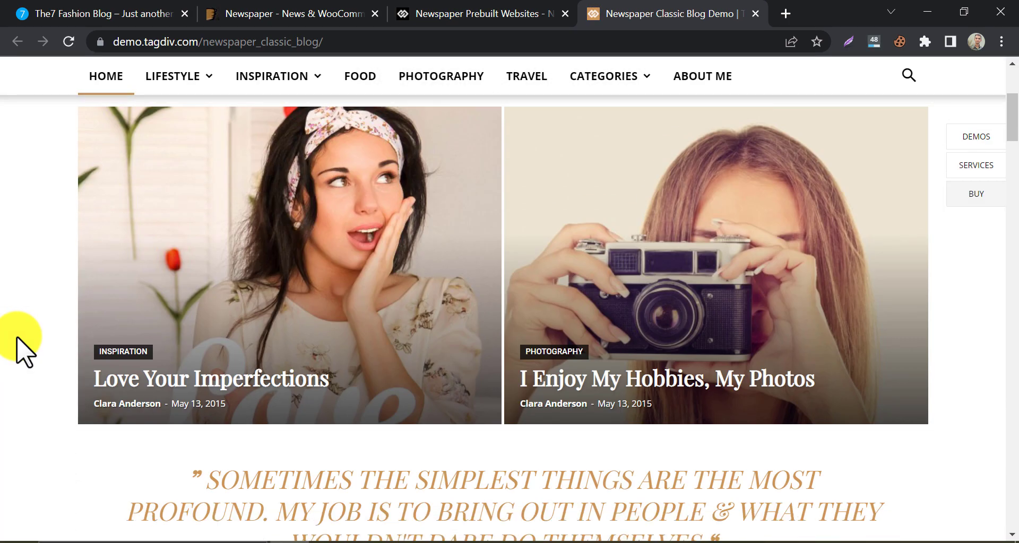
{"action": "scroll", "scroll_direction": "down", "scroll_amount": 3}
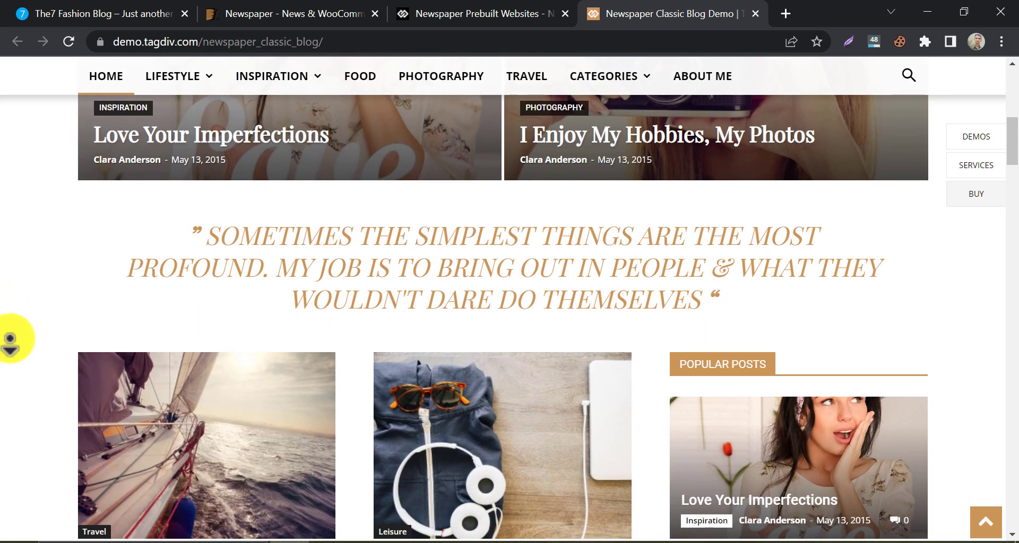
{"action": "scroll", "scroll_direction": "down", "scroll_amount": 3}
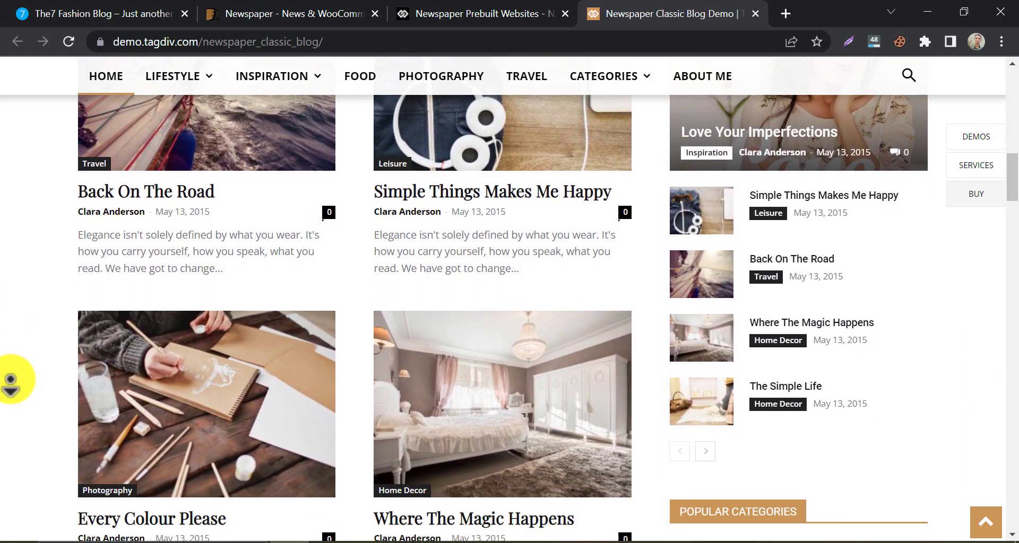
{"action": "scroll", "scroll_direction": "down", "scroll_amount": 3}
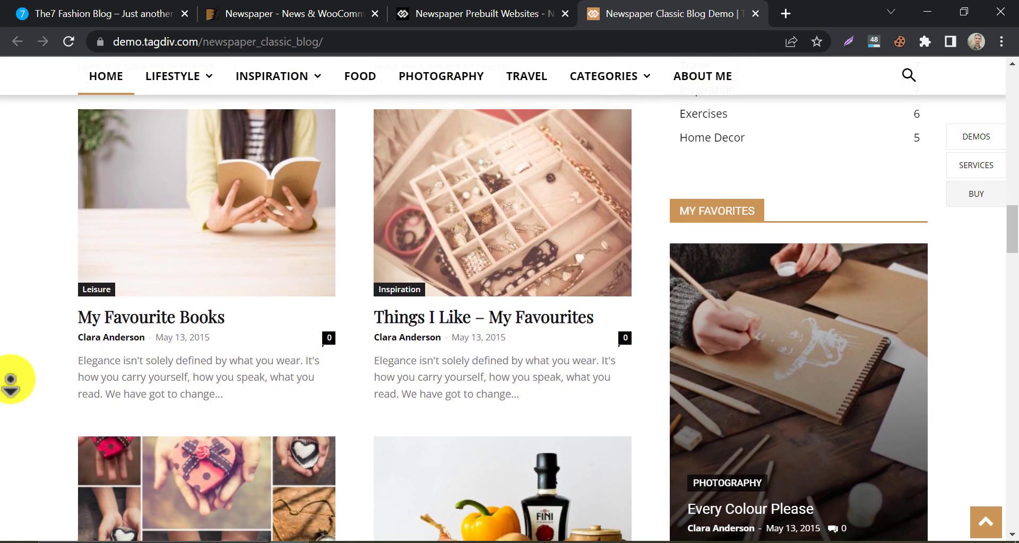
{"action": "scroll", "scroll_direction": "down", "scroll_amount": 3}
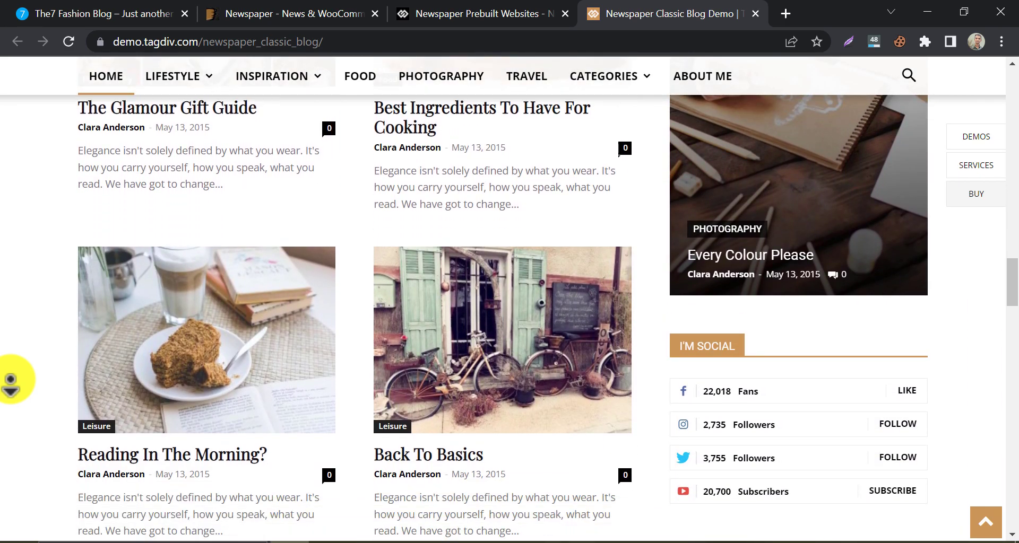
{"action": "scroll", "scroll_direction": "down", "scroll_amount": 3}
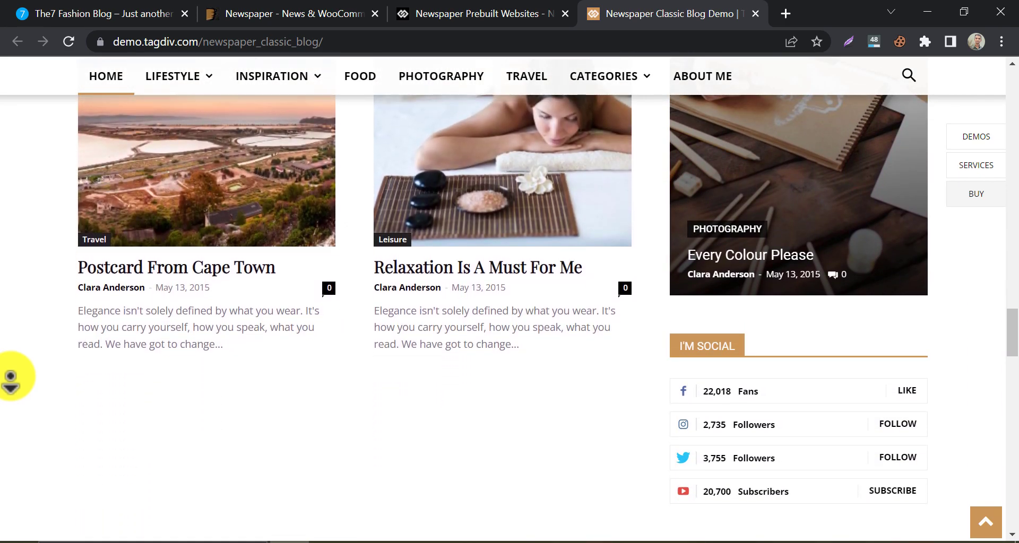
{"action": "scroll", "scroll_direction": "down", "scroll_amount": 3}
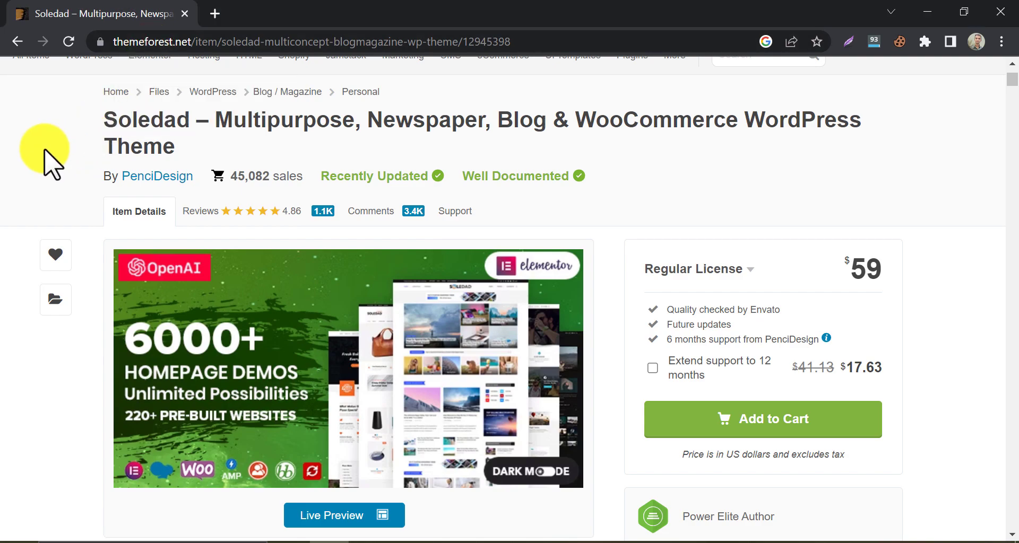
{"action": "mouse_move", "coordinate": [20, 195]}
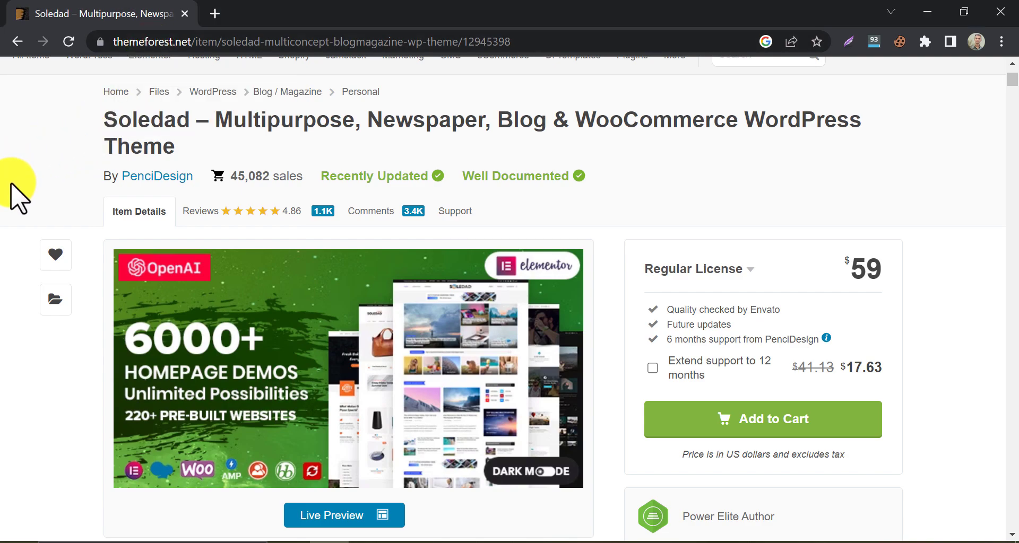
Step: Scroll the Soledad item page and launch its Live Preview
{"action": "scroll", "scroll_direction": "down", "scroll_amount": 3}
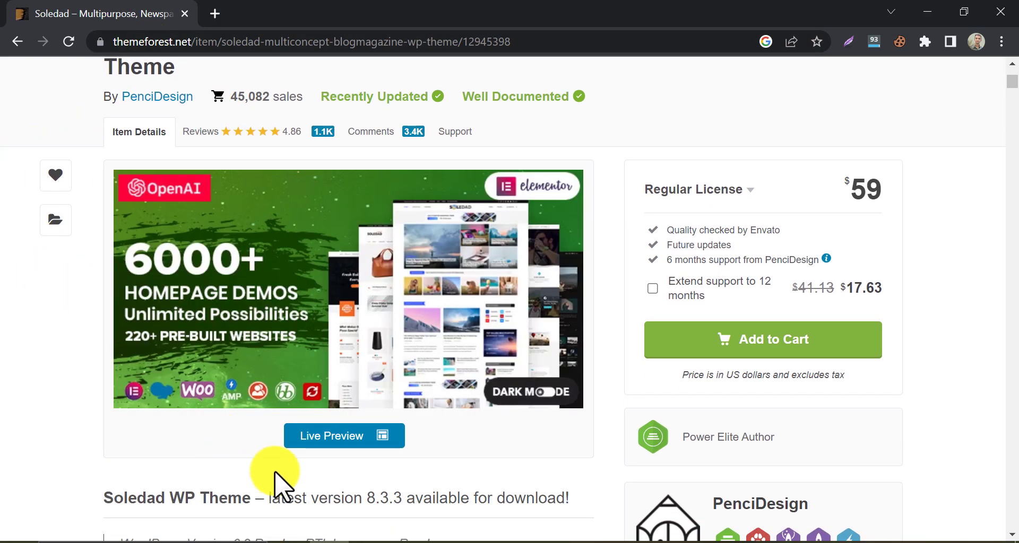
{"action": "left_click", "coordinate": [343, 436]}
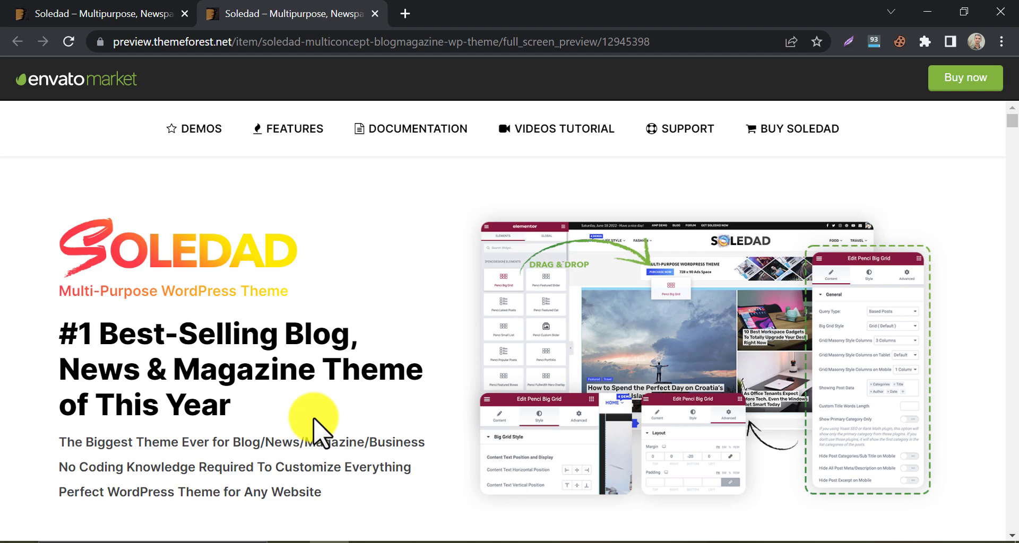
{"action": "scroll", "scroll_direction": "down", "scroll_amount": 3}
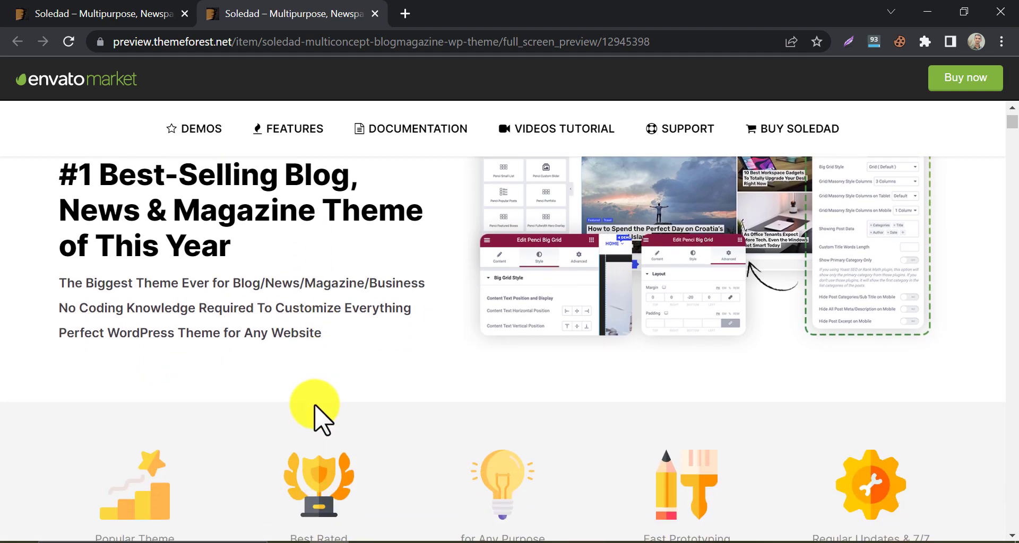
{"action": "scroll", "scroll_direction": "down", "scroll_amount": 3}
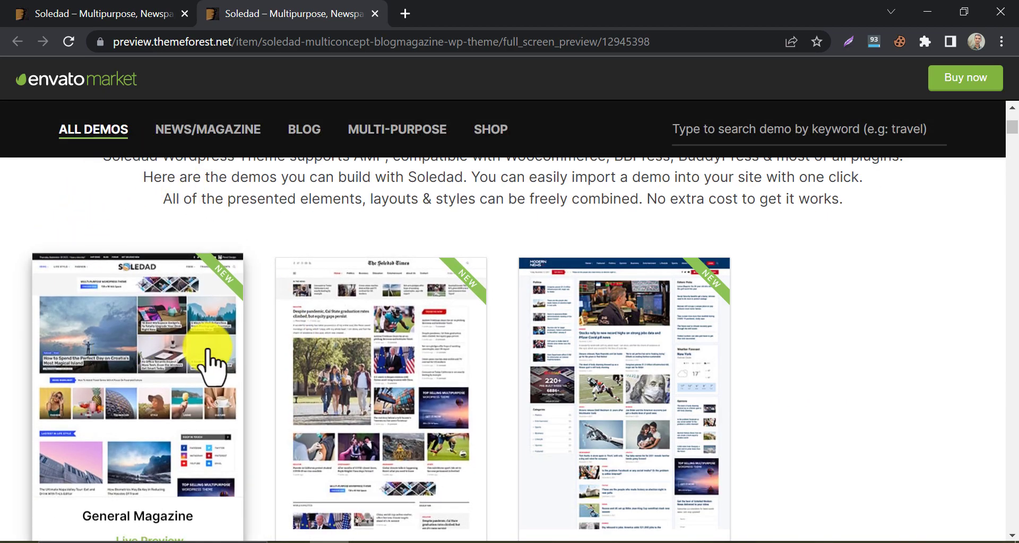
{"action": "scroll", "scroll_direction": "down", "scroll_amount": 3}
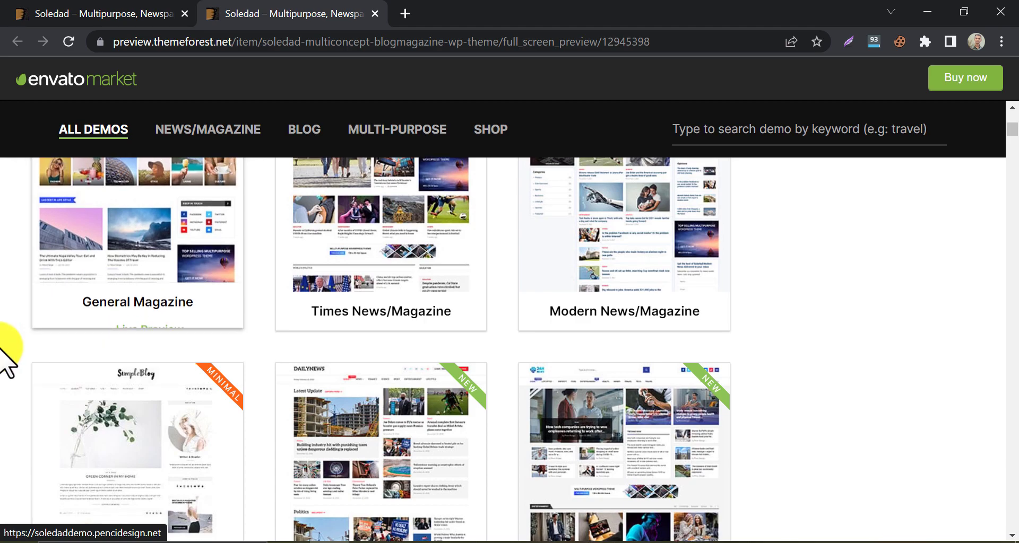
{"action": "scroll", "scroll_direction": "down", "scroll_amount": 3}
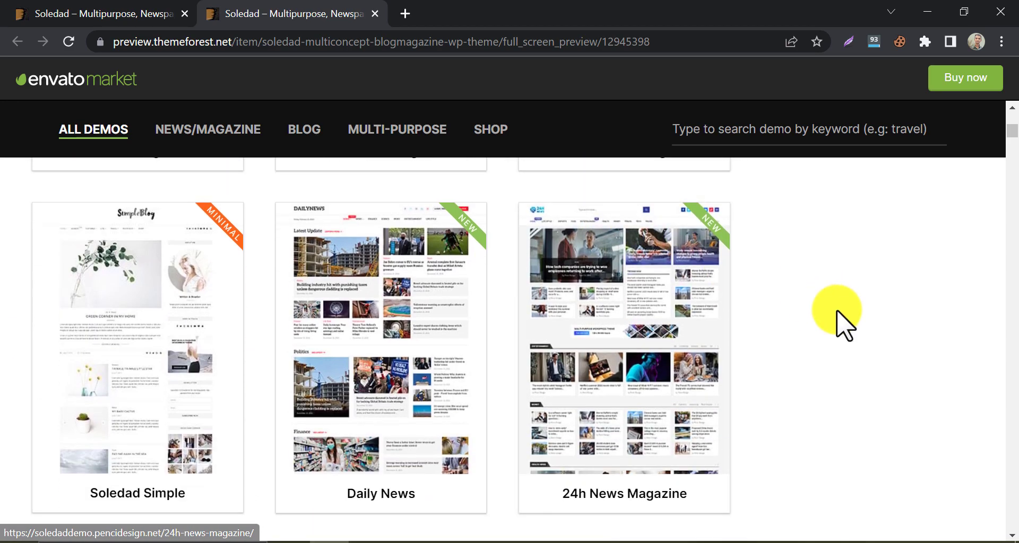
{"action": "scroll", "scroll_direction": "down", "scroll_amount": 3}
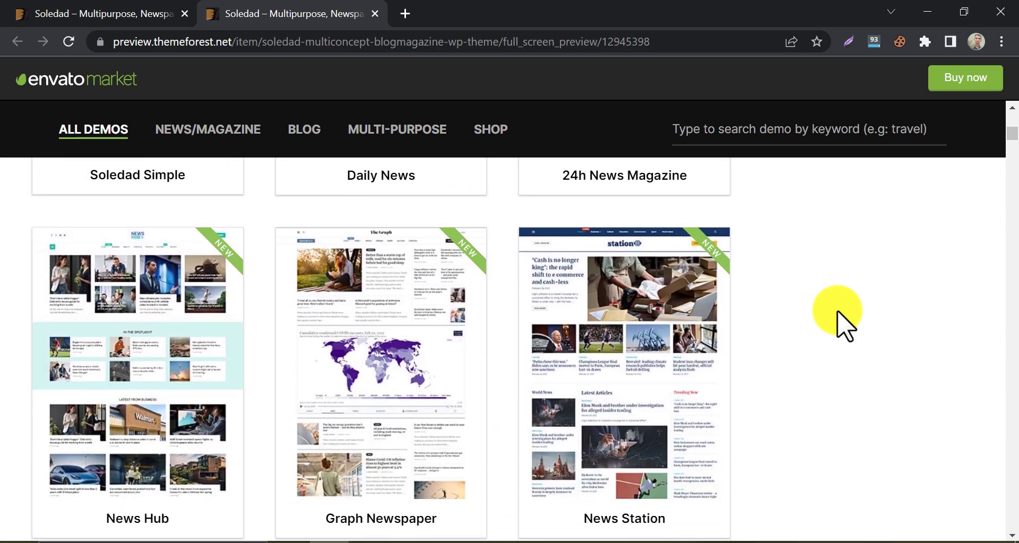
Step: Open Soledad's Kitchen Blog & Shop demo and scroll through its shop products
{"action": "scroll", "scroll_direction": "down", "scroll_amount": 3}
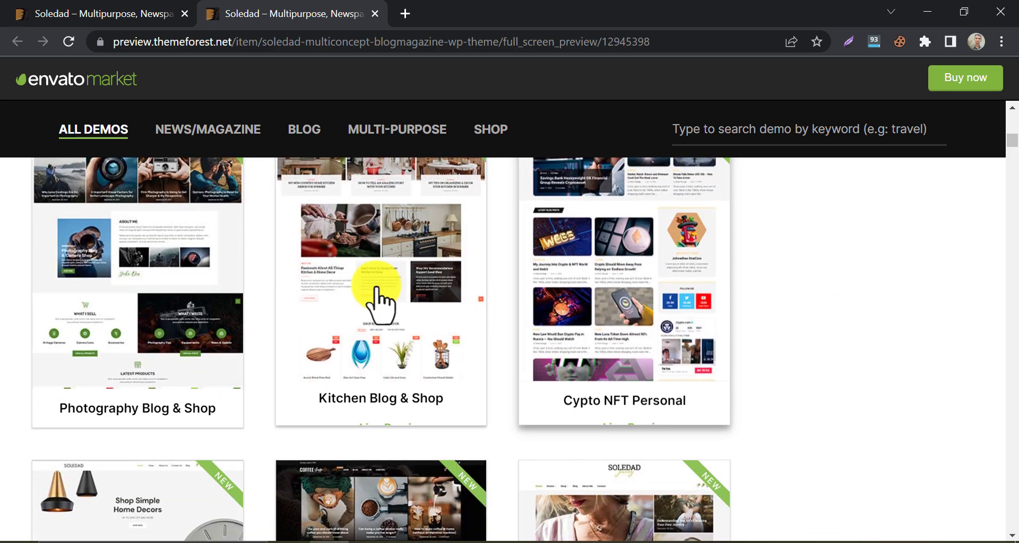
{"action": "left_click", "coordinate": [381, 286]}
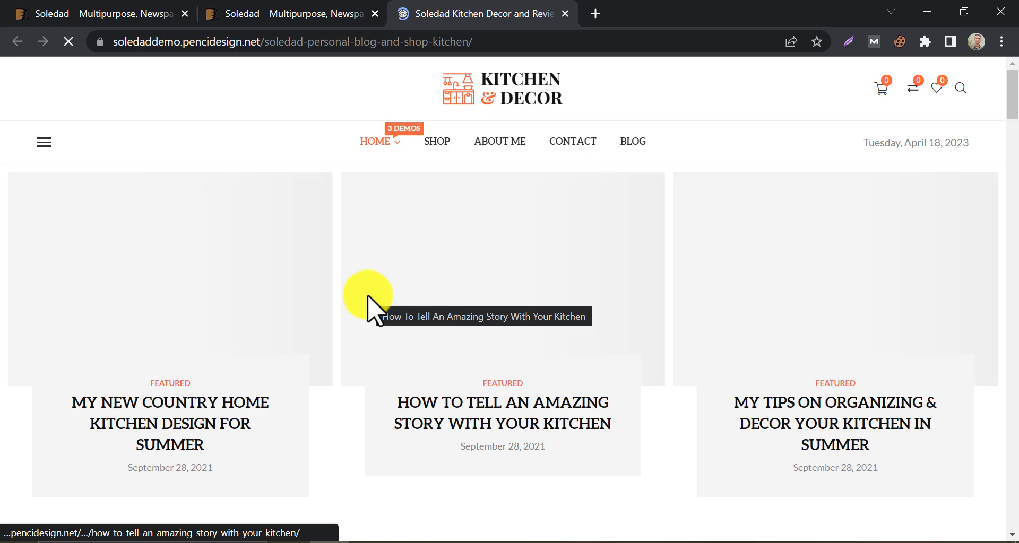
{"action": "scroll", "scroll_direction": "down", "scroll_amount": 3}
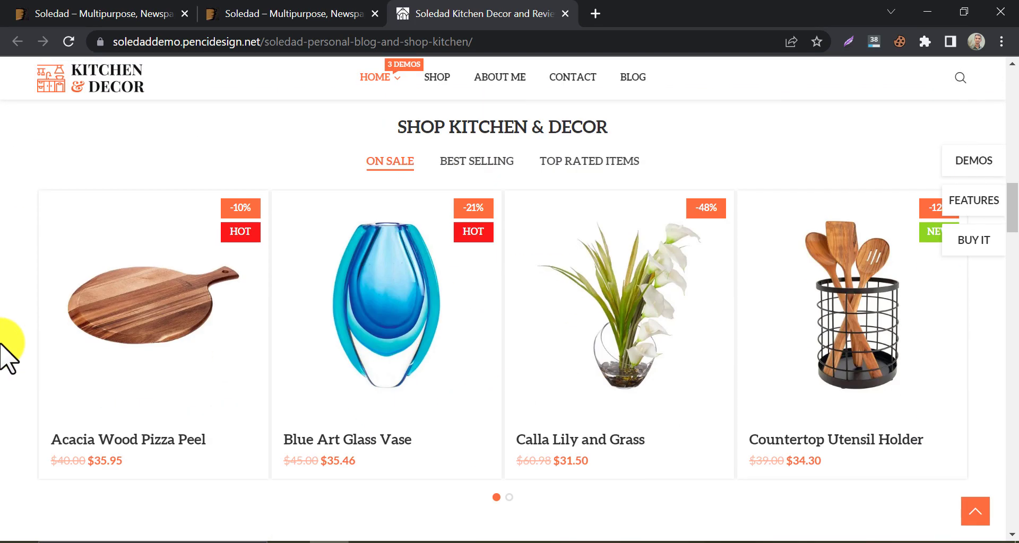
{"action": "scroll", "scroll_direction": "down", "scroll_amount": 3}
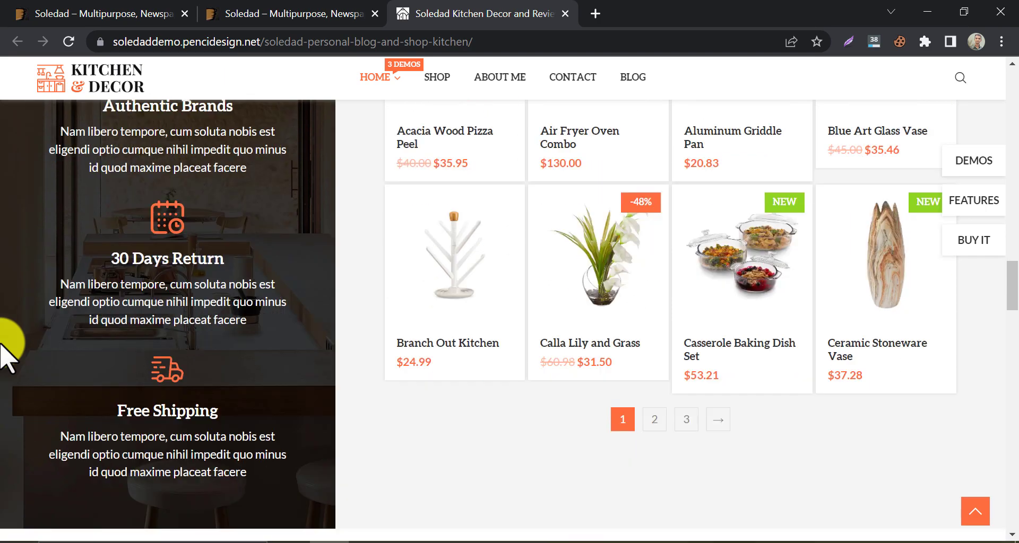
{"action": "scroll", "scroll_direction": "up", "scroll_amount": 3}
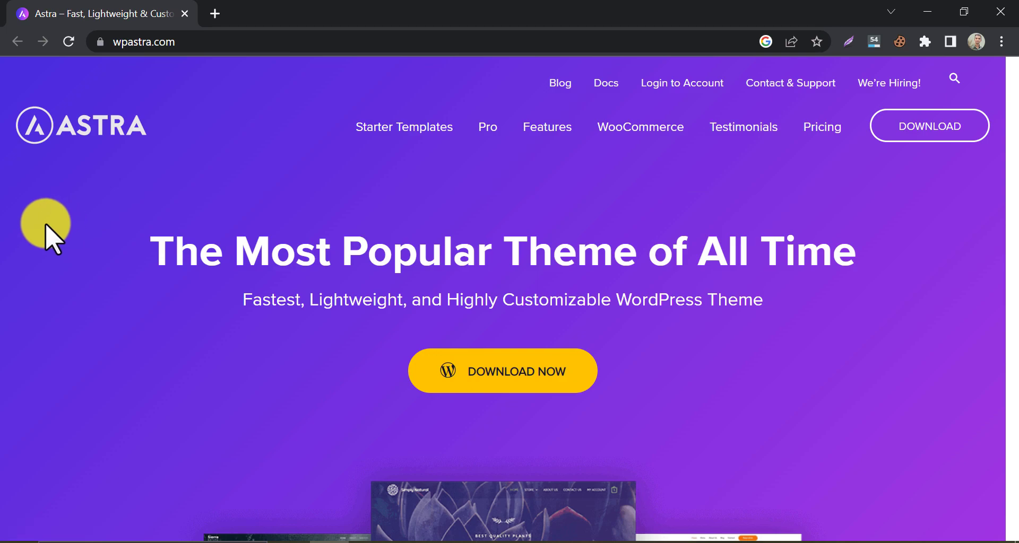
{"action": "mouse_move", "coordinate": [51, 238]}
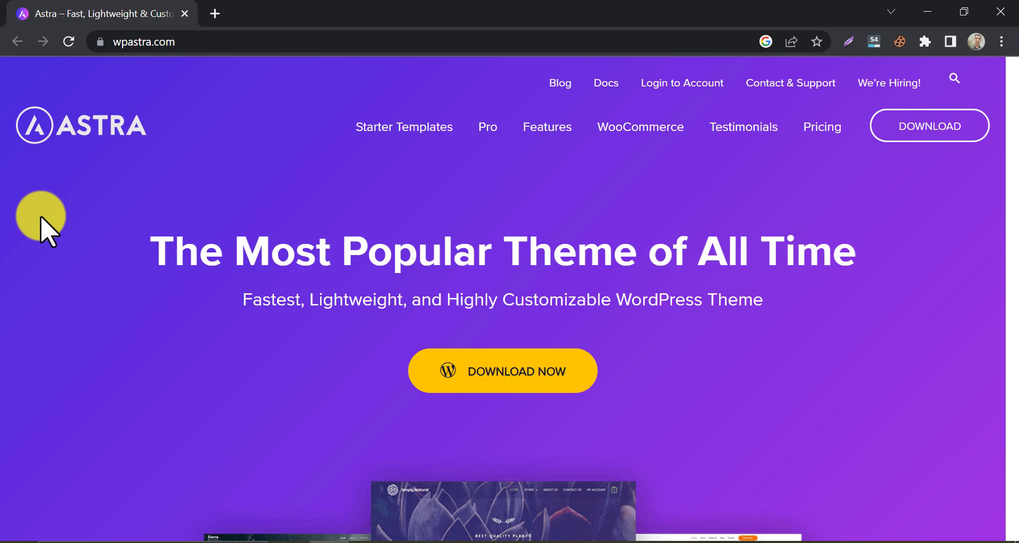
{"action": "mouse_move", "coordinate": [404, 127]}
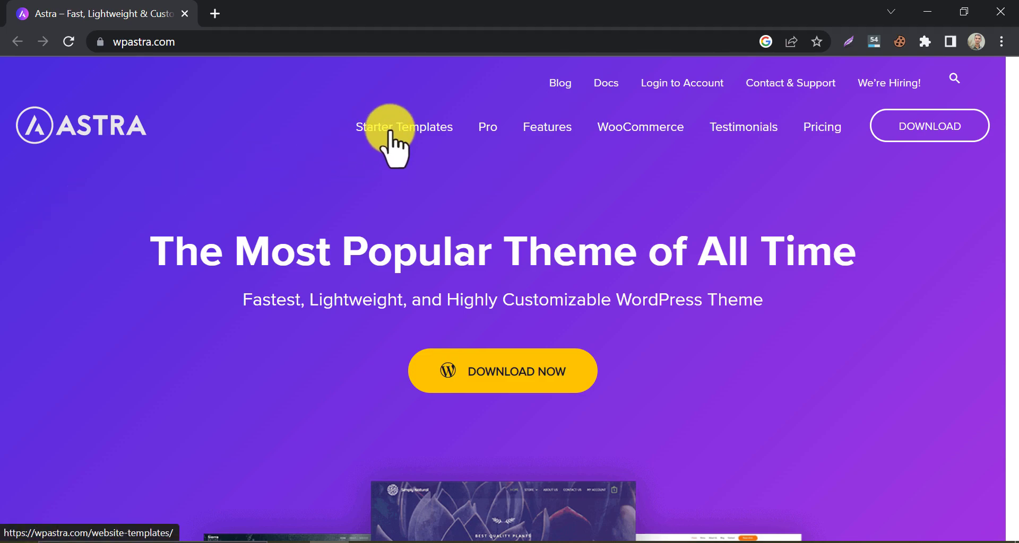
Step: Open Astra's Starter Templates and scroll past free templates like Planet Earth and Brandstore
{"action": "left_click", "coordinate": [405, 126]}
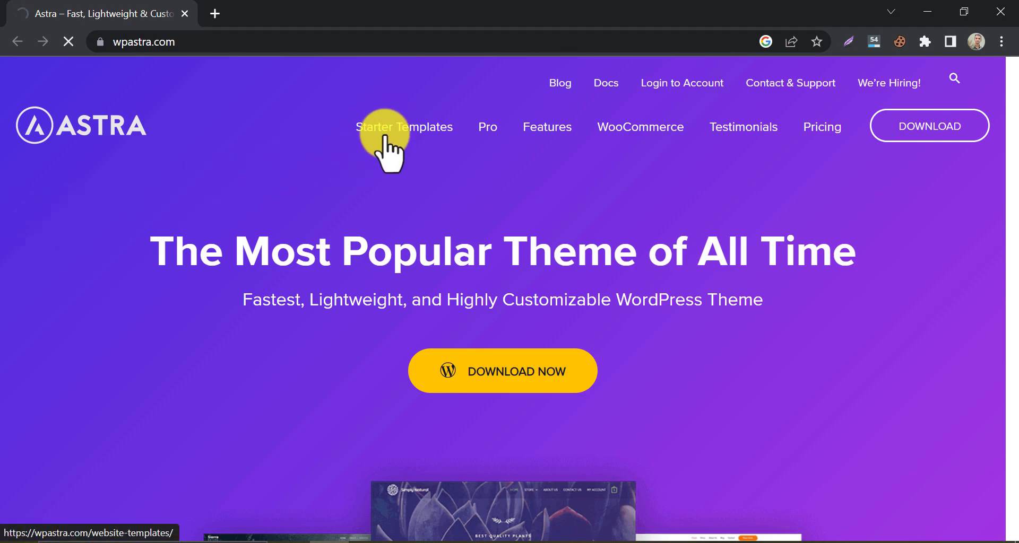
{"action": "left_click", "coordinate": [403, 127]}
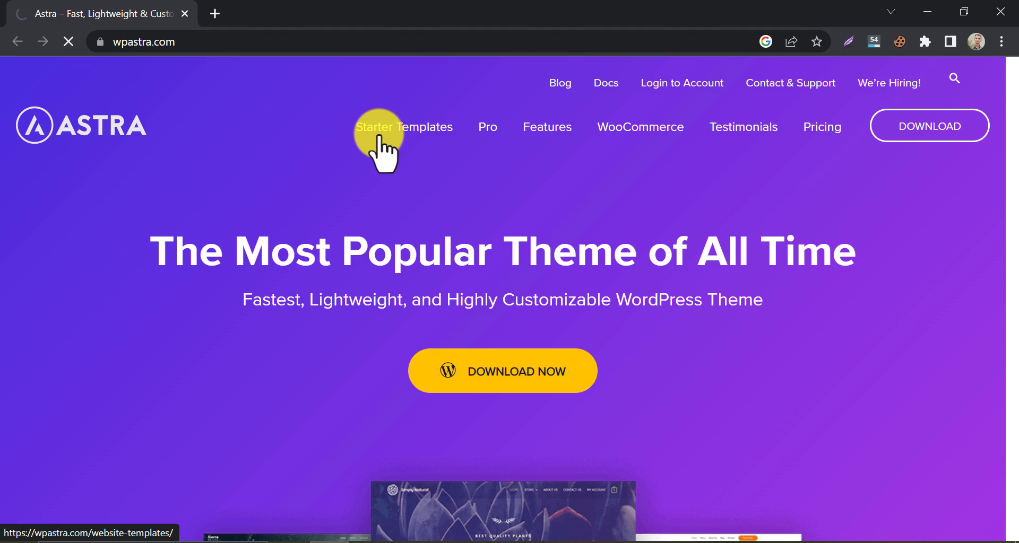
{"action": "left_click", "coordinate": [403, 127]}
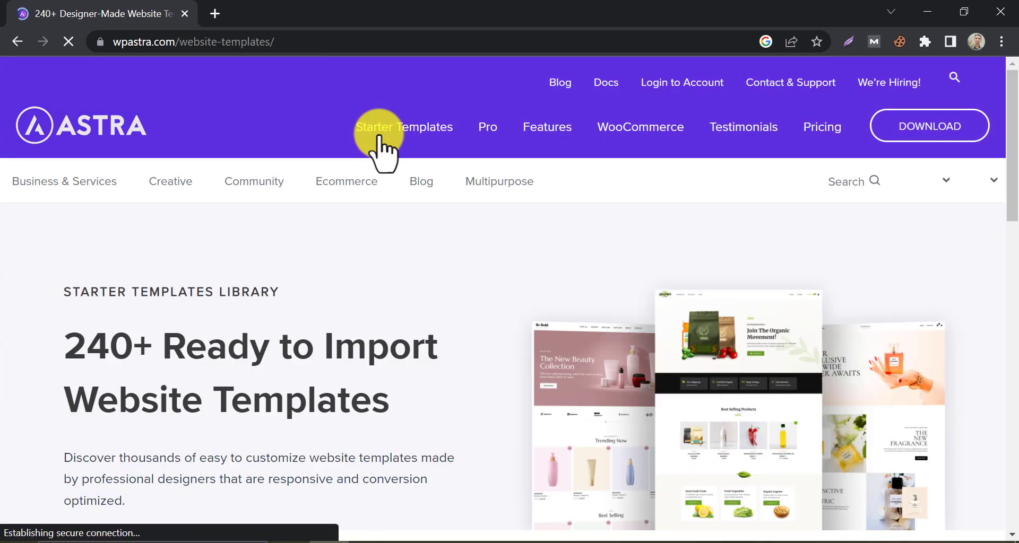
{"action": "scroll", "scroll_direction": "down", "scroll_amount": 3}
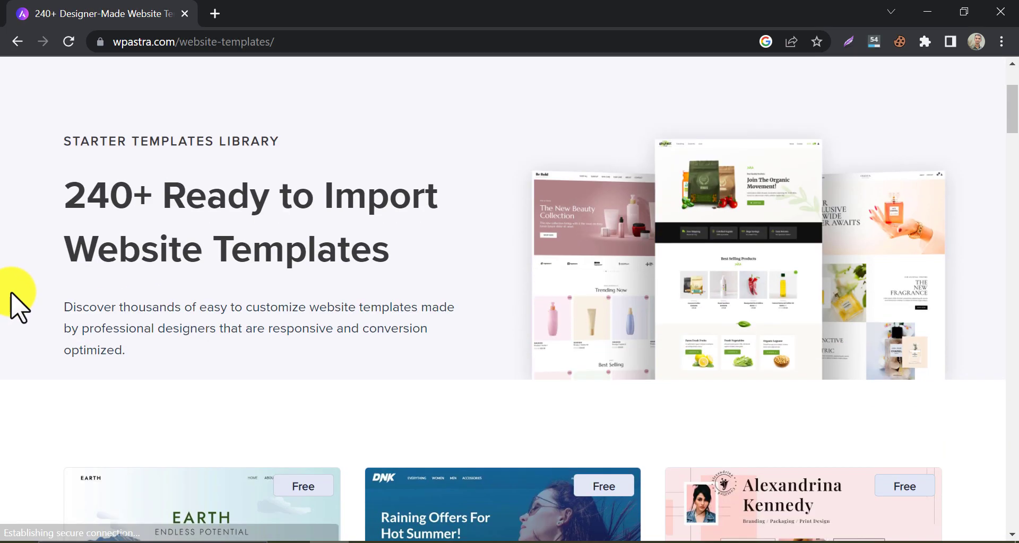
{"action": "scroll", "scroll_direction": "down", "scroll_amount": 3}
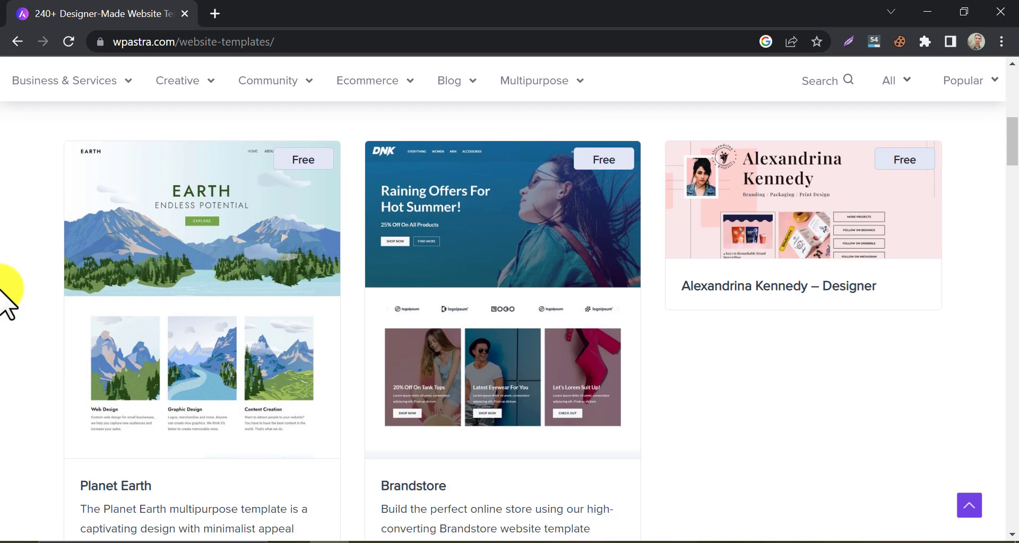
{"action": "scroll", "scroll_direction": "down", "scroll_amount": 3}
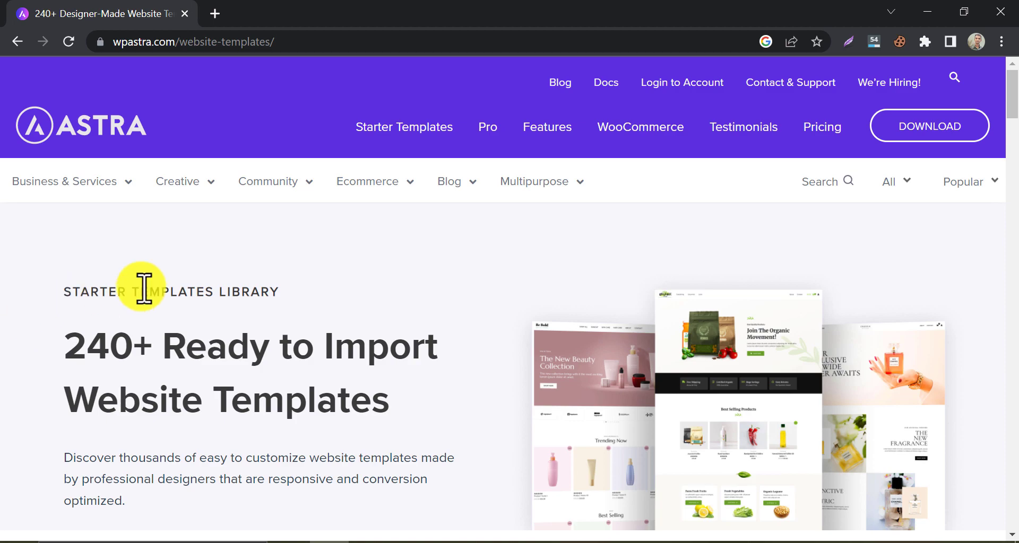
Step: Filter Astra's templates to Blog and scroll down to the Business Magazine card
{"action": "left_click", "coordinate": [178, 182]}
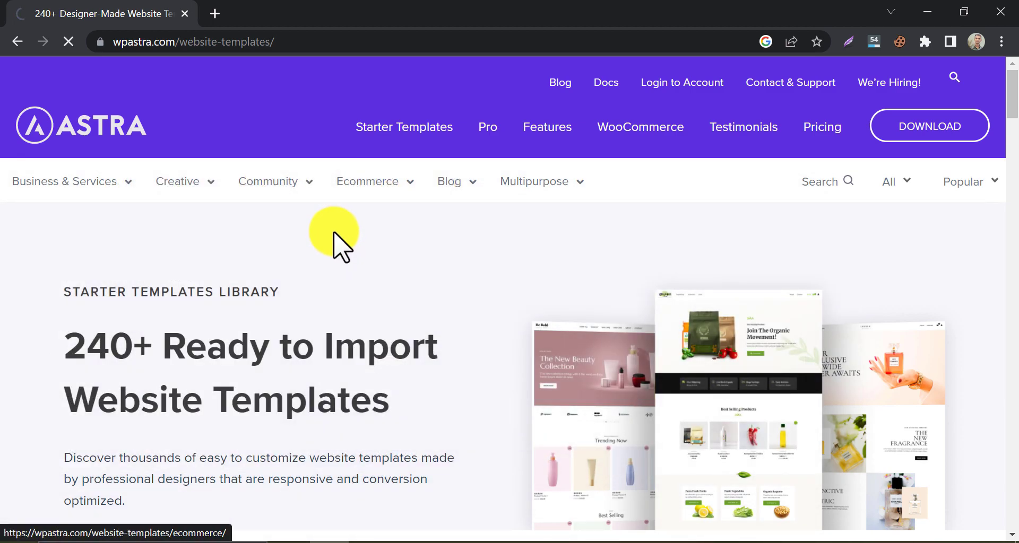
{"action": "mouse_move", "coordinate": [190, 286]}
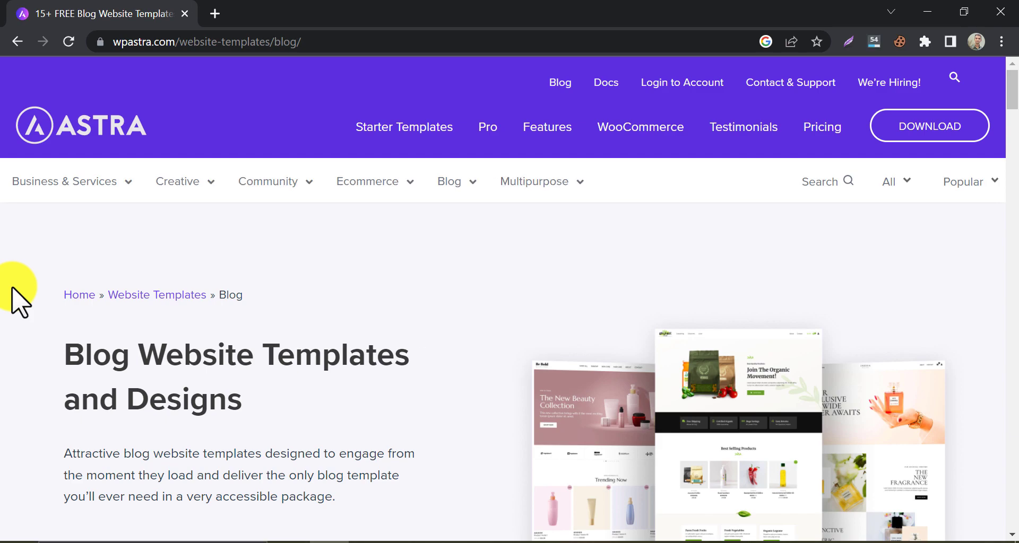
{"action": "scroll", "scroll_direction": "down", "scroll_amount": 3}
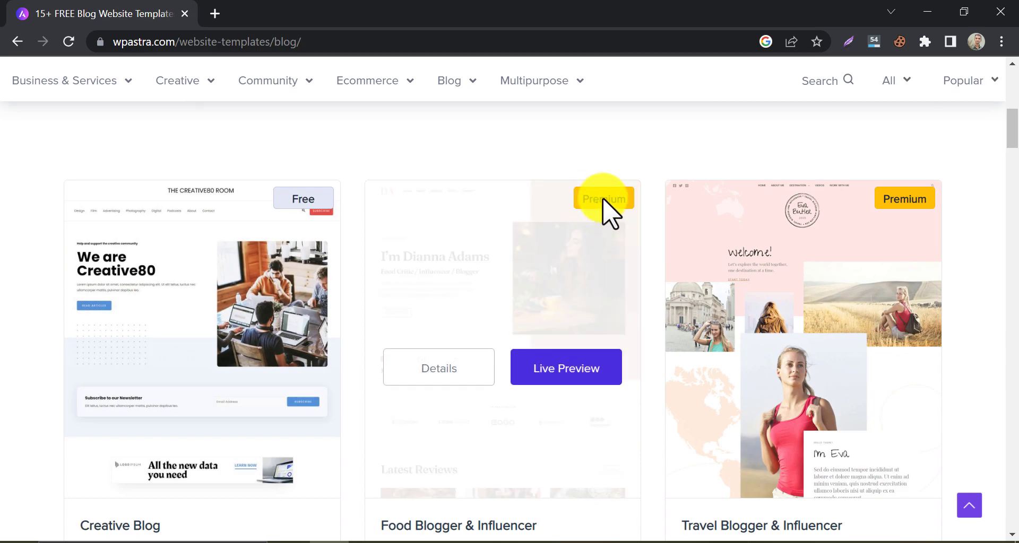
{"action": "mouse_move", "coordinate": [17, 341]}
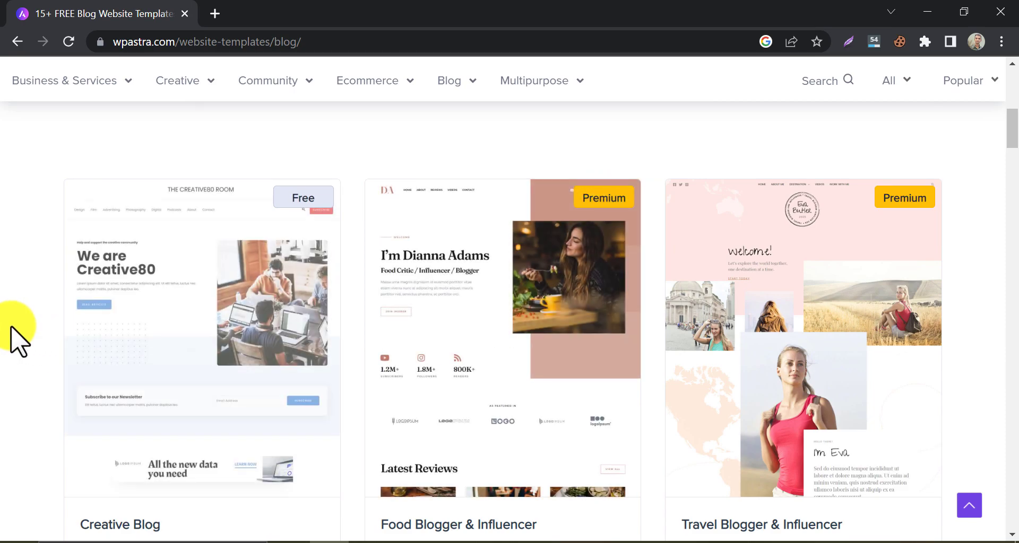
{"action": "scroll", "scroll_direction": "down", "scroll_amount": 3}
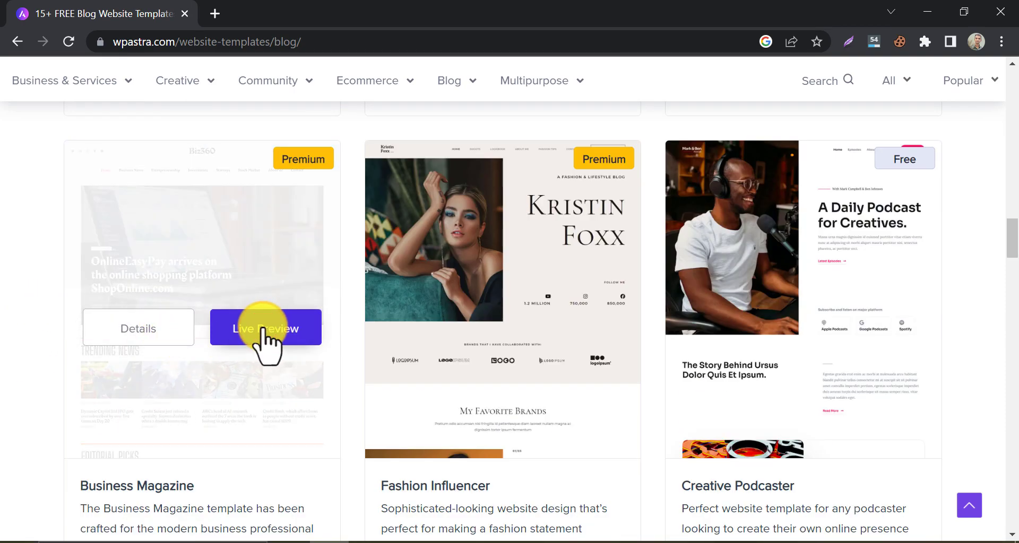
Step: Launch the Business Magazine live demo and scroll through its home page sections
{"action": "left_click", "coordinate": [265, 328]}
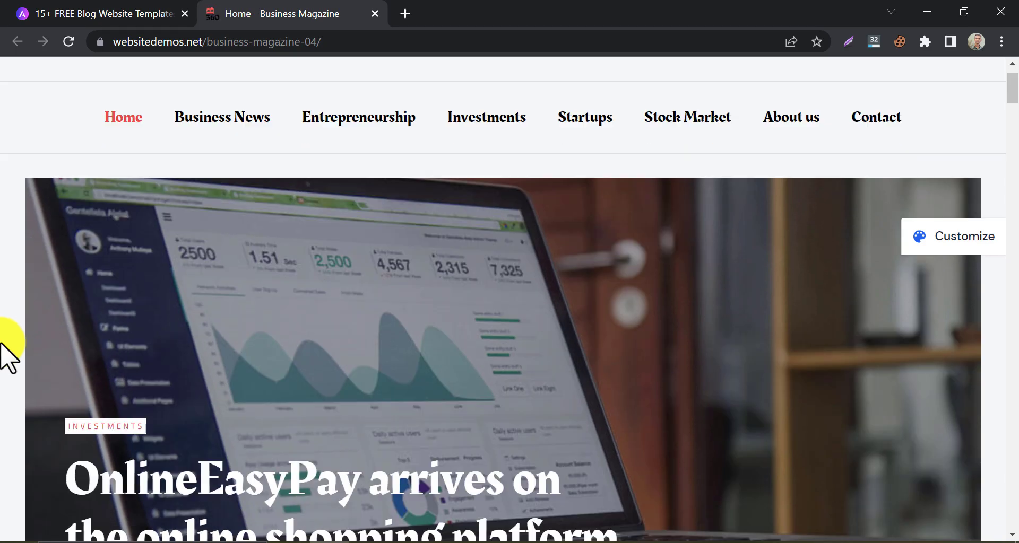
{"action": "scroll", "scroll_direction": "down", "scroll_amount": 3}
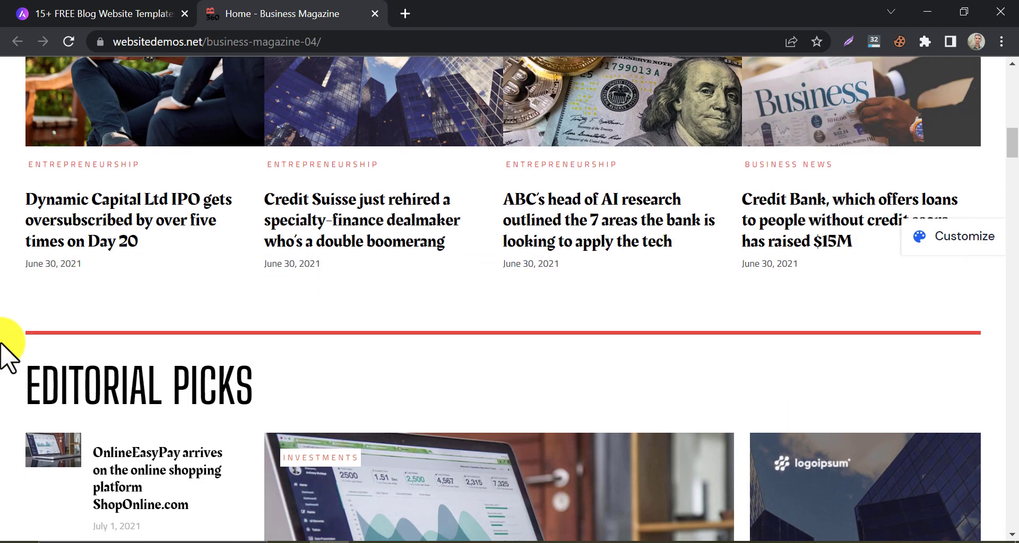
{"action": "scroll", "scroll_direction": "down", "scroll_amount": 3}
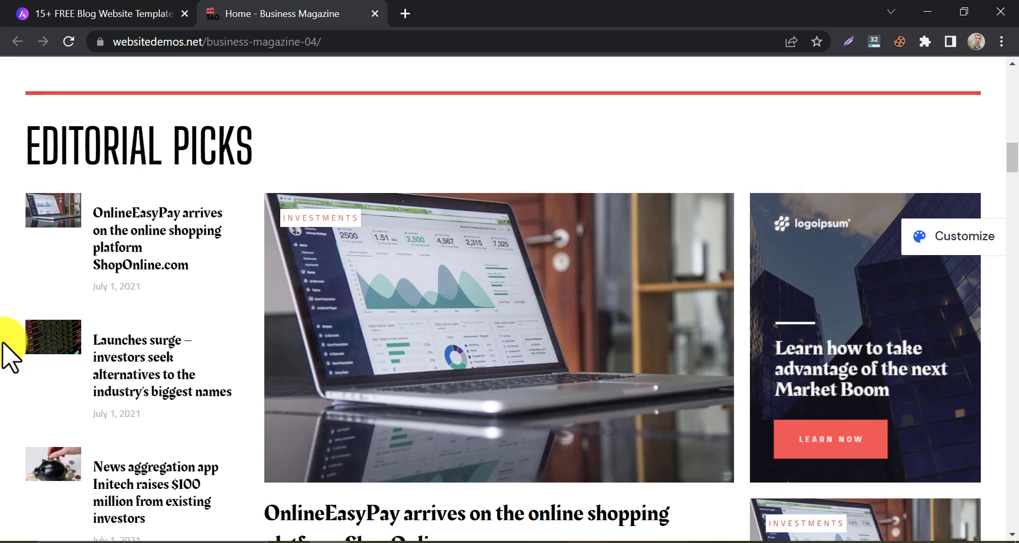
{"action": "scroll", "scroll_direction": "down", "scroll_amount": 3}
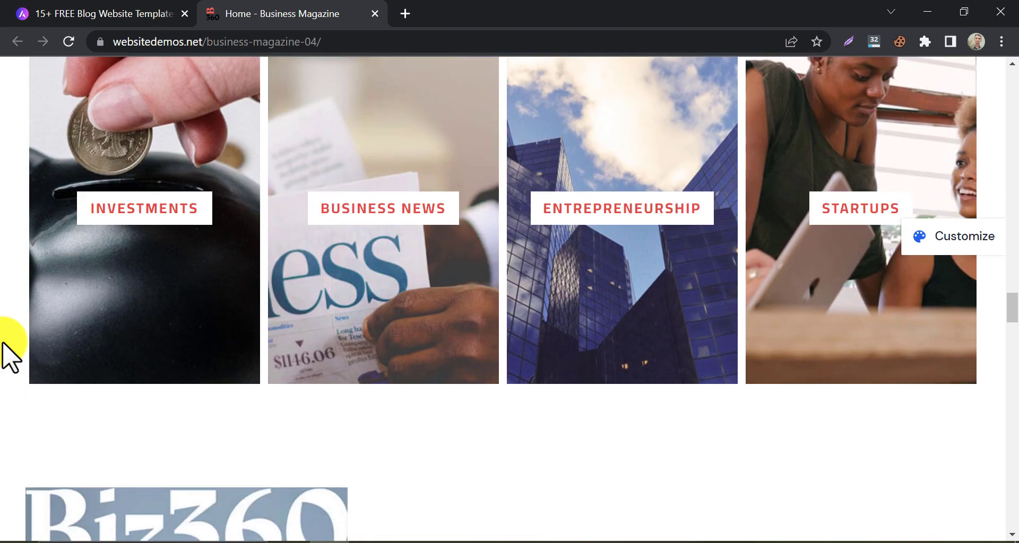
{"action": "scroll", "scroll_direction": "down", "scroll_amount": 3}
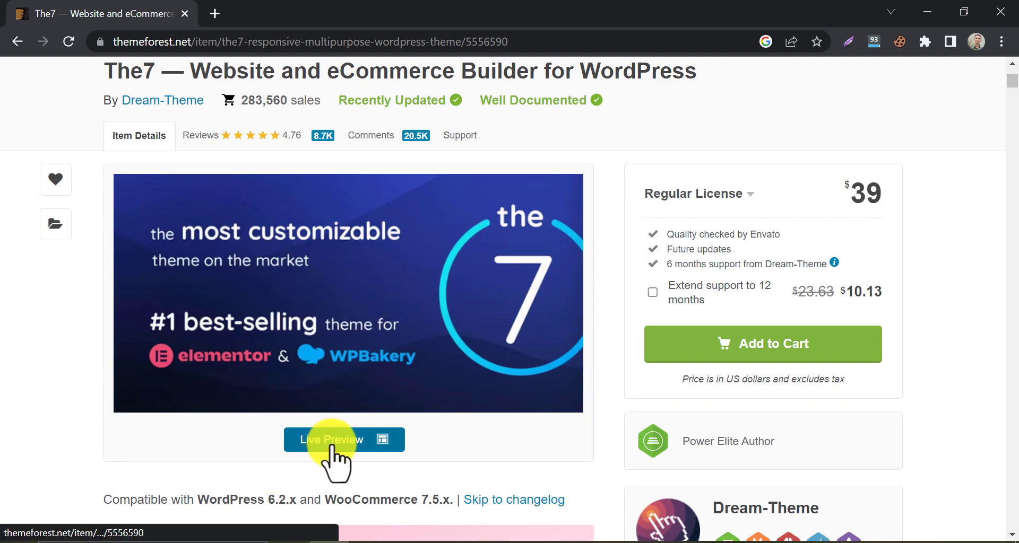
Step: Open The7's live preview, browse its Demo Sites grid, and open Fashion Blog
{"action": "left_click", "coordinate": [333, 440]}
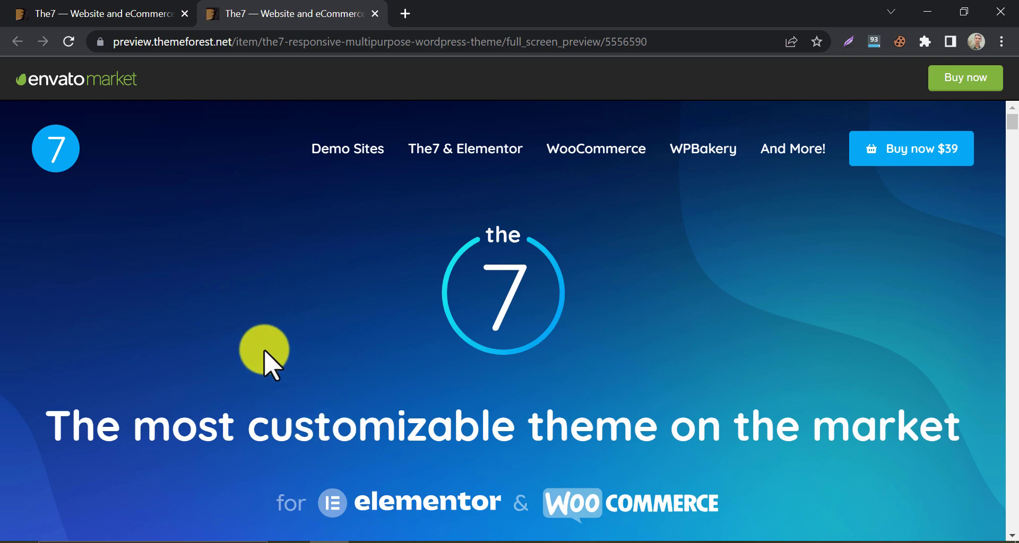
{"action": "left_click", "coordinate": [347, 149]}
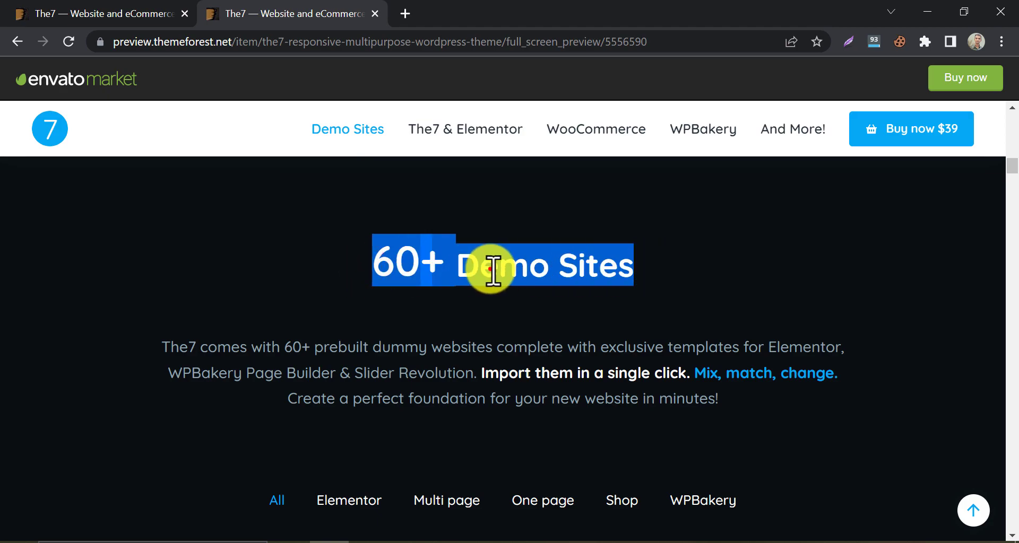
{"action": "scroll", "scroll_direction": "down", "scroll_amount": 3}
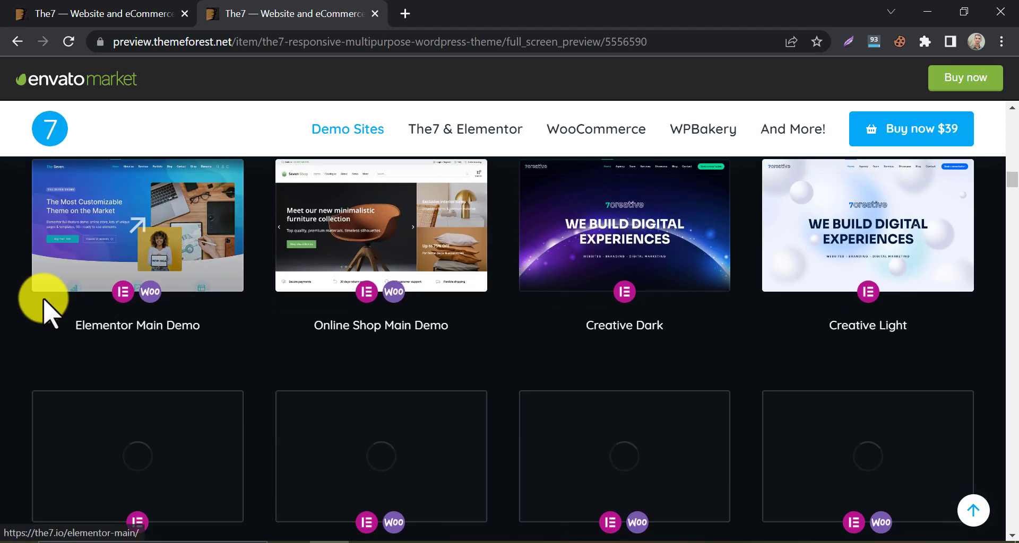
{"action": "scroll", "scroll_direction": "down", "scroll_amount": 3}
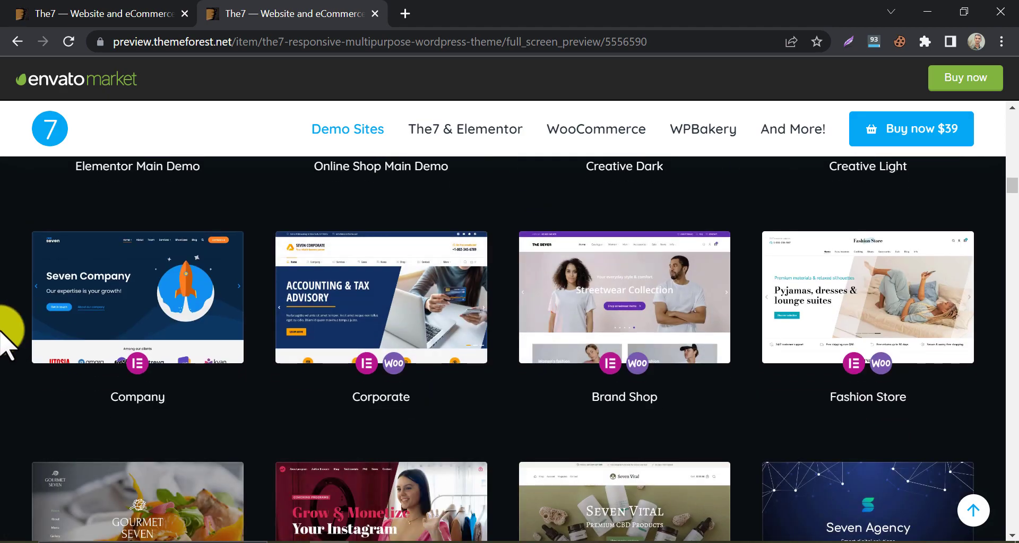
{"action": "scroll", "scroll_direction": "down", "scroll_amount": 3}
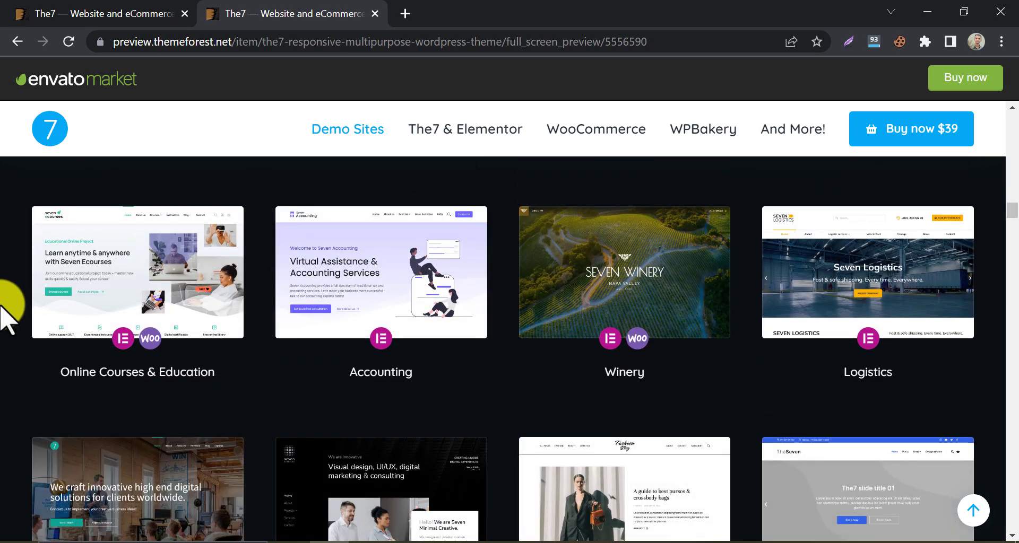
{"action": "scroll", "scroll_direction": "down", "scroll_amount": 3}
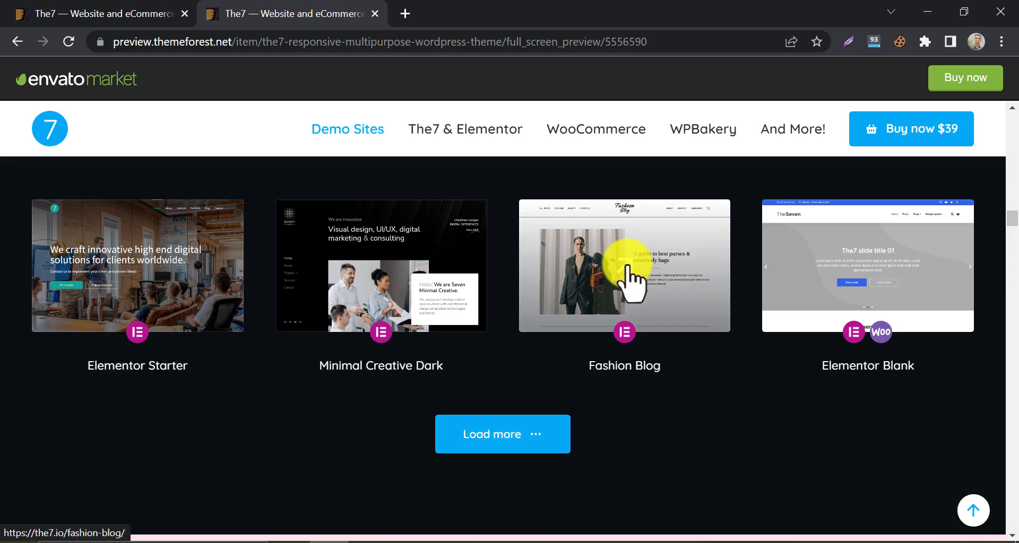
{"action": "left_click", "coordinate": [623, 265]}
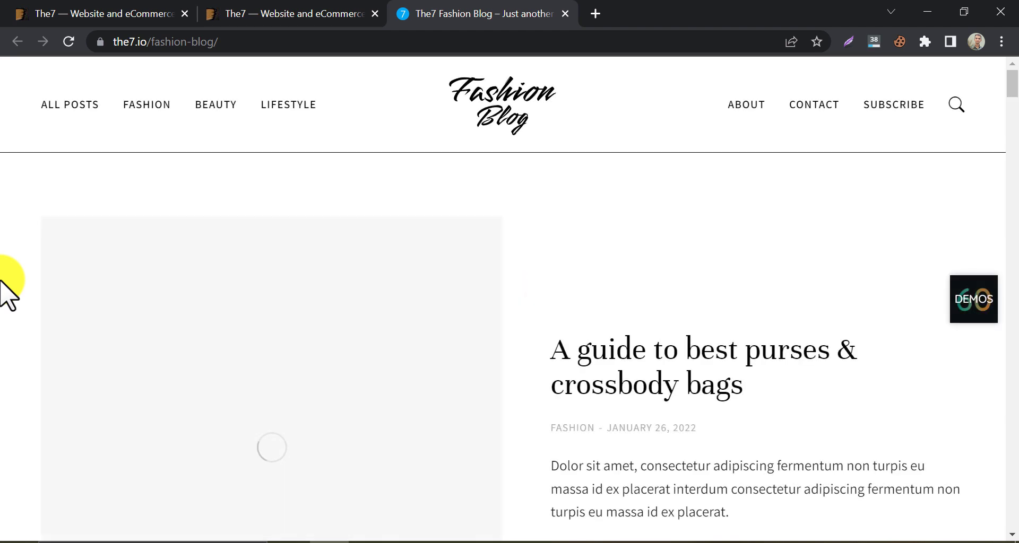
Step: Scroll through The7 Fashion Blog demo's home page
{"action": "scroll", "scroll_direction": "down", "scroll_amount": 3}
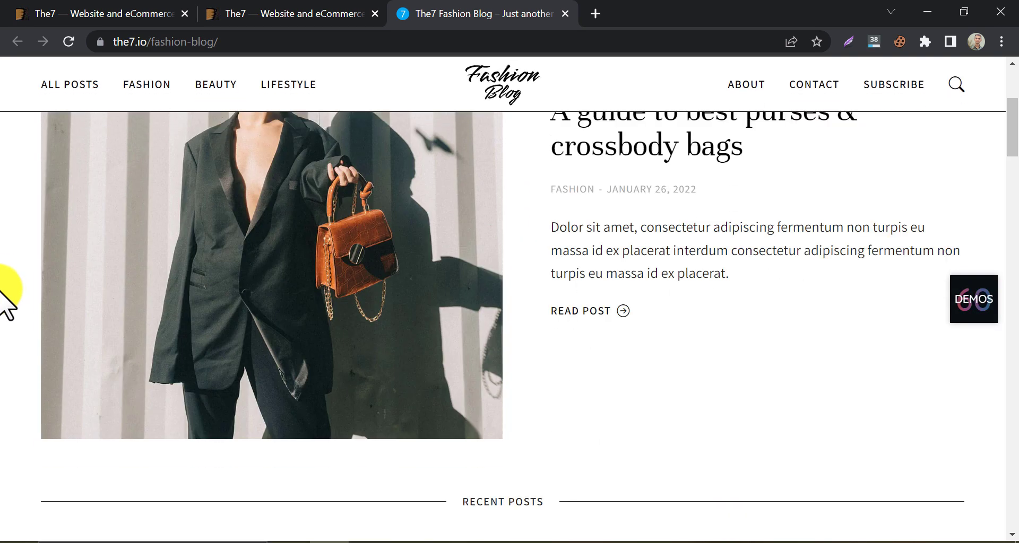
{"action": "scroll", "scroll_direction": "down", "scroll_amount": 3}
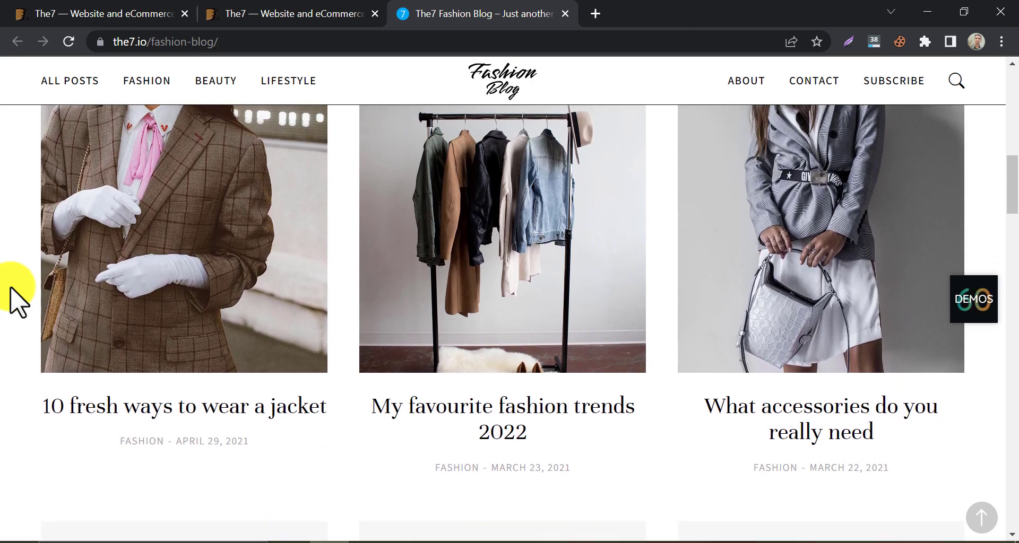
{"action": "scroll", "scroll_direction": "down", "scroll_amount": 3}
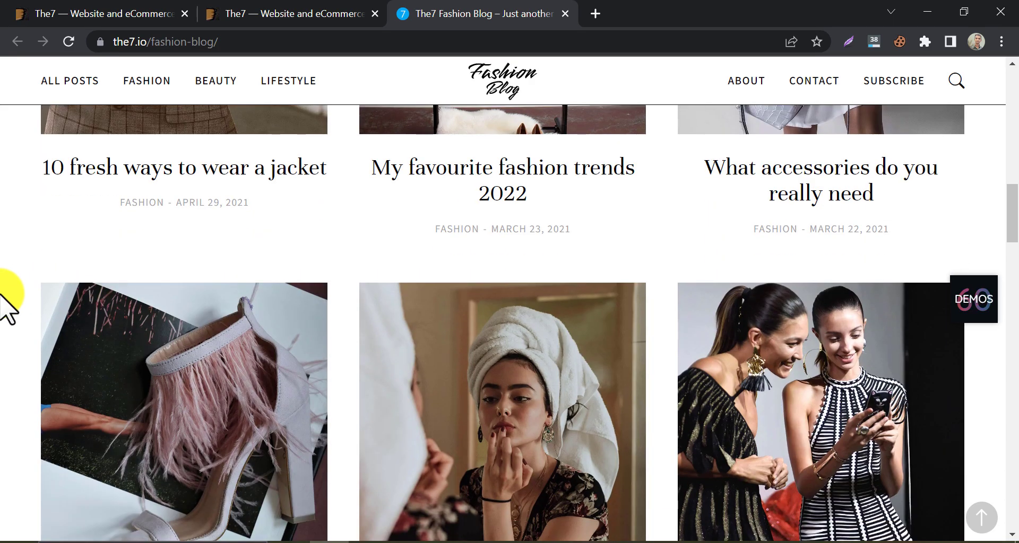
{"action": "scroll", "scroll_direction": "down", "scroll_amount": 3}
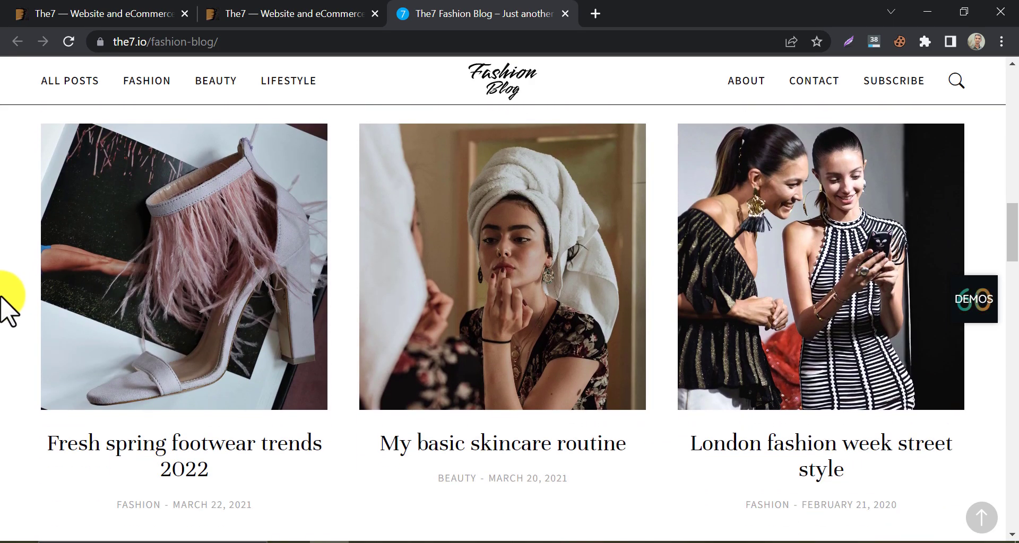
{"action": "scroll", "scroll_direction": "down", "scroll_amount": 3}
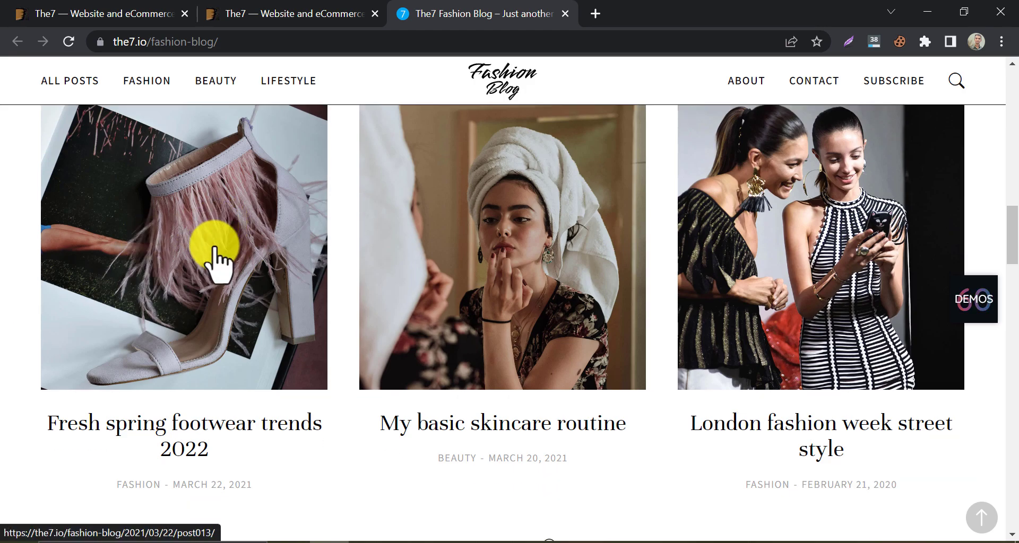
{"action": "scroll", "scroll_direction": "down", "scroll_amount": 3}
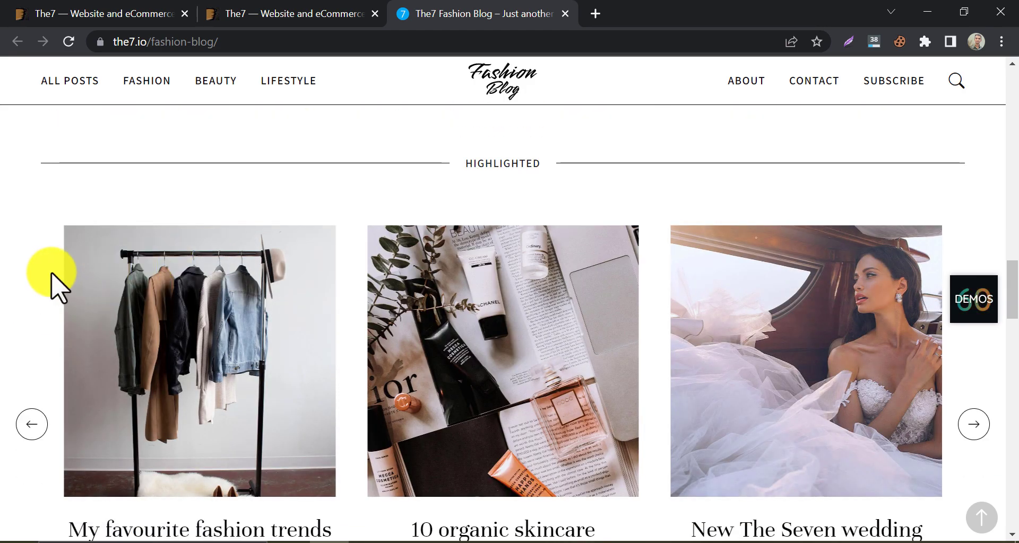
{"action": "scroll", "scroll_direction": "down", "scroll_amount": 3}
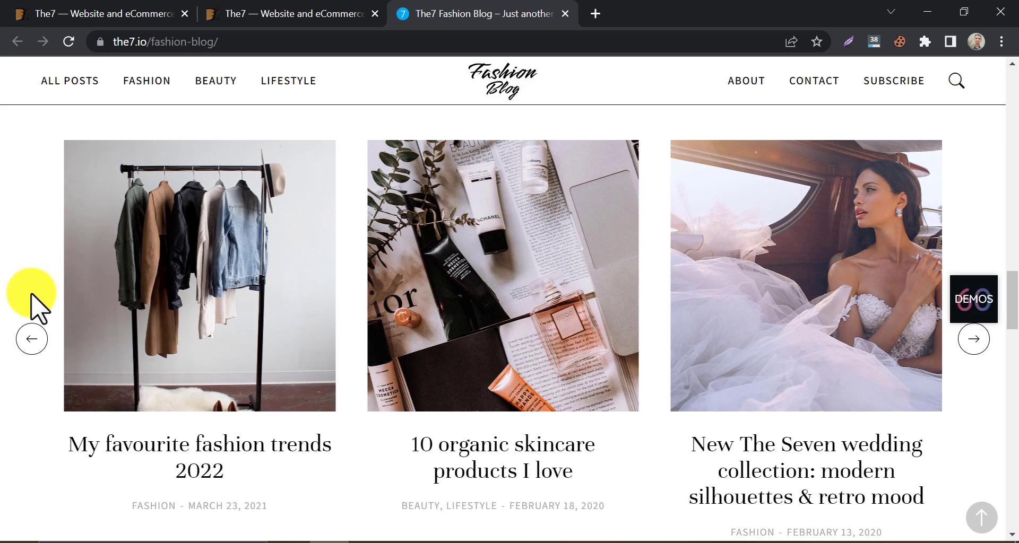
{"action": "scroll", "scroll_direction": "down", "scroll_amount": 3}
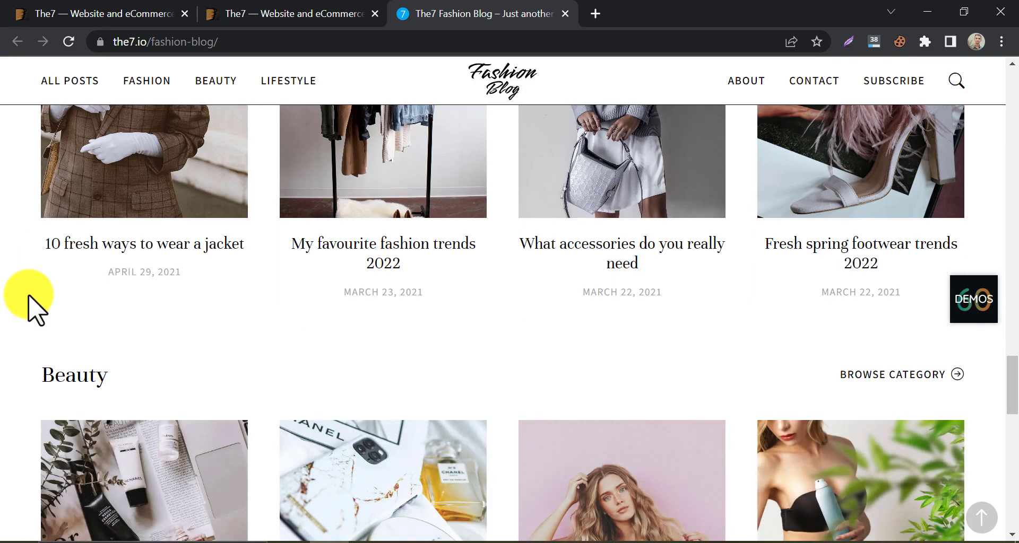
{"action": "scroll", "scroll_direction": "down", "scroll_amount": 3}
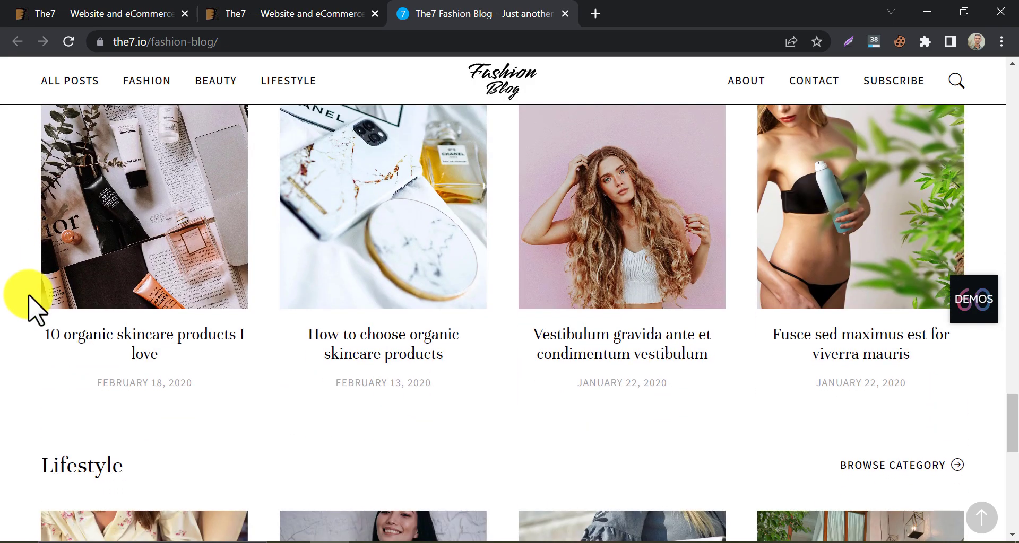
{"action": "scroll", "scroll_direction": "down", "scroll_amount": 3}
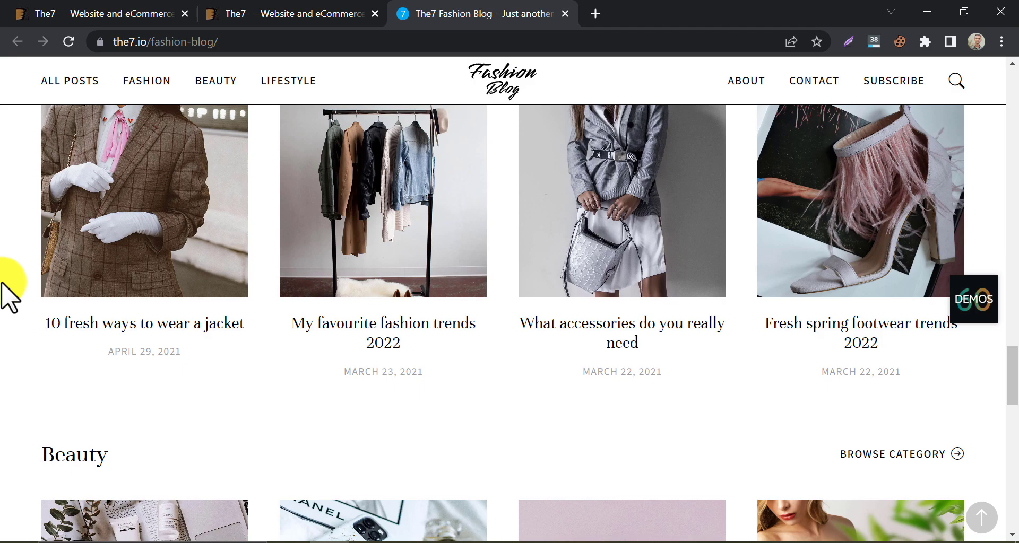
Step: Open and read the '10 fresh ways to wear a jacket' post
{"action": "left_click", "coordinate": [144, 195]}
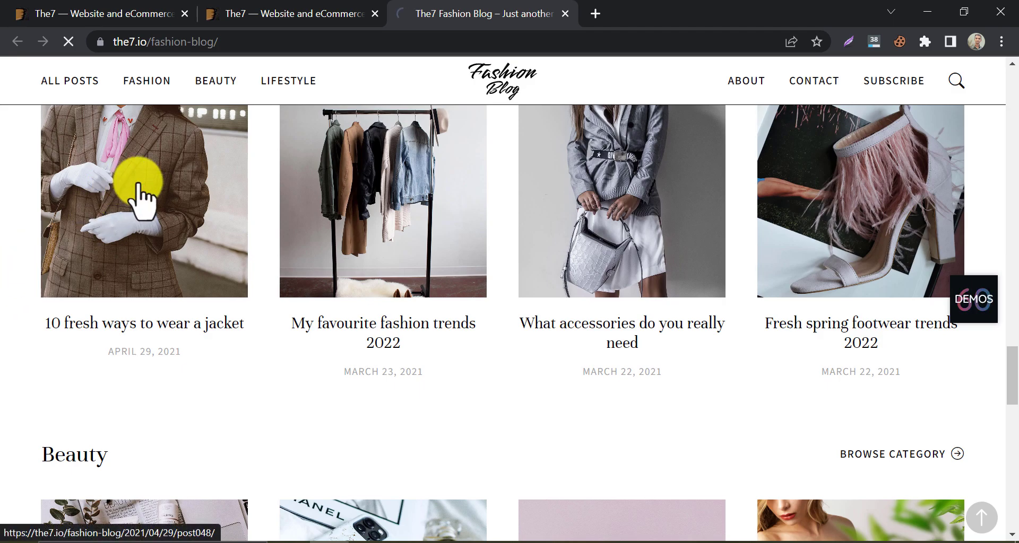
{"action": "left_click", "coordinate": [144, 200]}
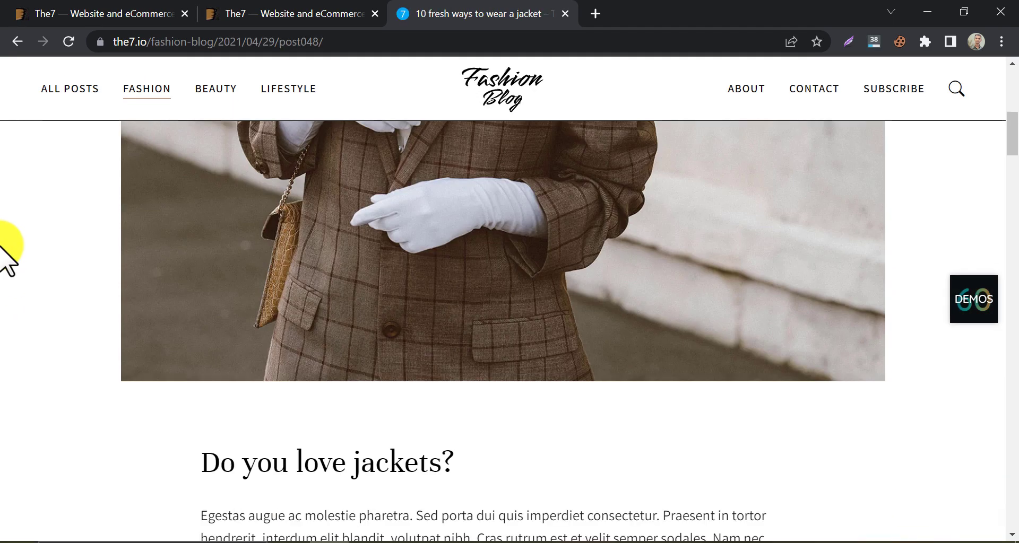
{"action": "scroll", "scroll_direction": "down", "scroll_amount": 3}
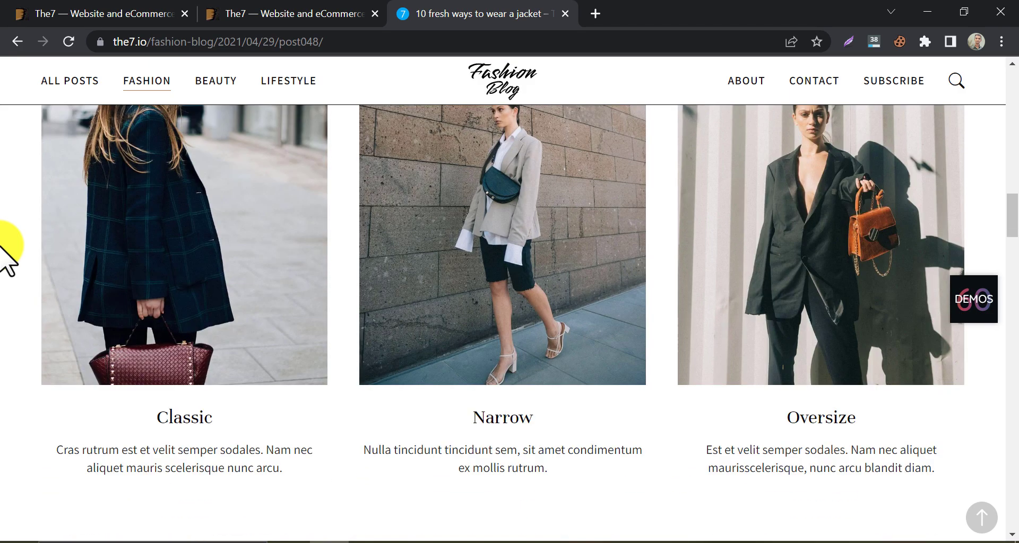
{"action": "scroll", "scroll_direction": "down", "scroll_amount": 3}
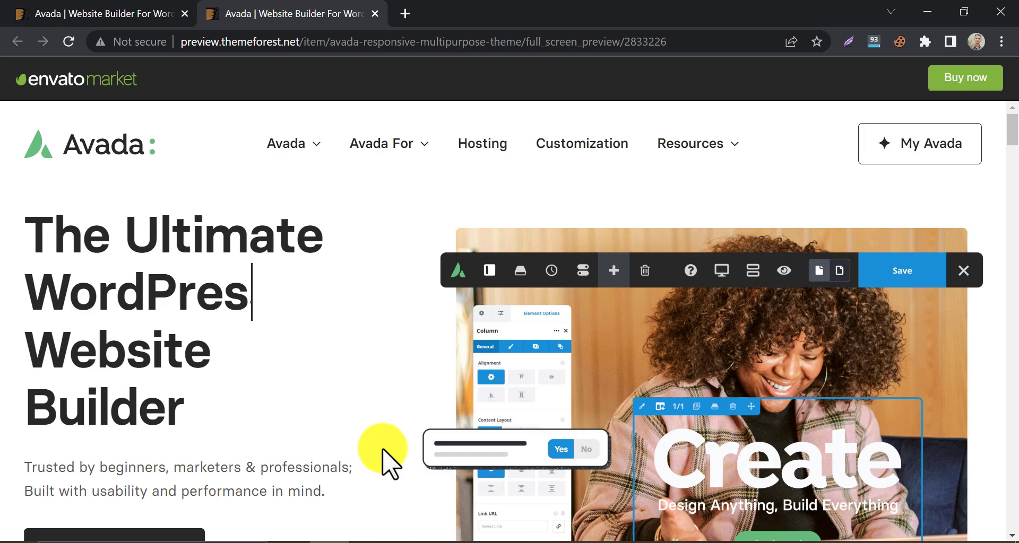
Step: Open Avada's 93 Prebuilt Websites gallery showing Classic, Magazine and Retro demos
{"action": "key", "text": "Backspace"}
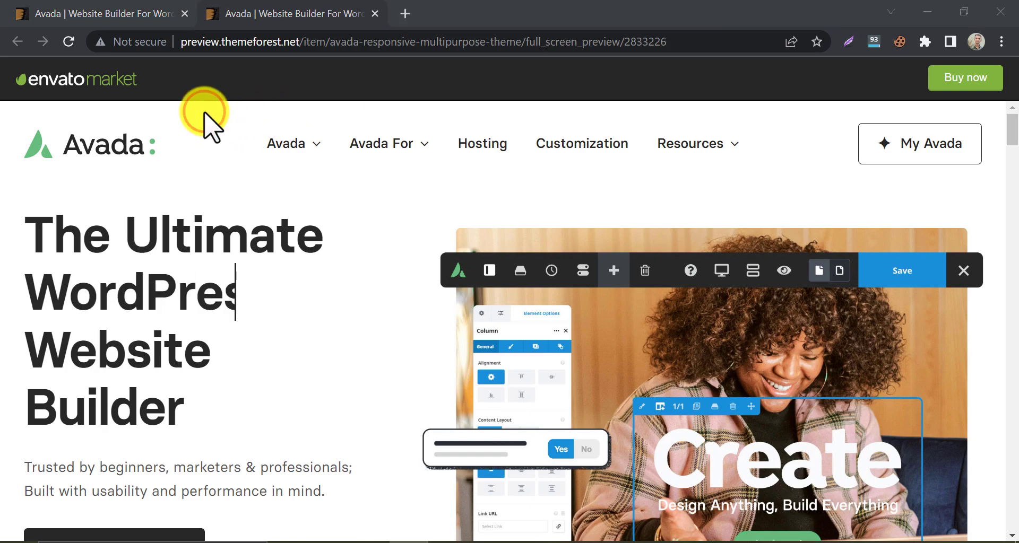
{"action": "left_click", "coordinate": [292, 144]}
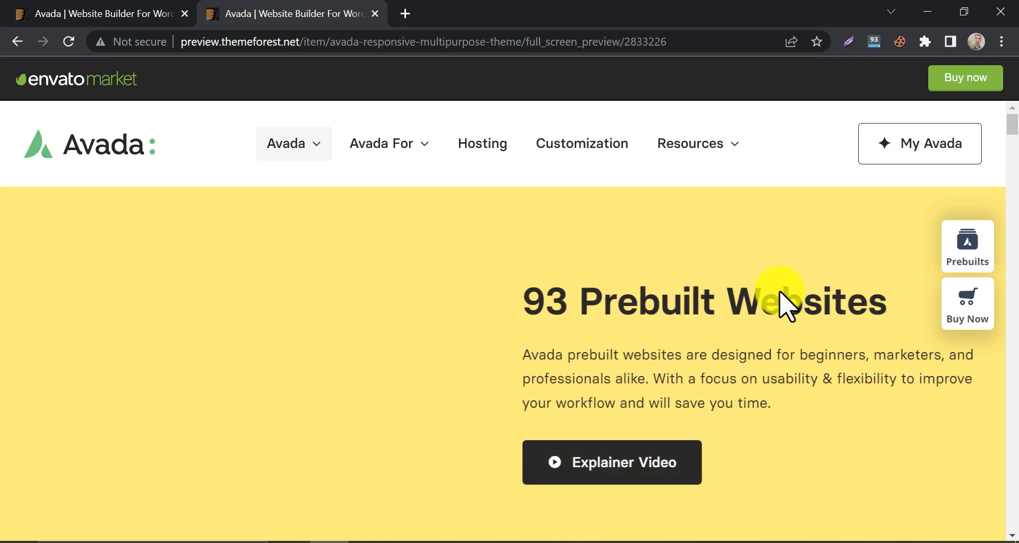
{"action": "left_click", "coordinate": [966, 246]}
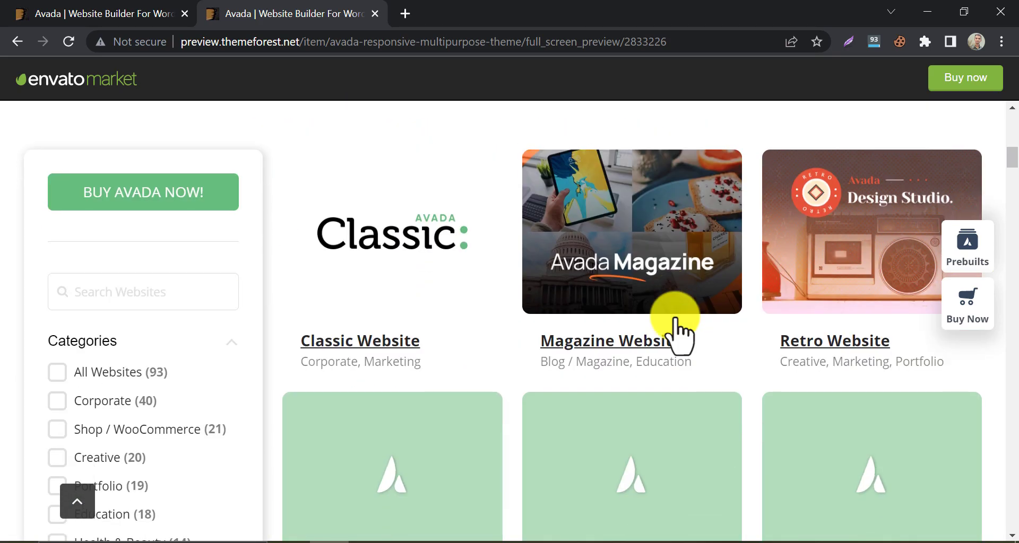
Step: Filter Avada's prebuilt websites to Blog / Magazine and open the Magazine Website demo
{"action": "scroll", "scroll_direction": "down", "scroll_amount": 3}
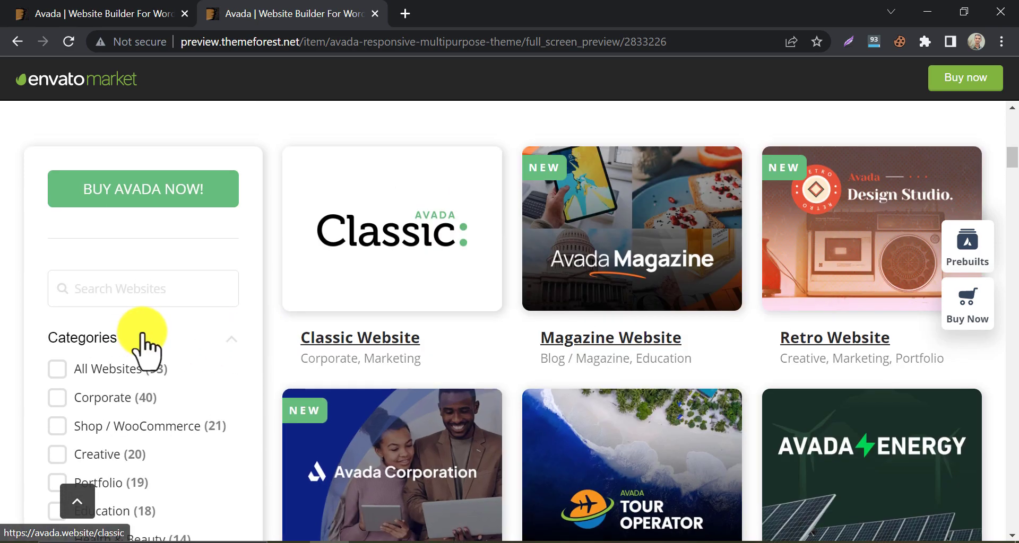
{"action": "scroll", "scroll_direction": "down", "scroll_amount": 3}
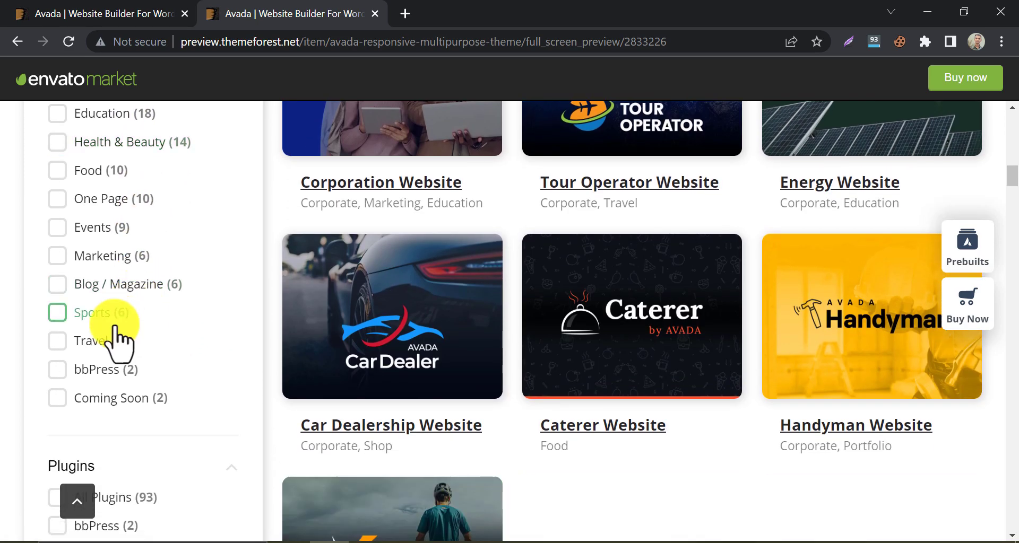
{"action": "left_click", "coordinate": [56, 284]}
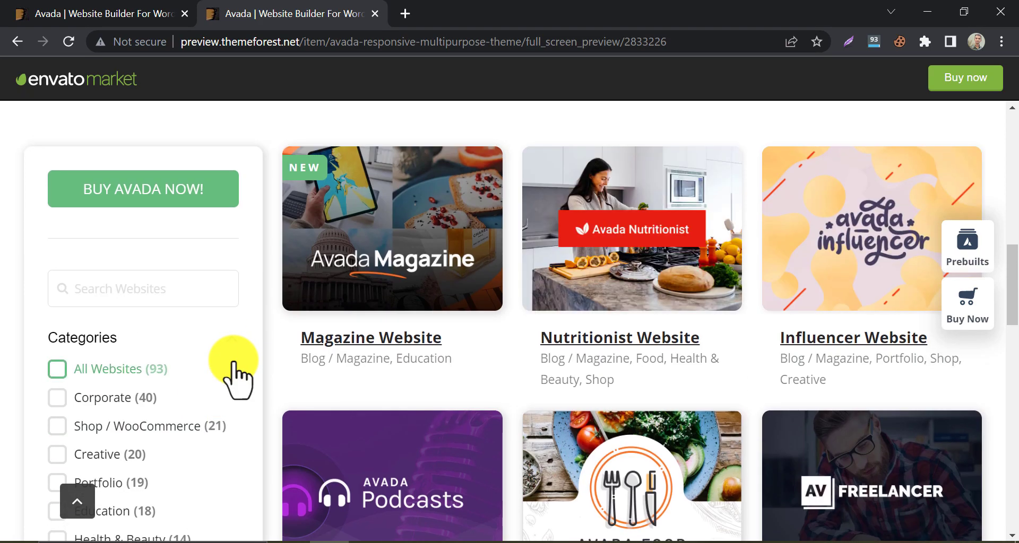
{"action": "scroll", "scroll_direction": "down", "scroll_amount": 3}
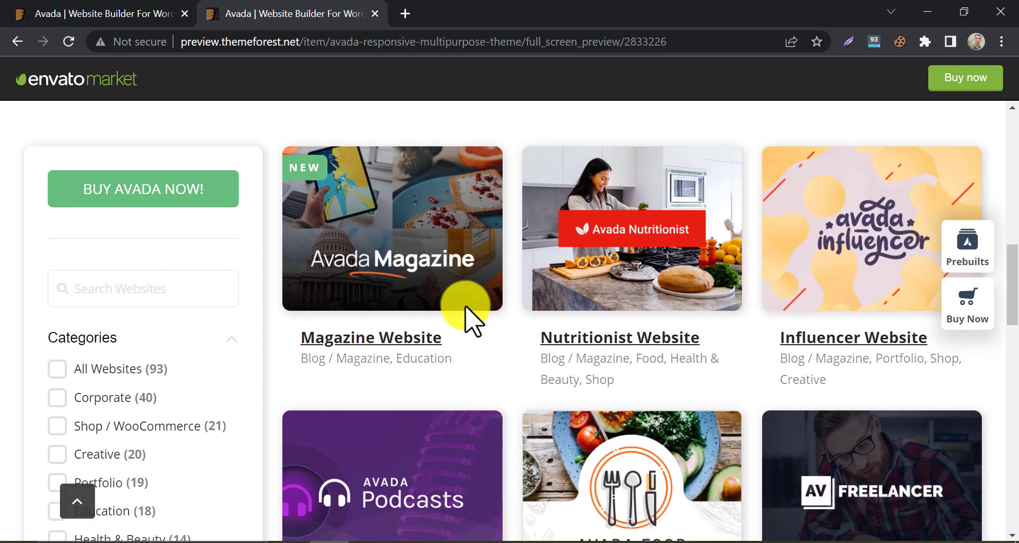
{"action": "left_click", "coordinate": [391, 228]}
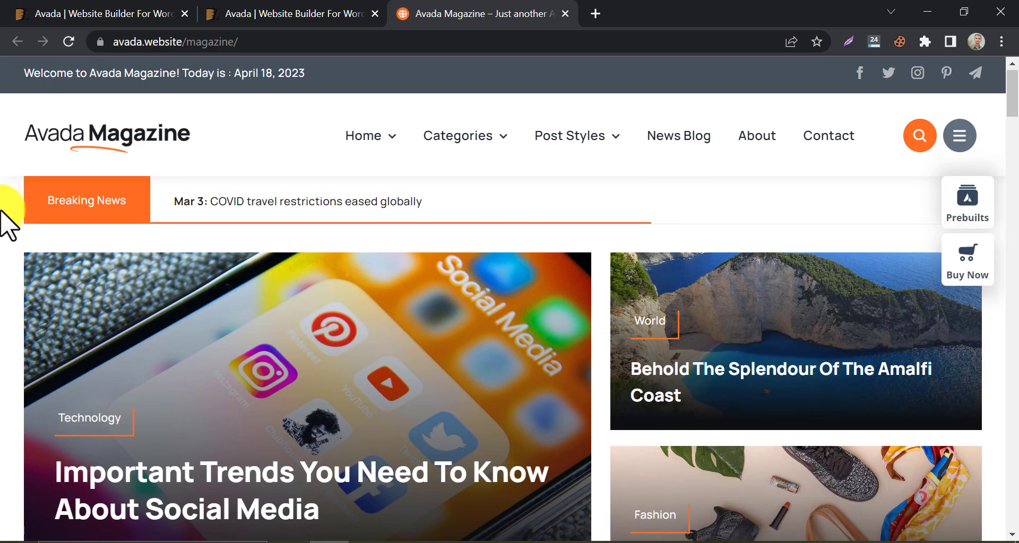
Step: Scroll the Avada Magazine demo through trending posts and dismiss the newsletter popup
{"action": "scroll", "scroll_direction": "down", "scroll_amount": 3}
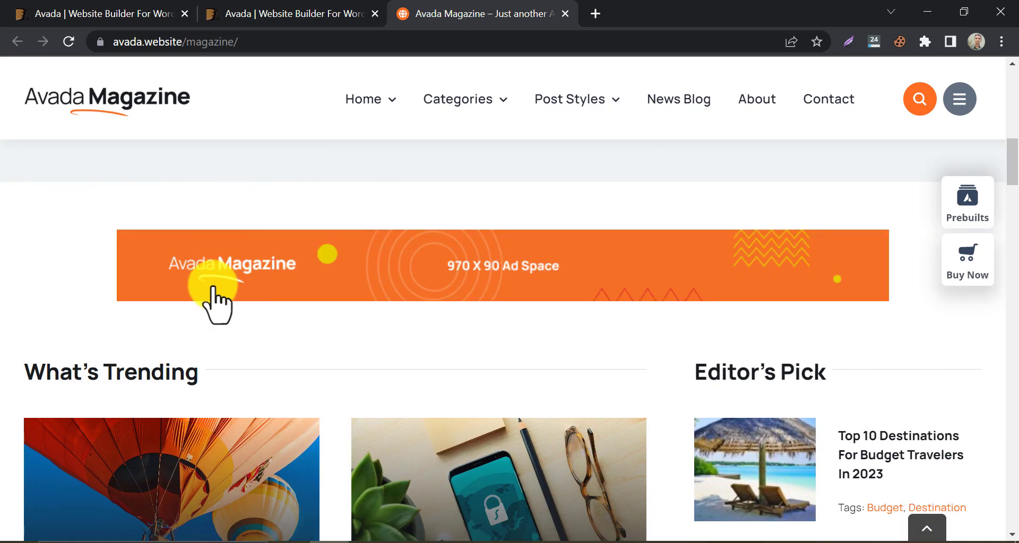
{"action": "scroll", "scroll_direction": "down", "scroll_amount": 3}
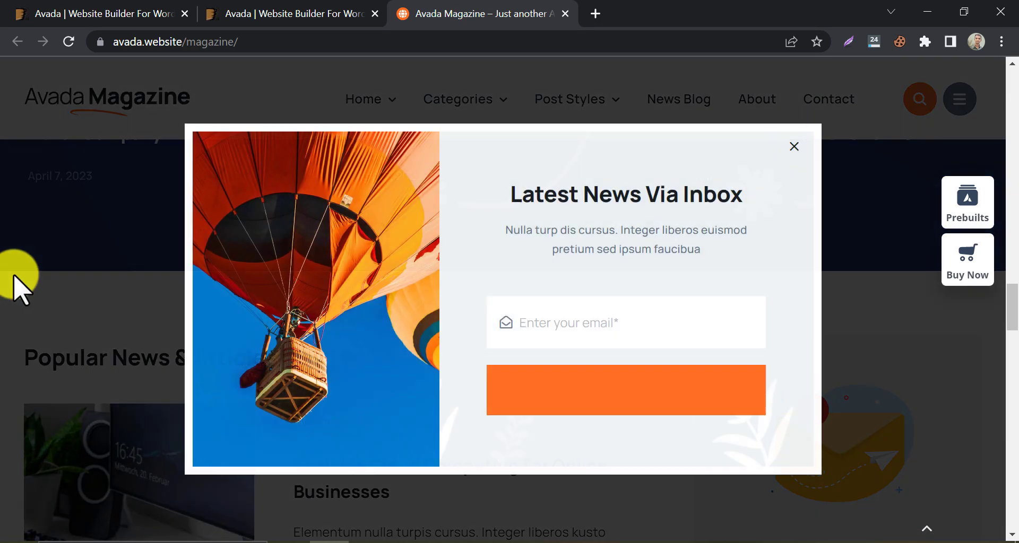
{"action": "left_click", "coordinate": [793, 147]}
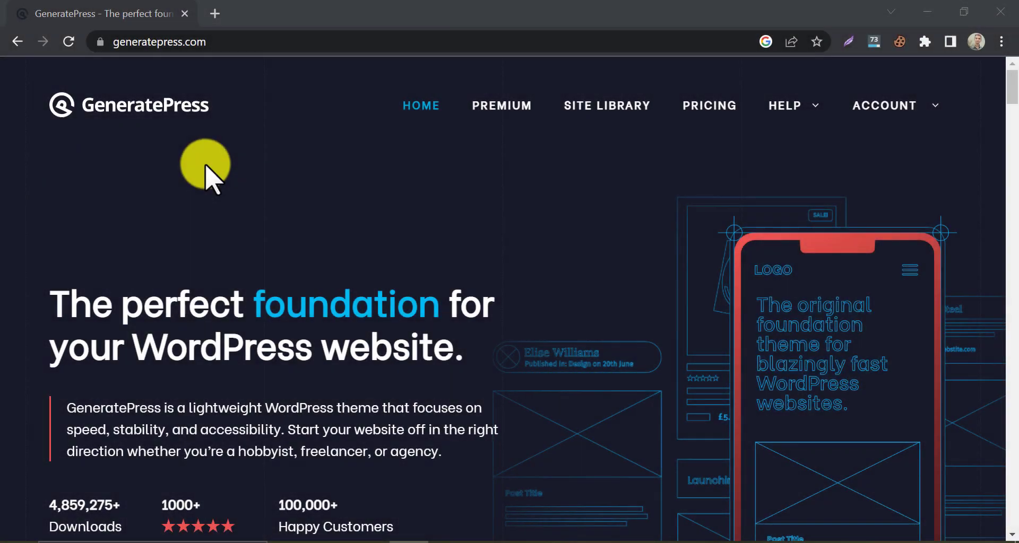
{"action": "mouse_move", "coordinate": [205, 165]}
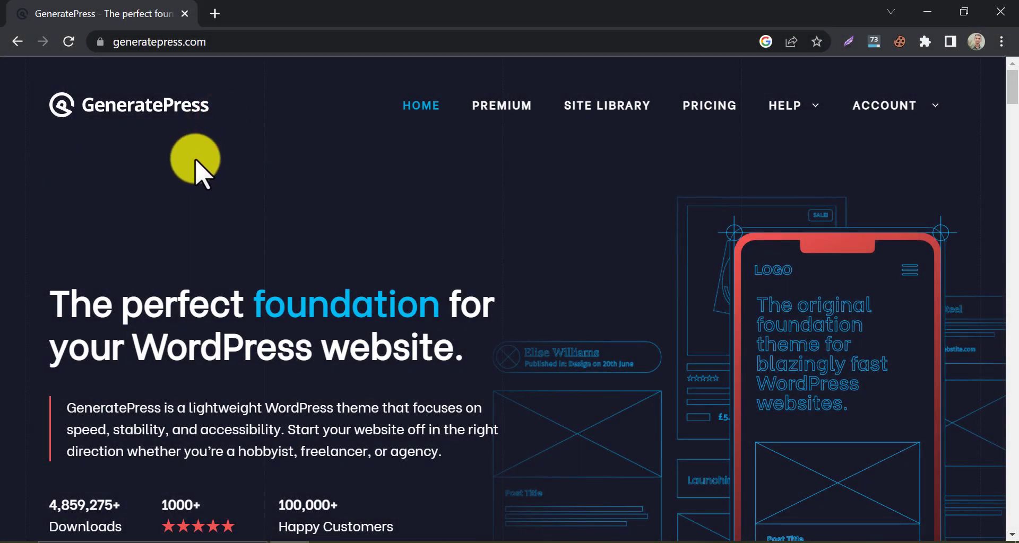
{"action": "mouse_move", "coordinate": [85, 227]}
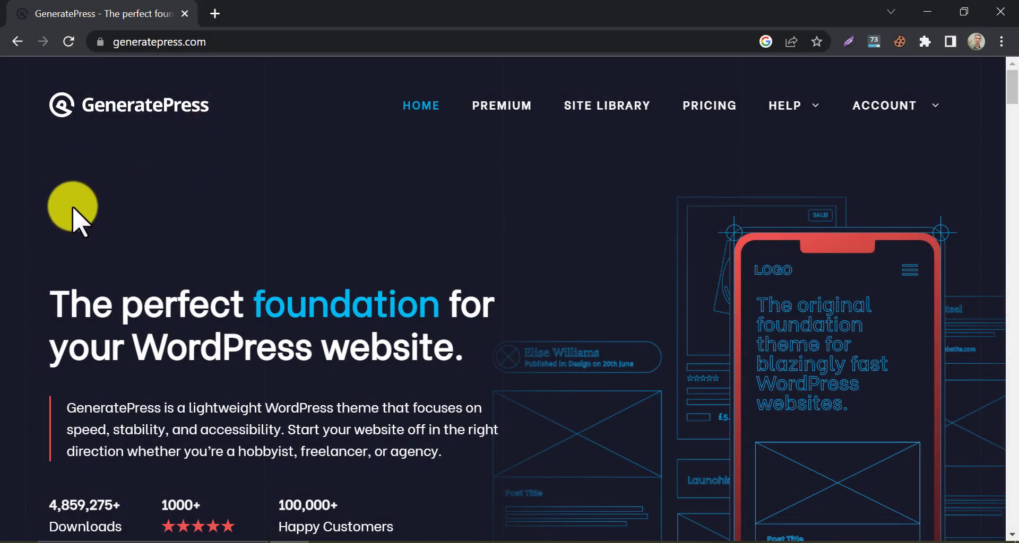
Step: Browse GeneratePress's free, premium, PageSpeed and support sections, then go to SITE LIBRARY
{"action": "scroll", "scroll_direction": "down", "scroll_amount": 3}
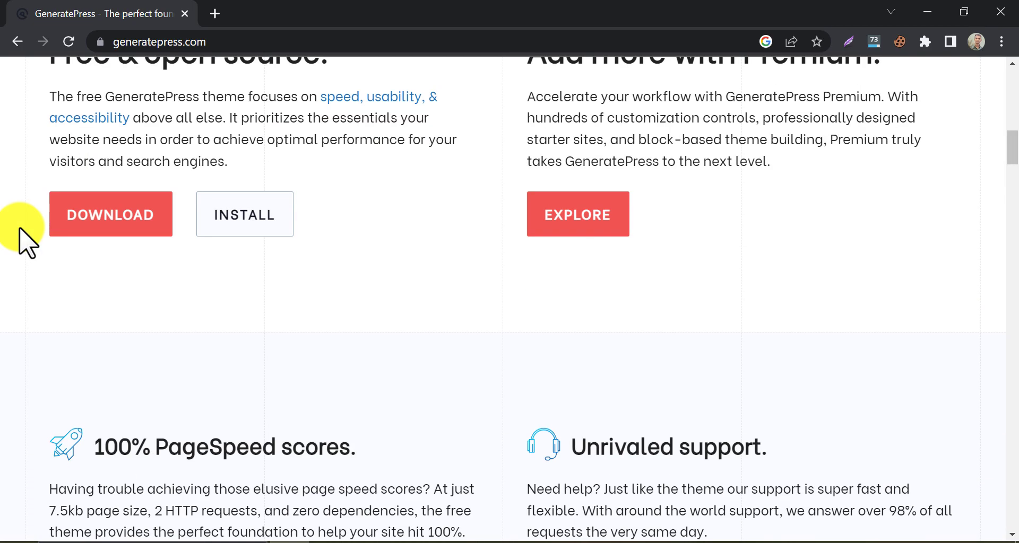
{"action": "scroll", "scroll_direction": "up", "scroll_amount": 3}
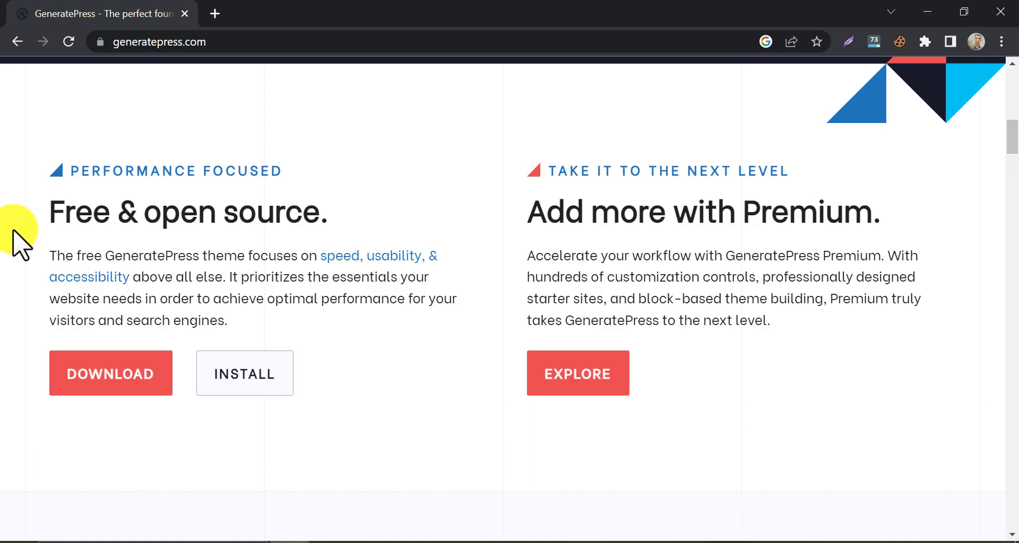
{"action": "scroll", "scroll_direction": "down", "scroll_amount": 3}
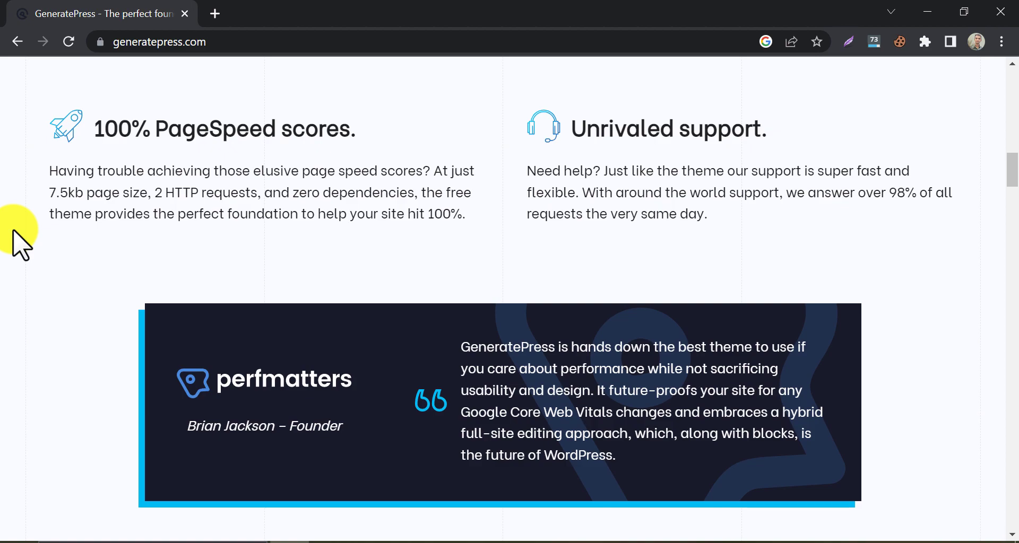
{"action": "scroll", "scroll_direction": "down", "scroll_amount": 3}
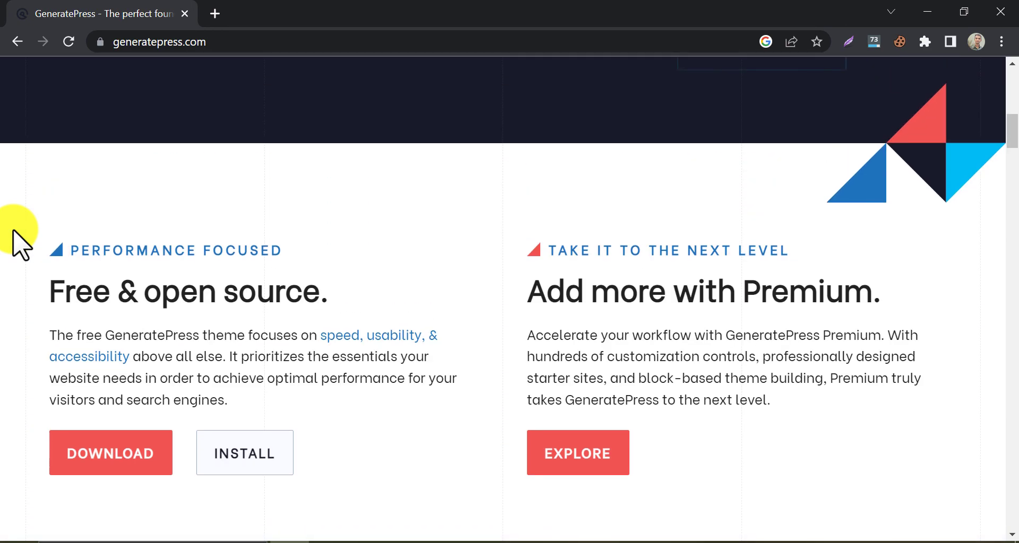
{"action": "scroll", "scroll_direction": "up", "scroll_amount": 3}
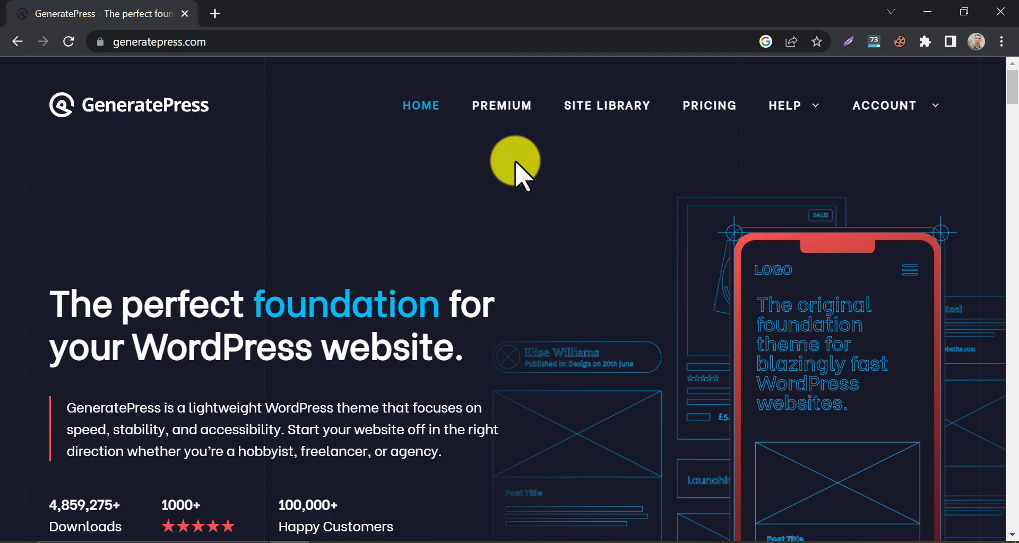
{"action": "mouse_move", "coordinate": [526, 176]}
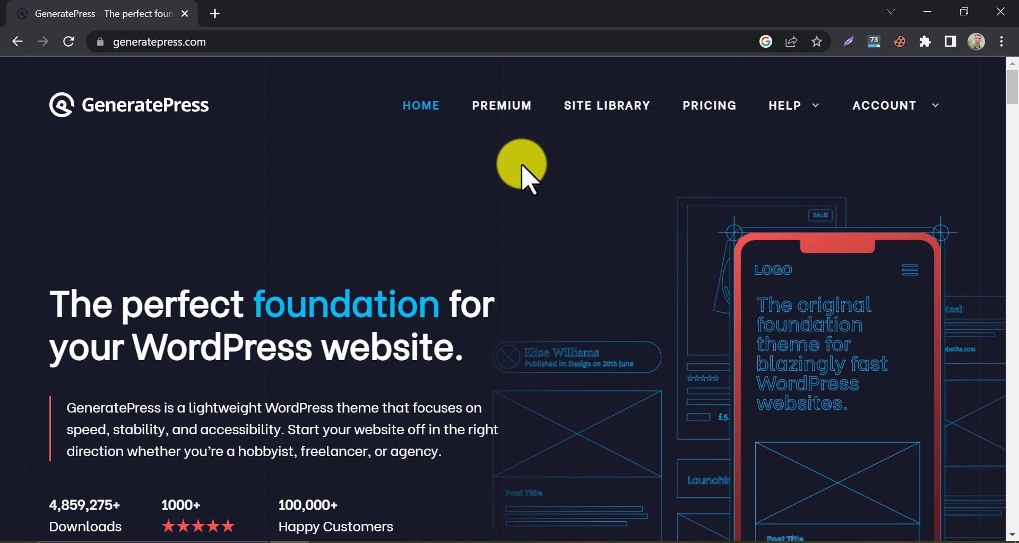
{"action": "left_click", "coordinate": [607, 105]}
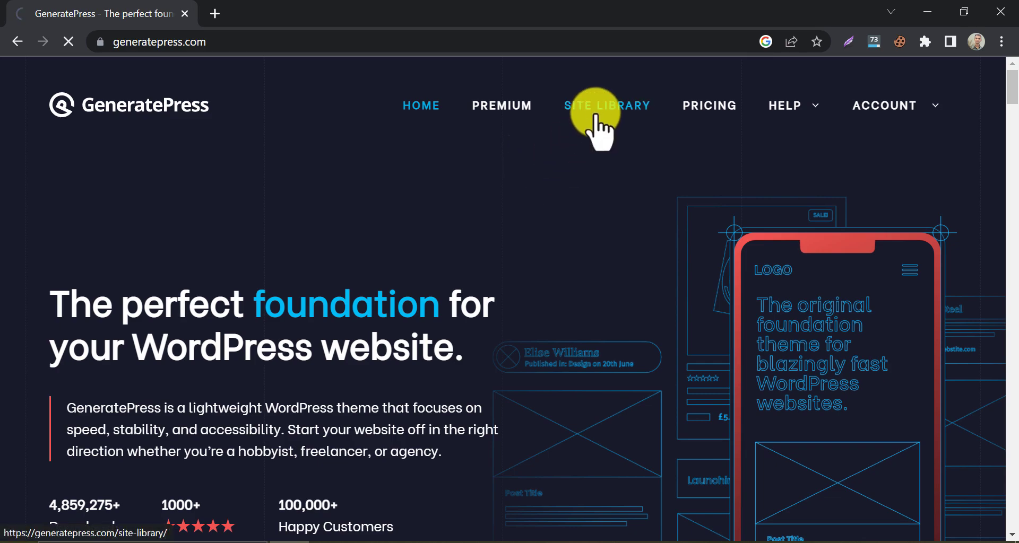
Step: Filter the Site Library to BLOG templates and scroll through Scribe, Info, Newsroom and Marketer
{"action": "left_click", "coordinate": [606, 105]}
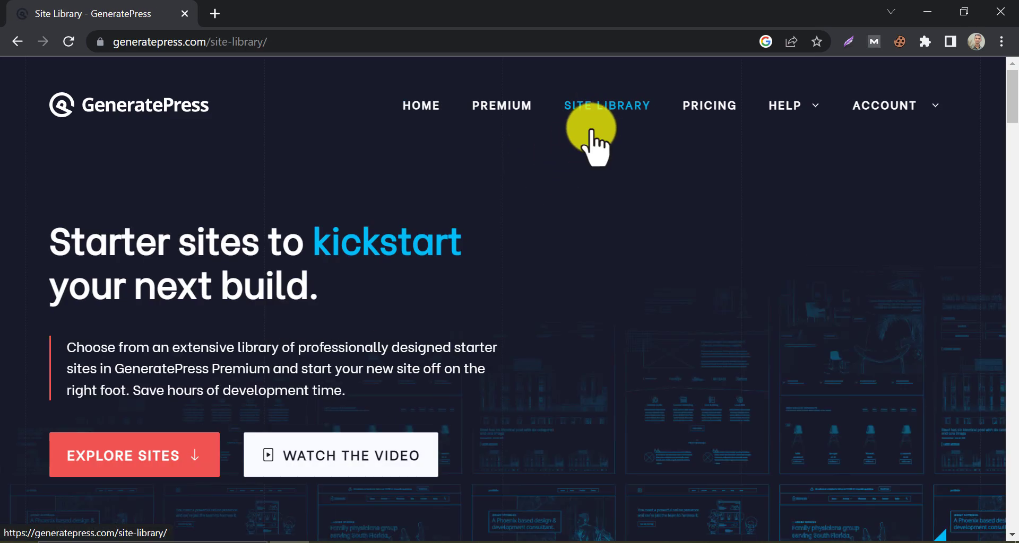
{"action": "scroll", "scroll_direction": "down", "scroll_amount": 3}
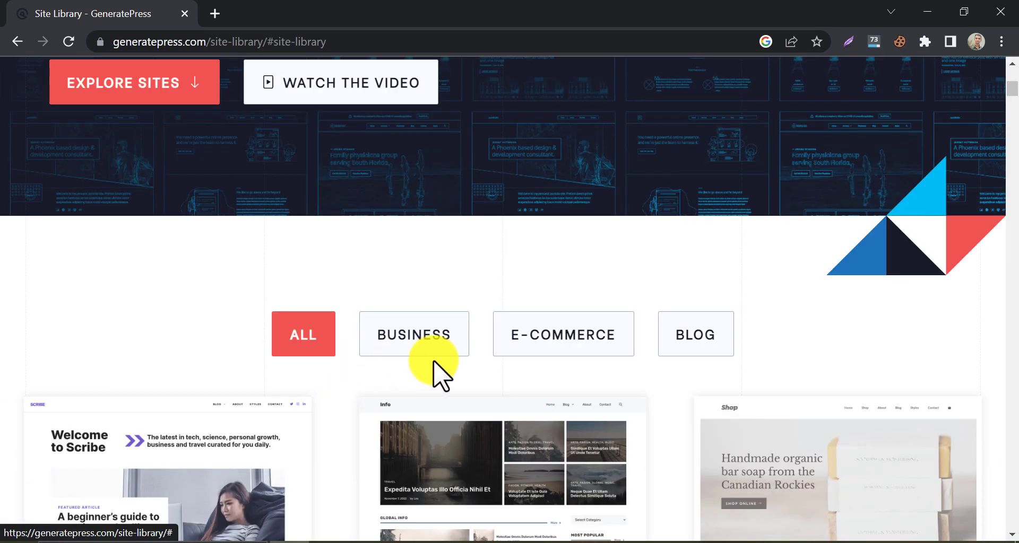
{"action": "left_click", "coordinate": [695, 334]}
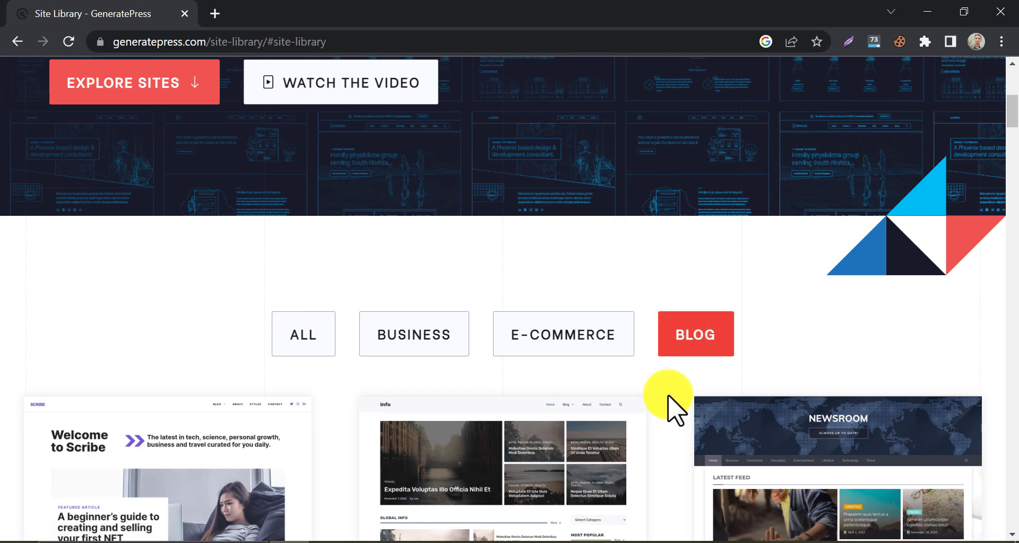
{"action": "scroll", "scroll_direction": "down", "scroll_amount": 3}
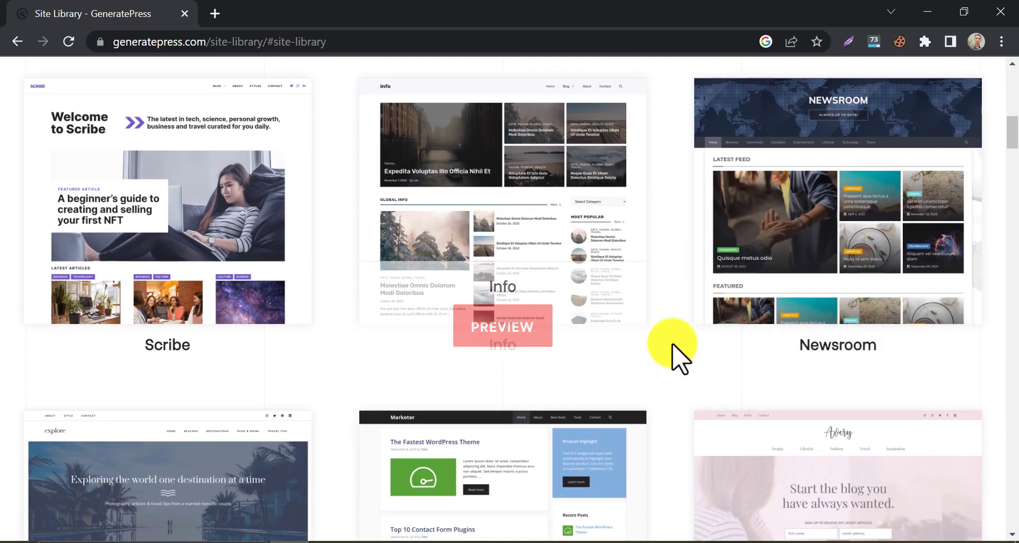
{"action": "scroll", "scroll_direction": "down", "scroll_amount": 3}
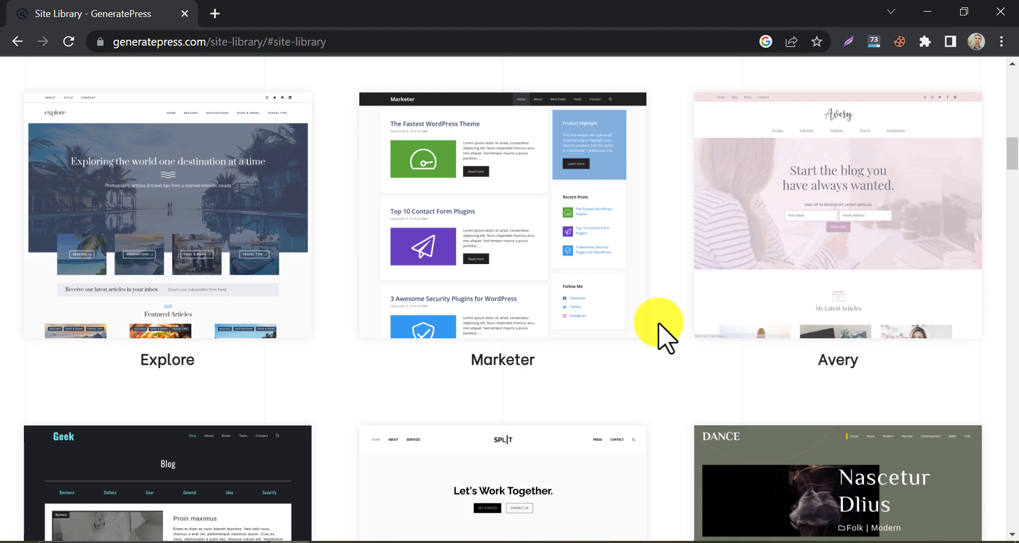
{"action": "scroll", "scroll_direction": "down", "scroll_amount": 3}
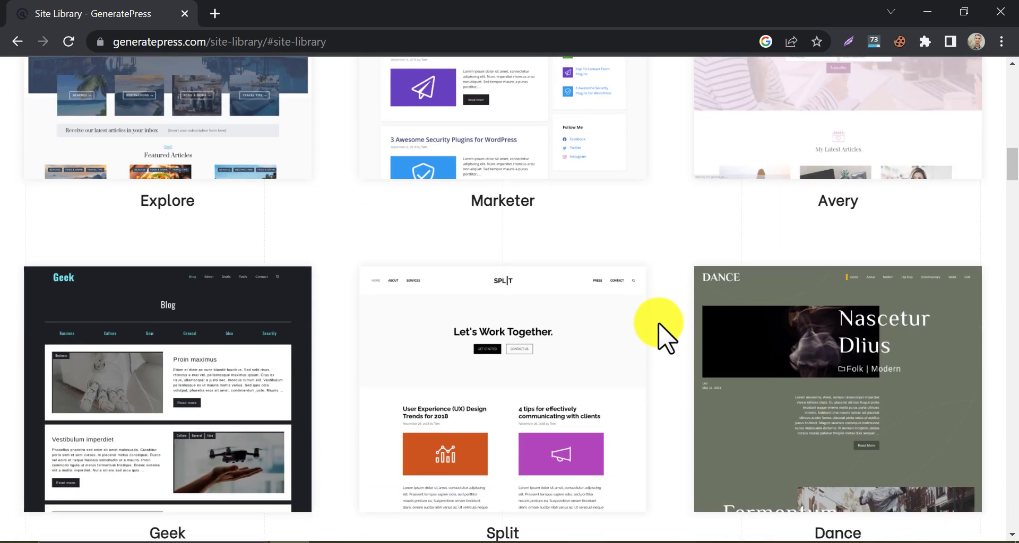
{"action": "scroll", "scroll_direction": "down", "scroll_amount": 3}
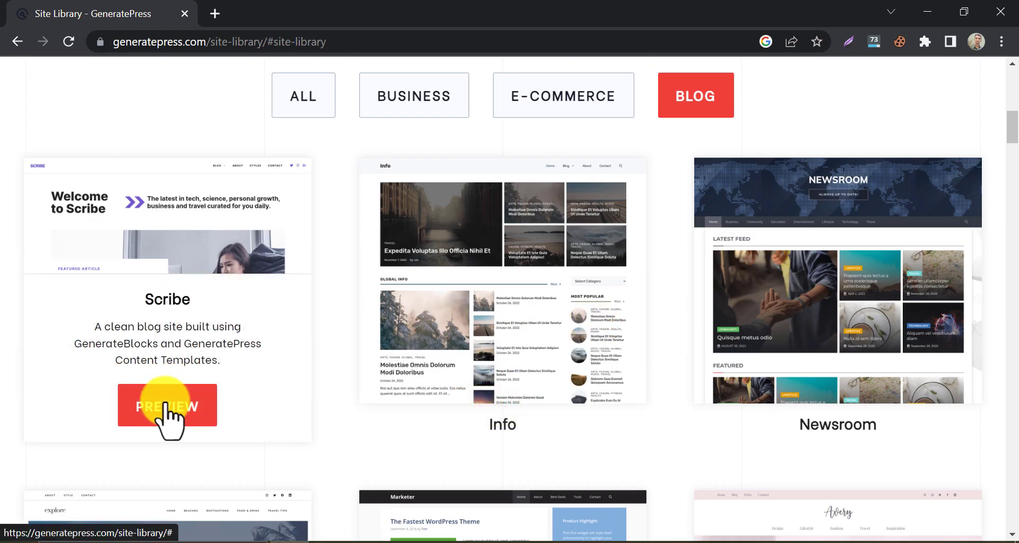
Step: Preview the Scribe template and scroll from its welcome header down to the footer
{"action": "left_click", "coordinate": [168, 405]}
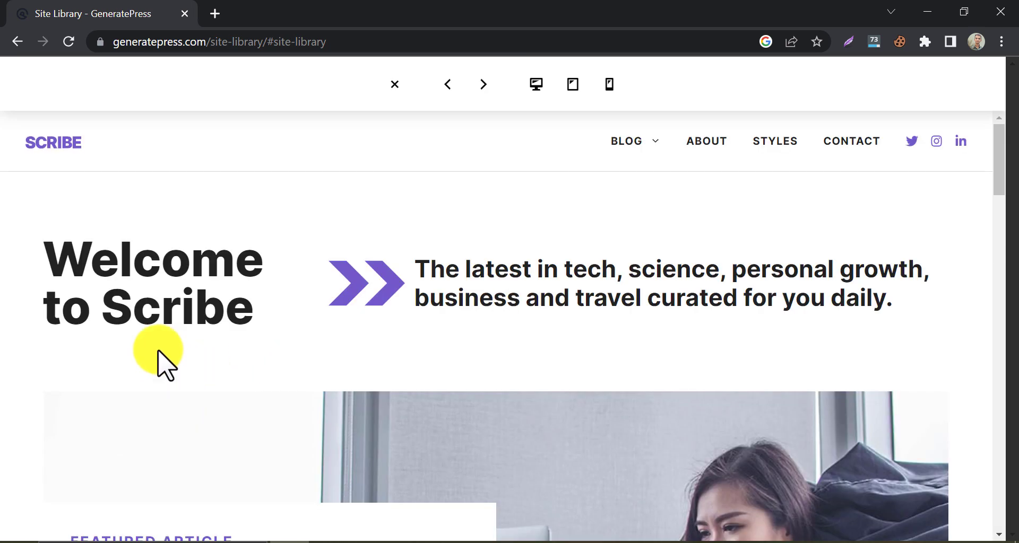
{"action": "scroll", "scroll_direction": "down", "scroll_amount": 3}
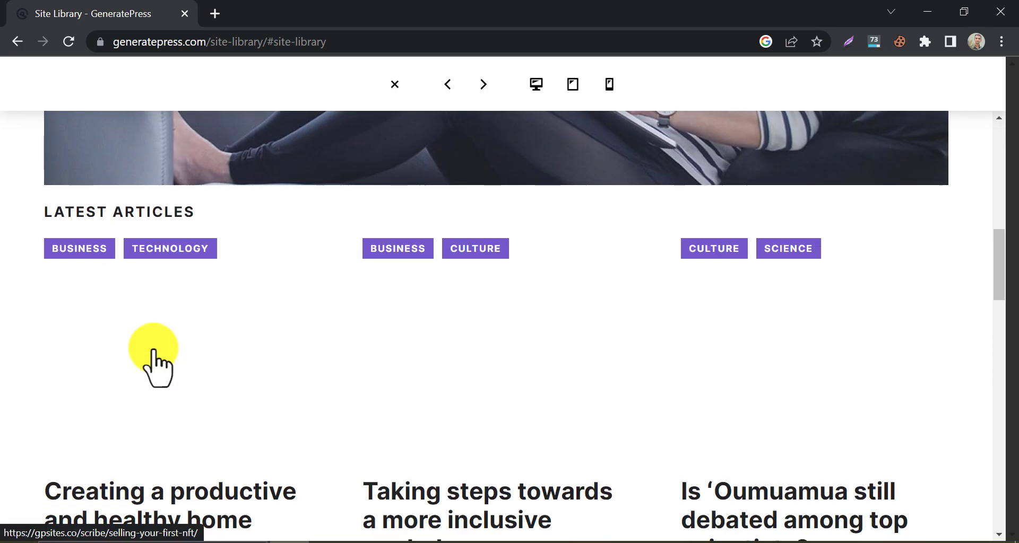
{"action": "scroll", "scroll_direction": "down", "scroll_amount": 3}
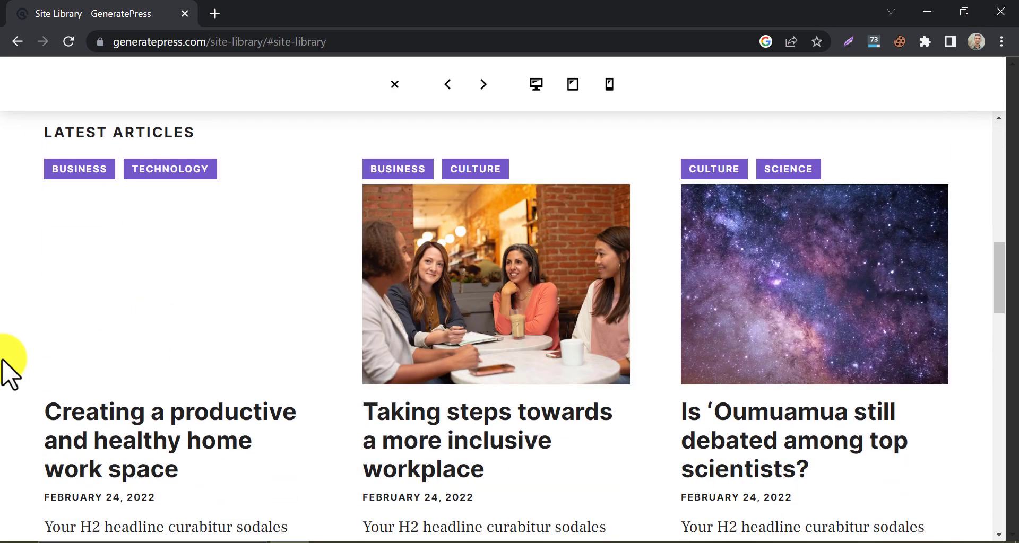
{"action": "scroll", "scroll_direction": "down", "scroll_amount": 3}
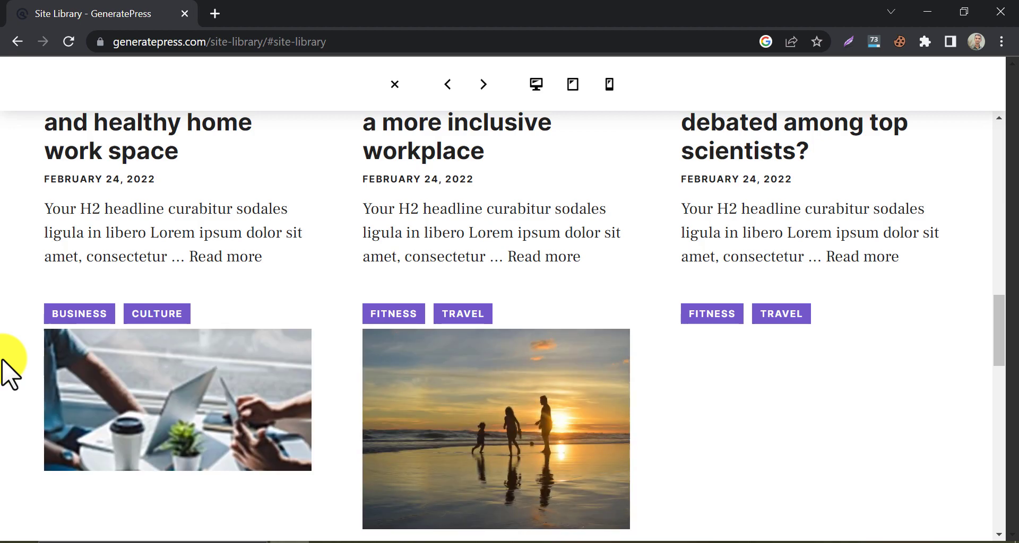
{"action": "scroll", "scroll_direction": "down", "scroll_amount": 3}
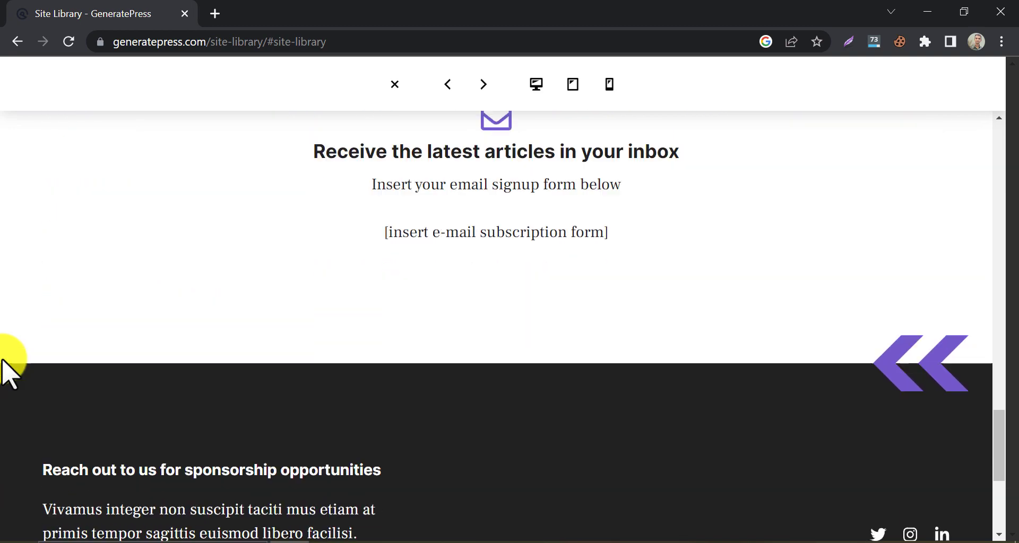
{"action": "scroll", "scroll_direction": "up", "scroll_amount": 3}
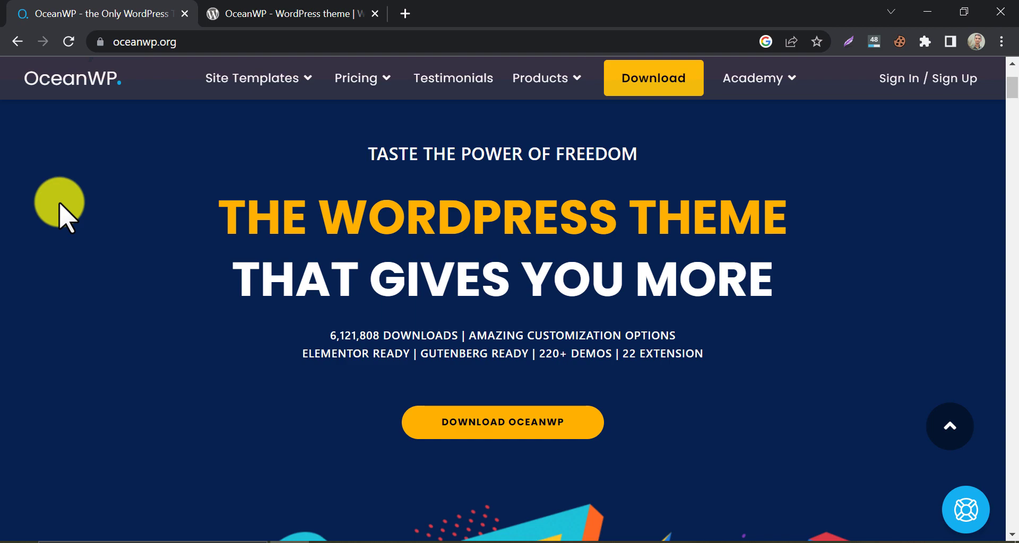
Step: Scroll oceanwp.org past the eCommerce and Freepik sections, then check the WordPress.org listing
{"action": "scroll", "scroll_direction": "down", "scroll_amount": 3}
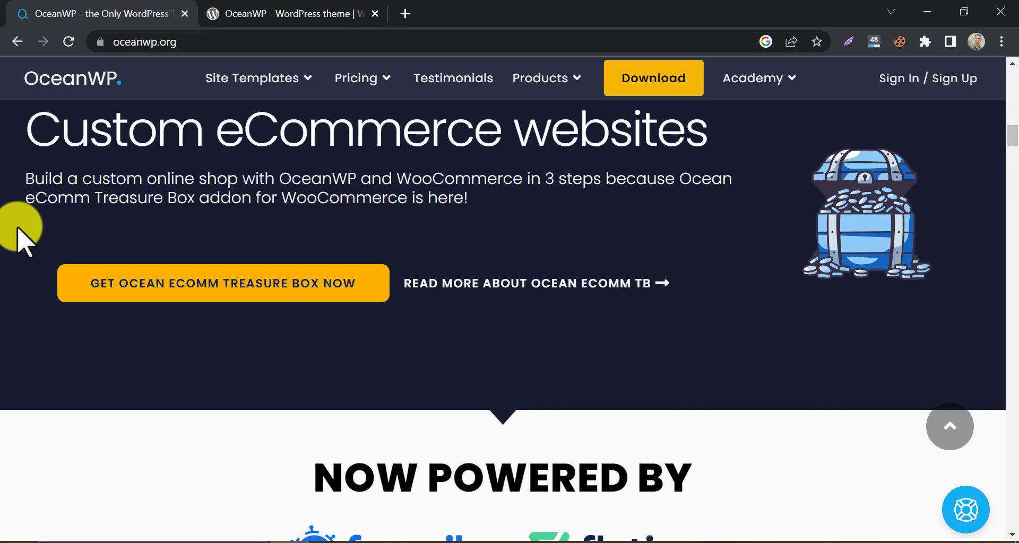
{"action": "scroll", "scroll_direction": "down", "scroll_amount": 3}
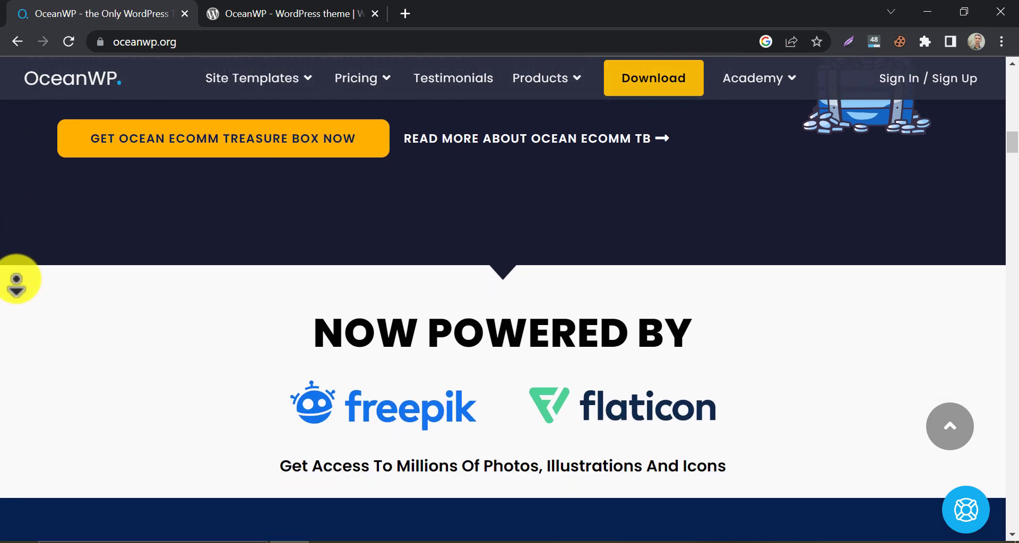
{"action": "scroll", "scroll_direction": "down", "scroll_amount": 3}
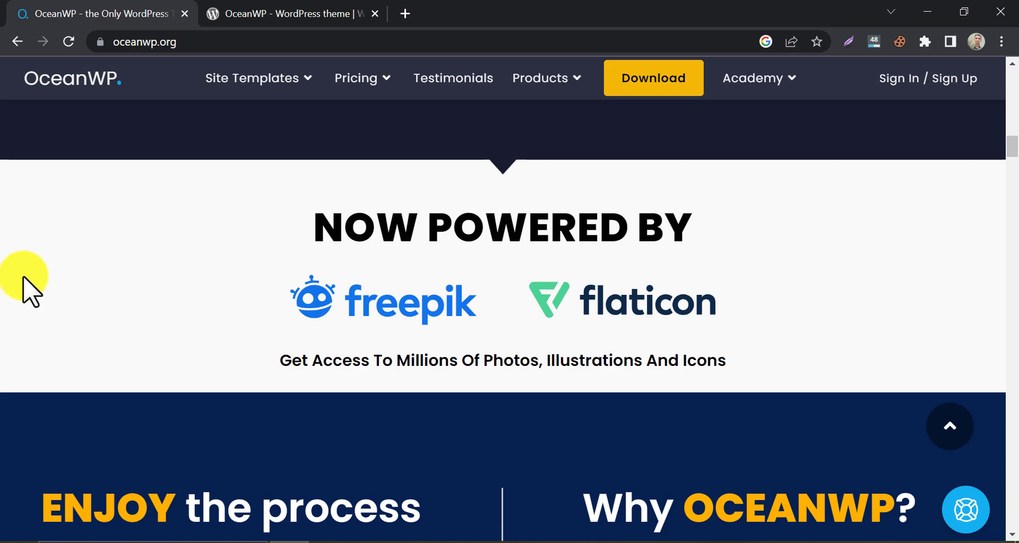
{"action": "scroll", "scroll_direction": "down", "scroll_amount": 3}
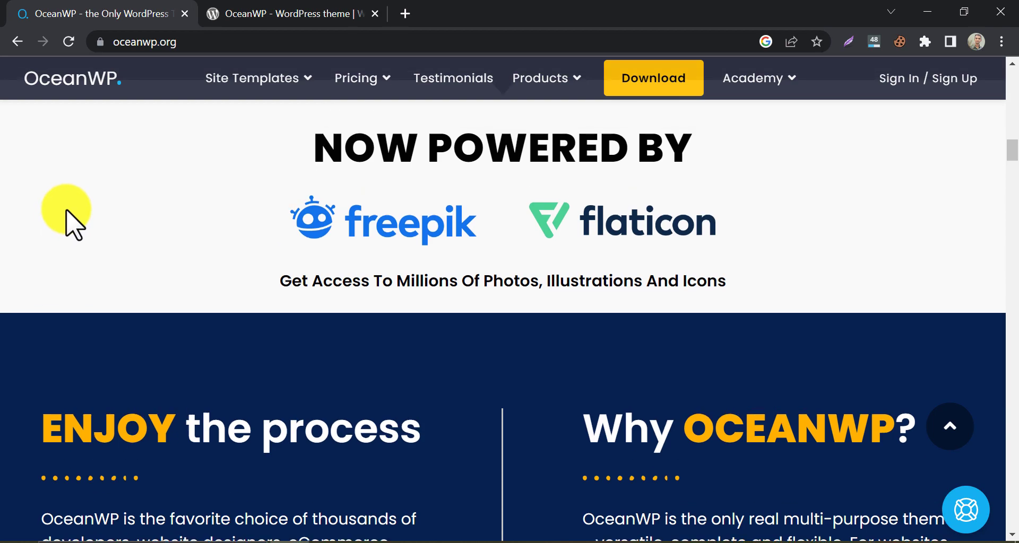
{"action": "left_click", "coordinate": [292, 13]}
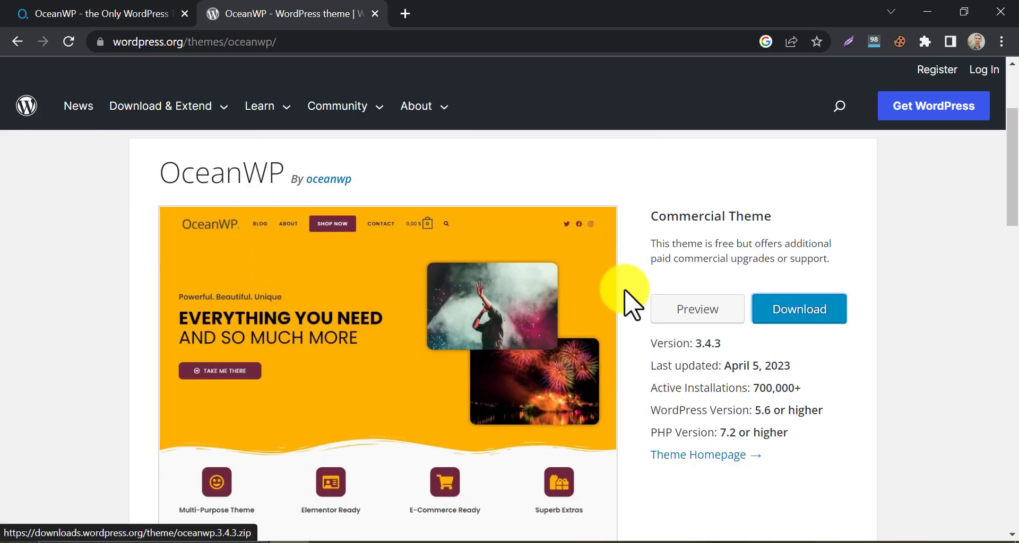
{"action": "scroll", "scroll_direction": "down", "scroll_amount": 3}
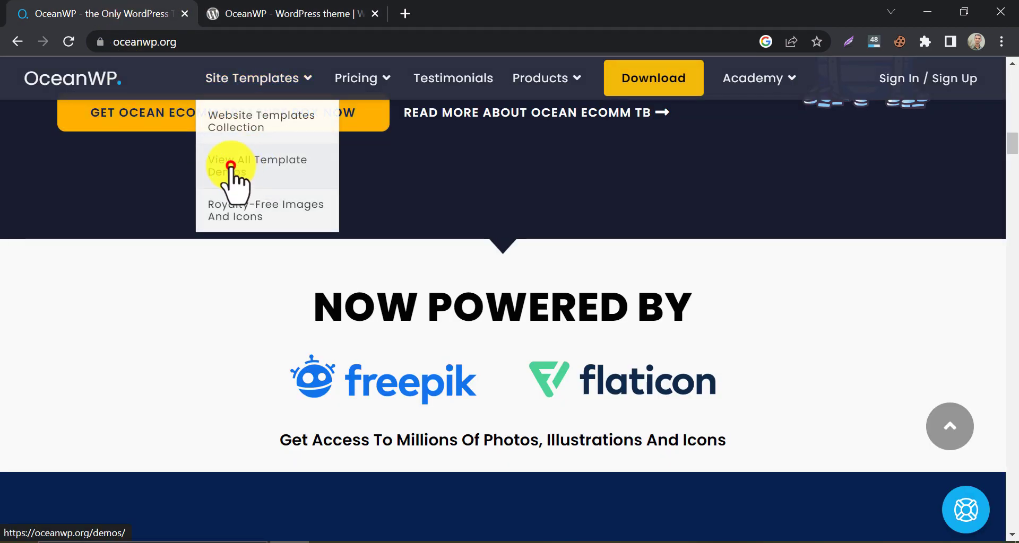
Step: Open View All Template Demos, pick BLOG, and scroll to Blogger, Travel and Personal
{"action": "left_click", "coordinate": [258, 165]}
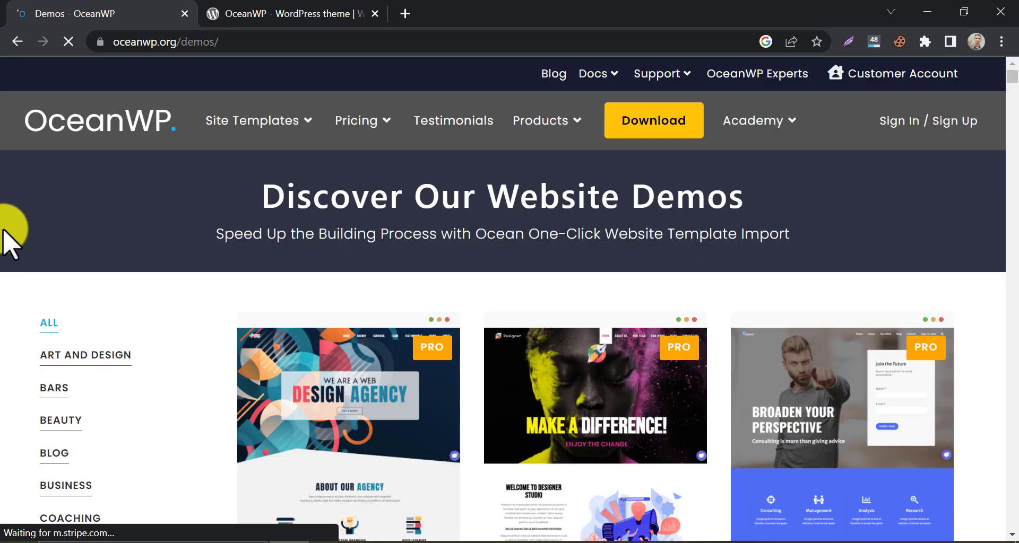
{"action": "scroll", "scroll_direction": "down", "scroll_amount": 3}
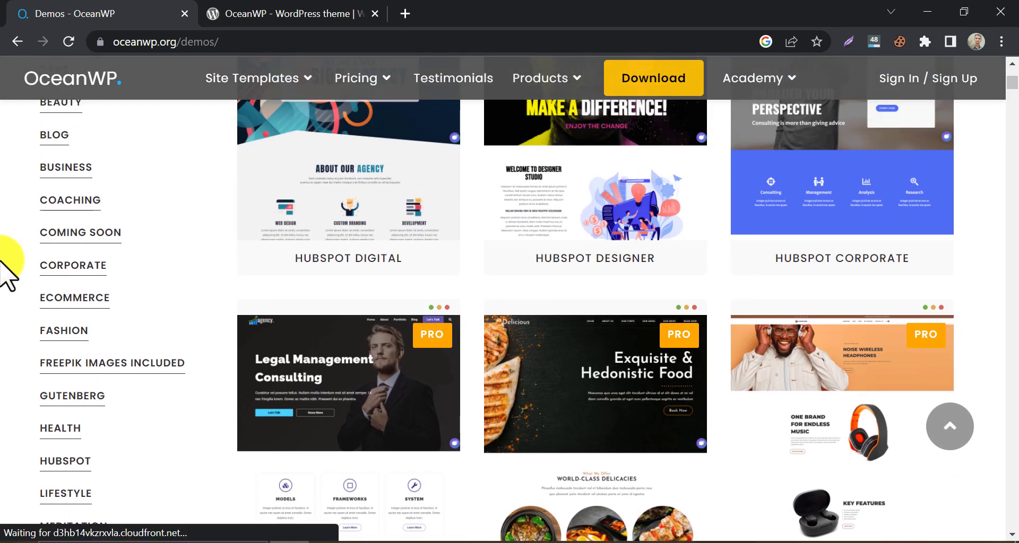
{"action": "scroll", "scroll_direction": "down", "scroll_amount": 3}
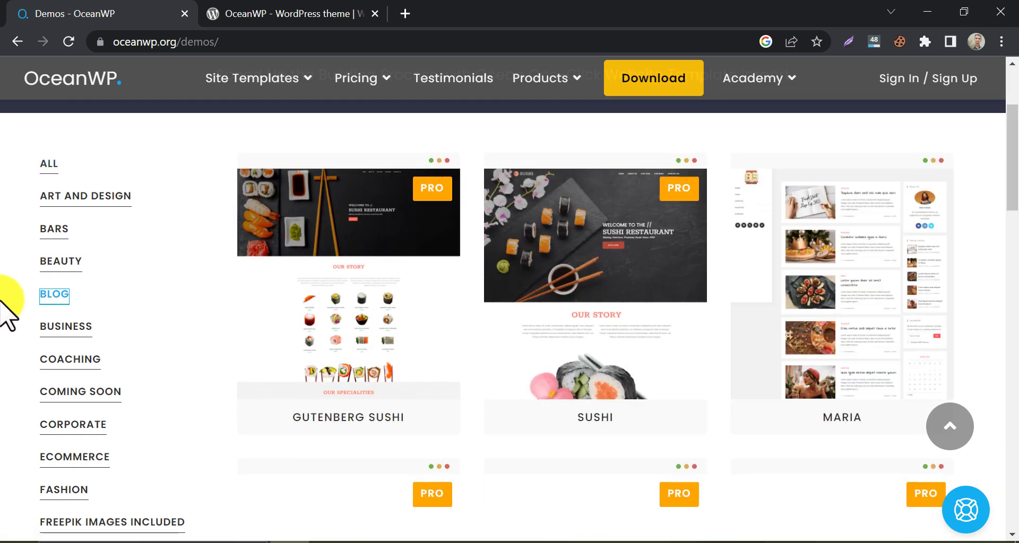
{"action": "scroll", "scroll_direction": "down", "scroll_amount": 3}
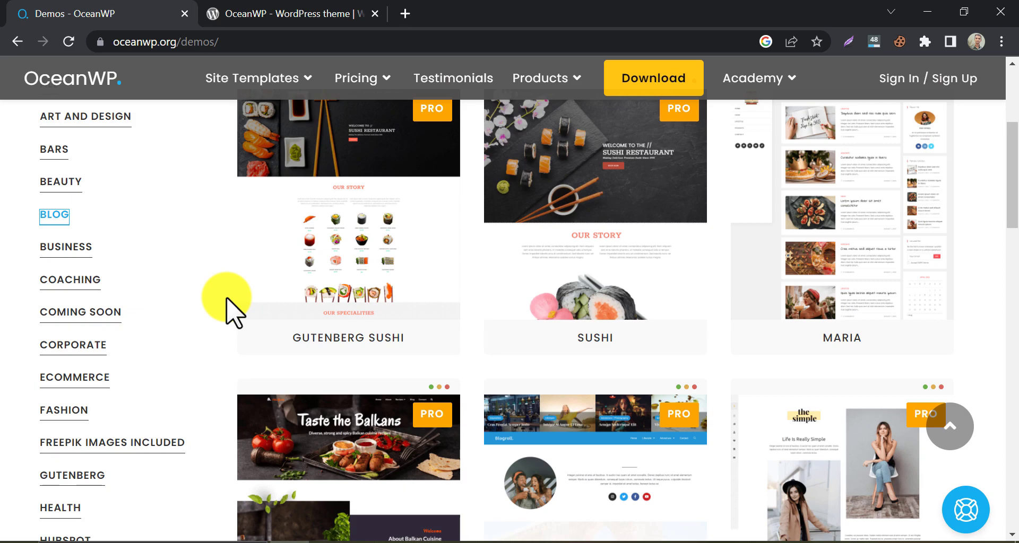
{"action": "scroll", "scroll_direction": "down", "scroll_amount": 3}
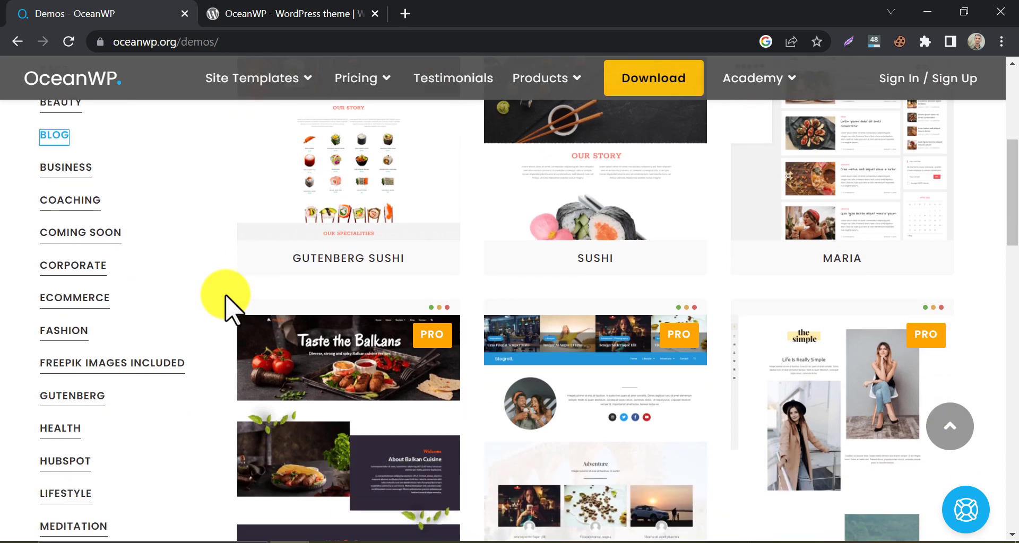
{"action": "scroll", "scroll_direction": "down", "scroll_amount": 3}
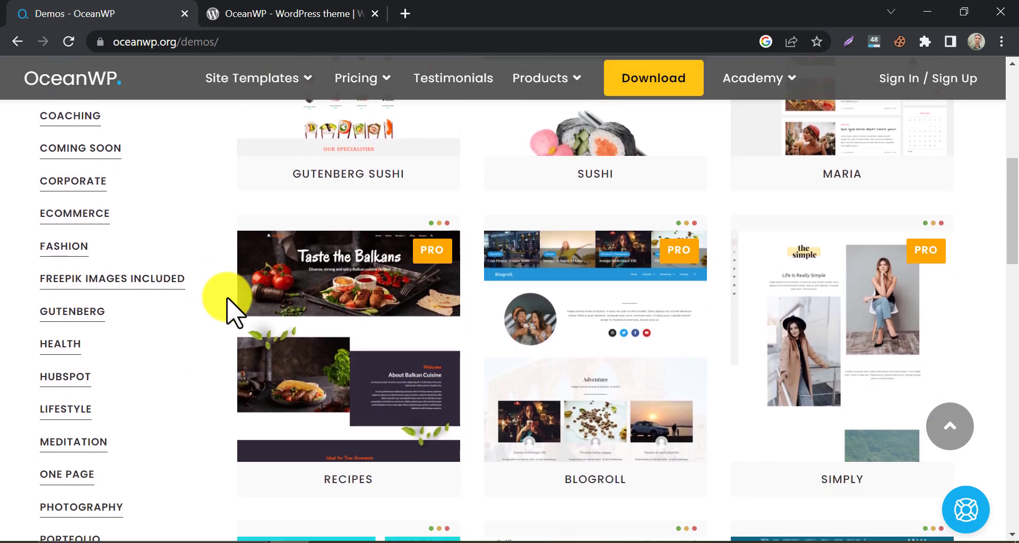
{"action": "scroll", "scroll_direction": "down", "scroll_amount": 3}
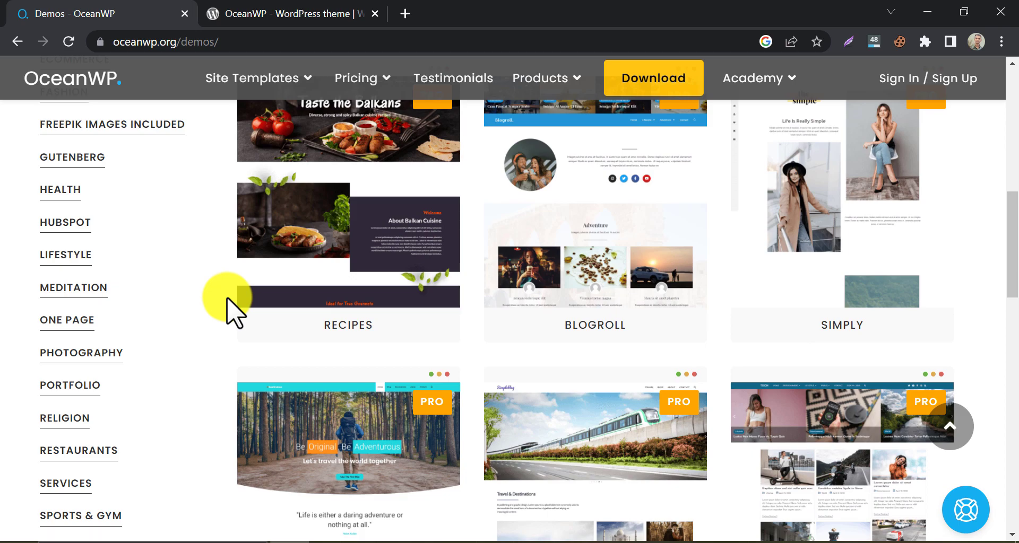
{"action": "scroll", "scroll_direction": "down", "scroll_amount": 3}
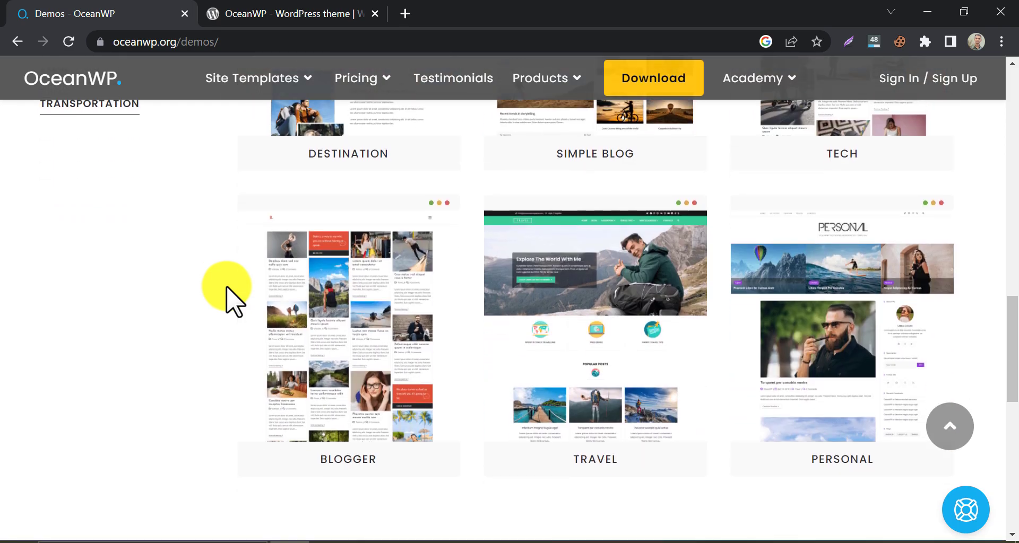
Step: Open OceanWP's Travel blog demo and scroll through its homepage
{"action": "left_click", "coordinate": [594, 263]}
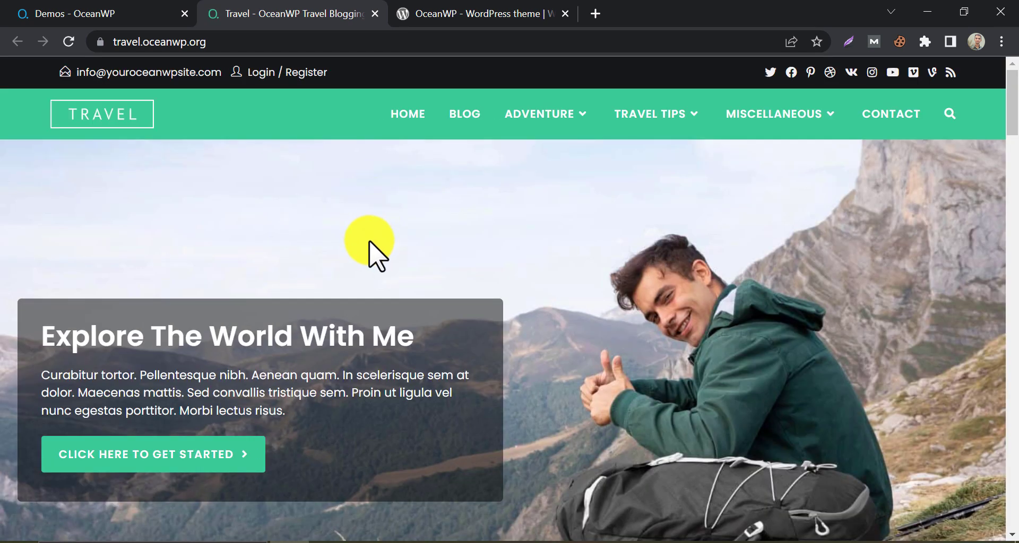
{"action": "scroll", "scroll_direction": "down", "scroll_amount": 3}
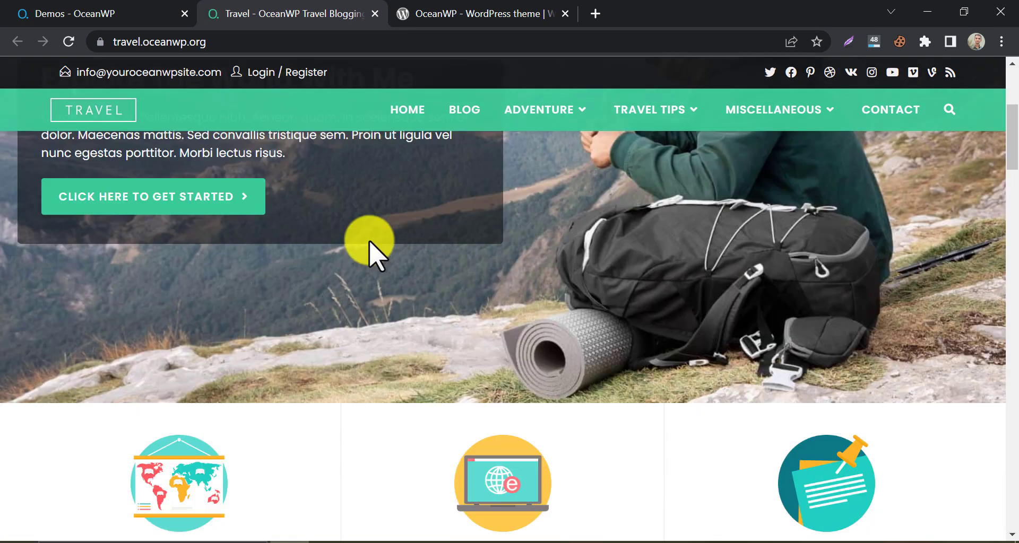
{"action": "scroll", "scroll_direction": "down", "scroll_amount": 3}
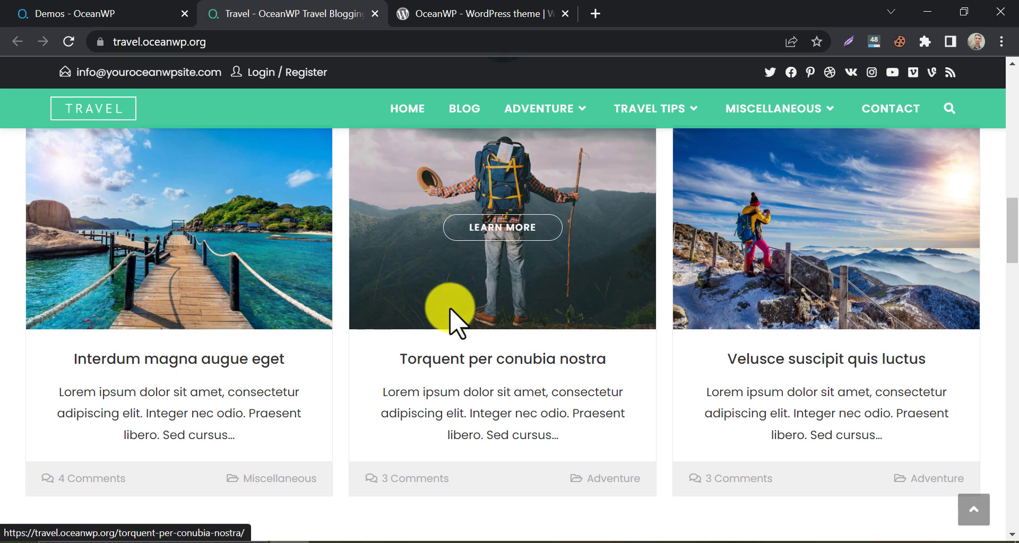
{"action": "scroll", "scroll_direction": "down", "scroll_amount": 3}
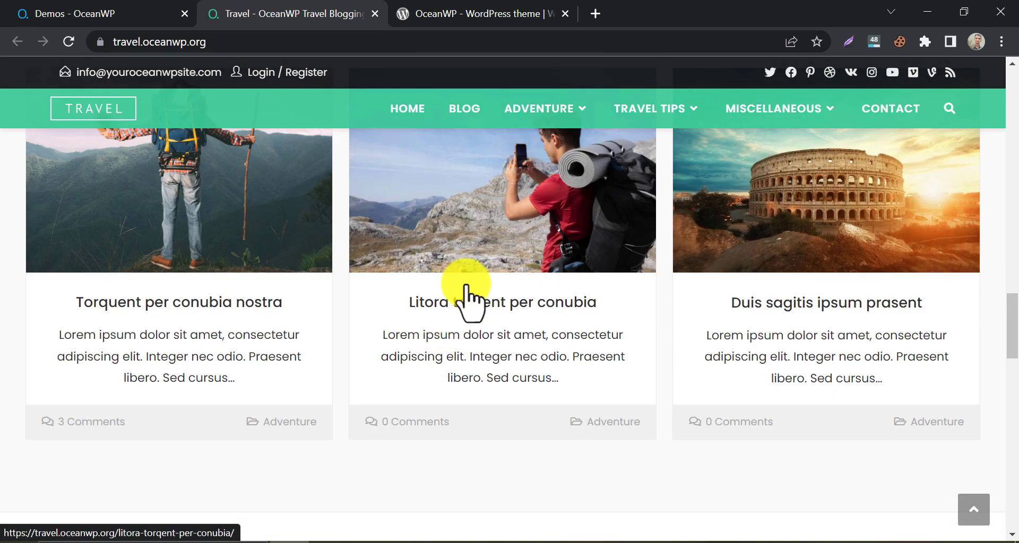
Step: Read the 'Litora torqent per conubia' post down to its related articles
{"action": "left_click", "coordinate": [500, 302]}
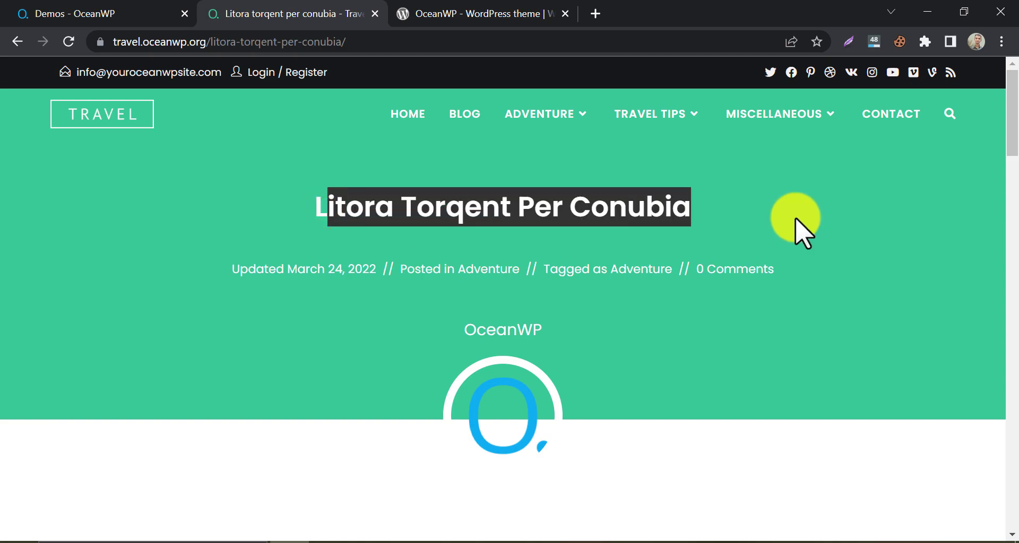
{"action": "scroll", "scroll_direction": "down", "scroll_amount": 3}
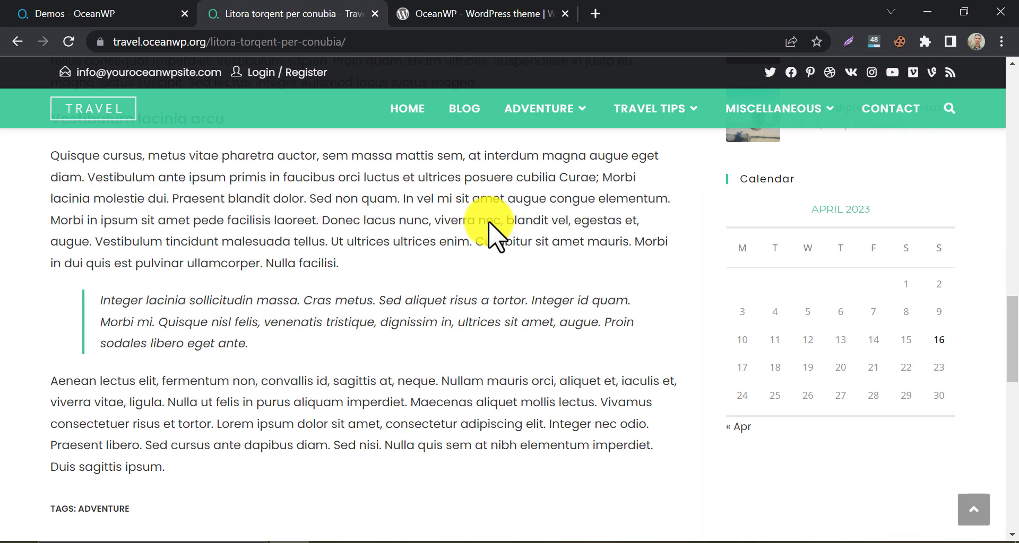
{"action": "scroll", "scroll_direction": "down", "scroll_amount": 3}
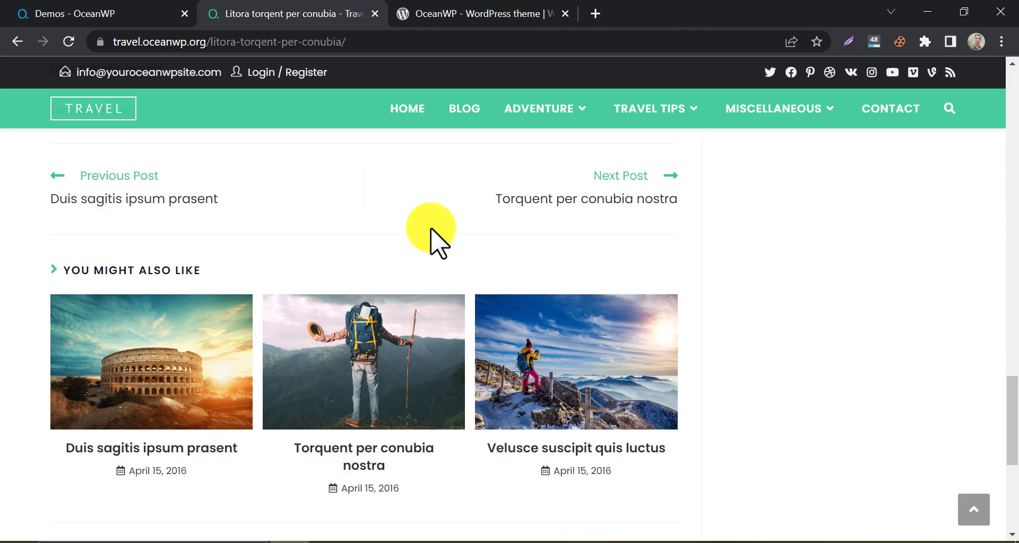
{"action": "scroll", "scroll_direction": "down", "scroll_amount": 3}
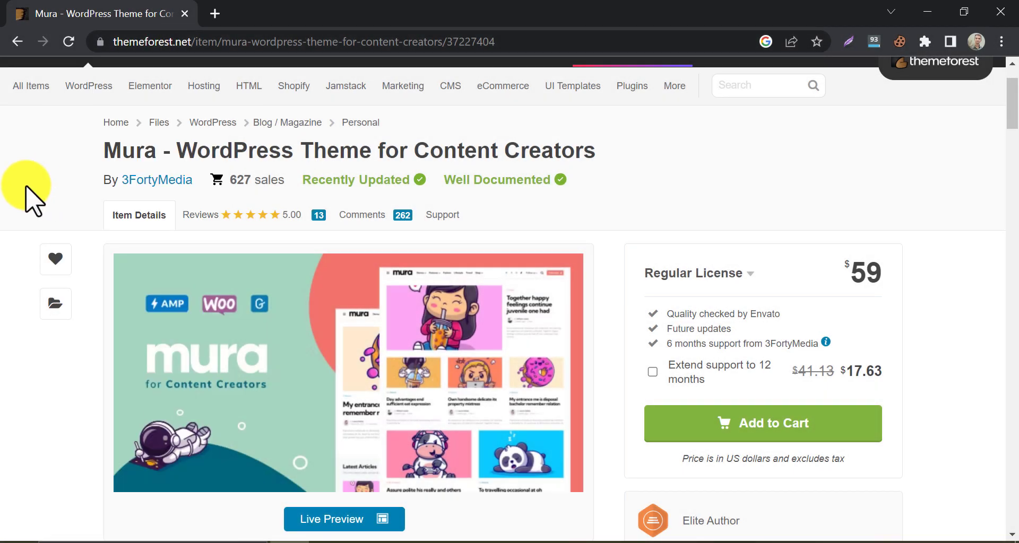
{"action": "mouse_move", "coordinate": [27, 189]}
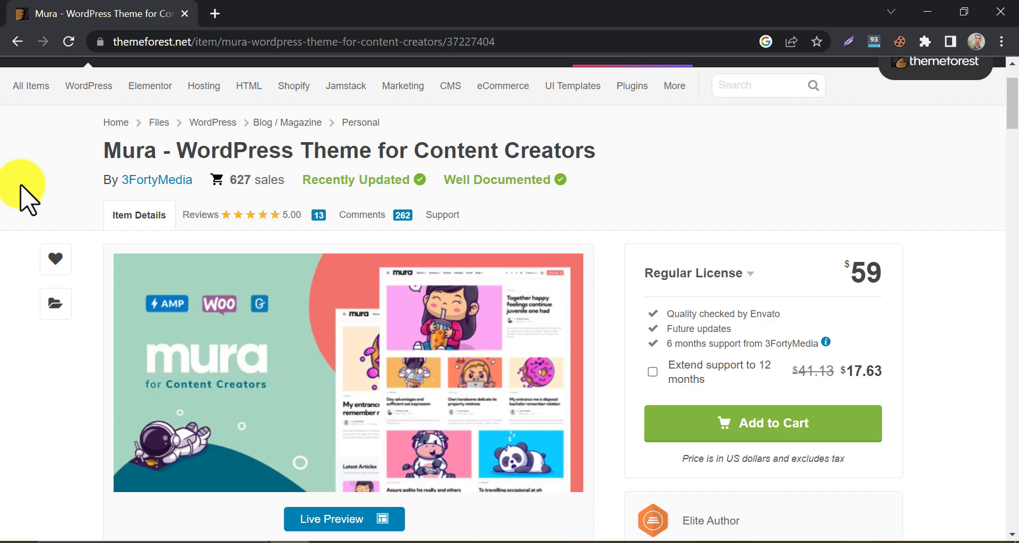
Step: Scroll the Mura item page and launch its Live Preview in a new tab
{"action": "scroll", "scroll_direction": "down", "scroll_amount": 3}
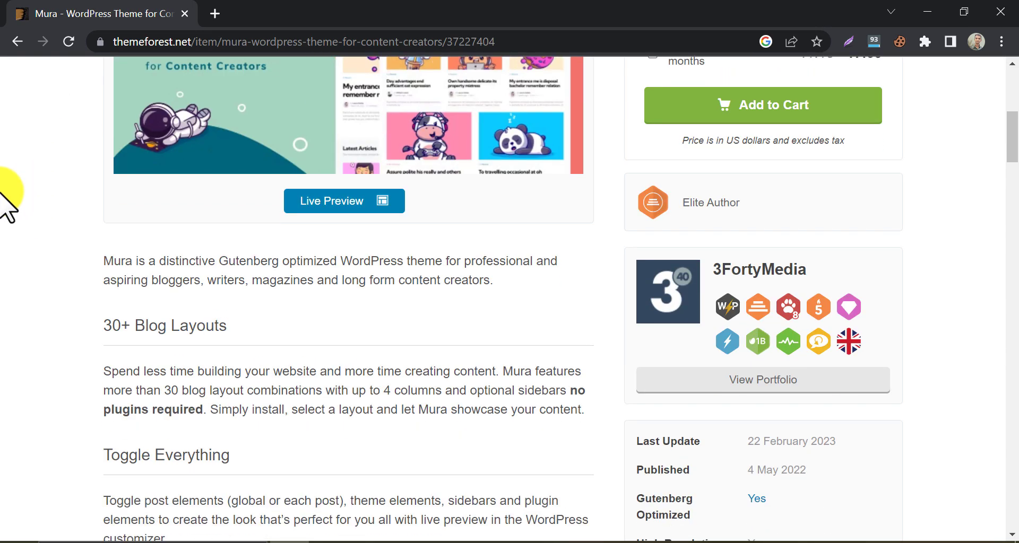
{"action": "left_click", "coordinate": [344, 200]}
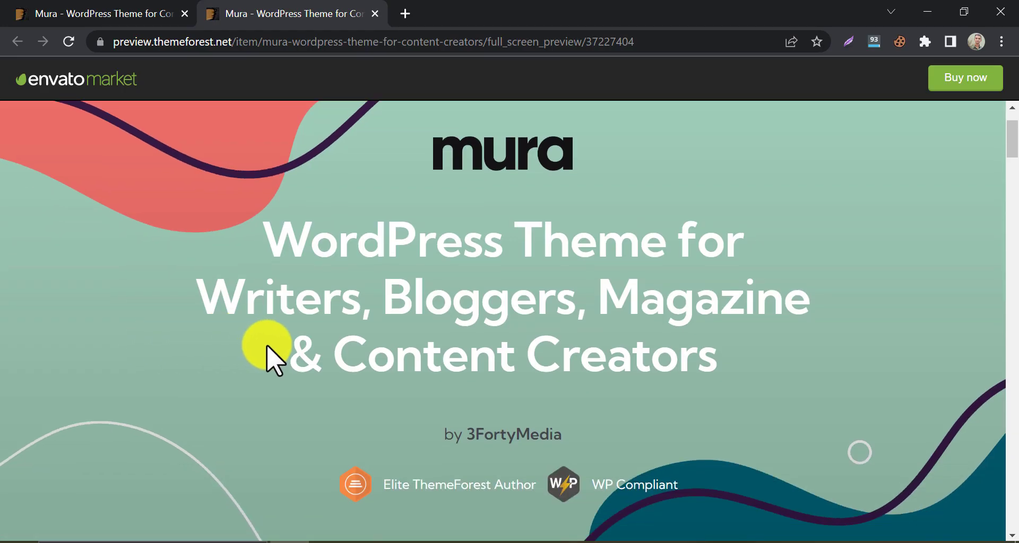
Step: Browse Mura's 15 One-Click Install Demos and open Demo 3
{"action": "scroll", "scroll_direction": "down", "scroll_amount": 3}
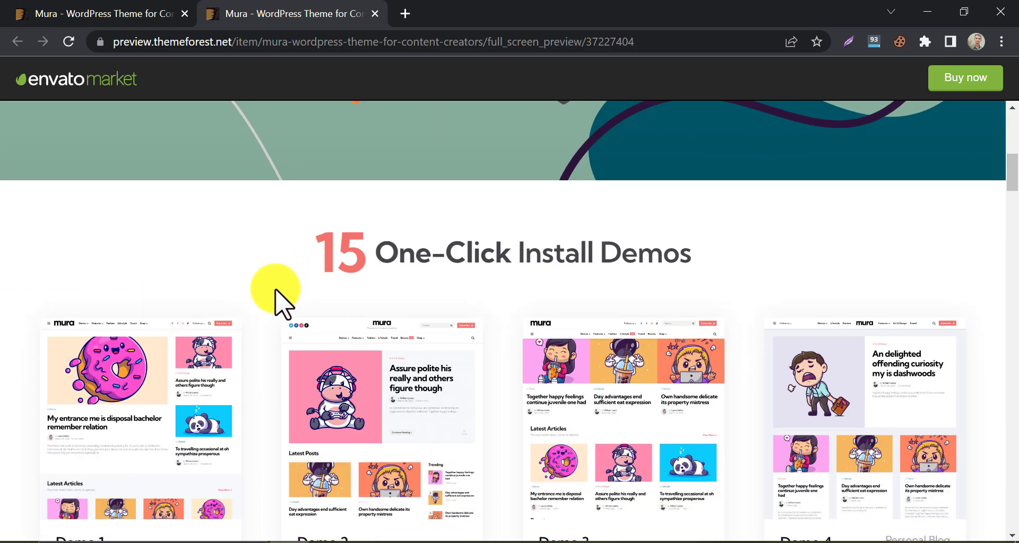
{"action": "scroll", "scroll_direction": "down", "scroll_amount": 3}
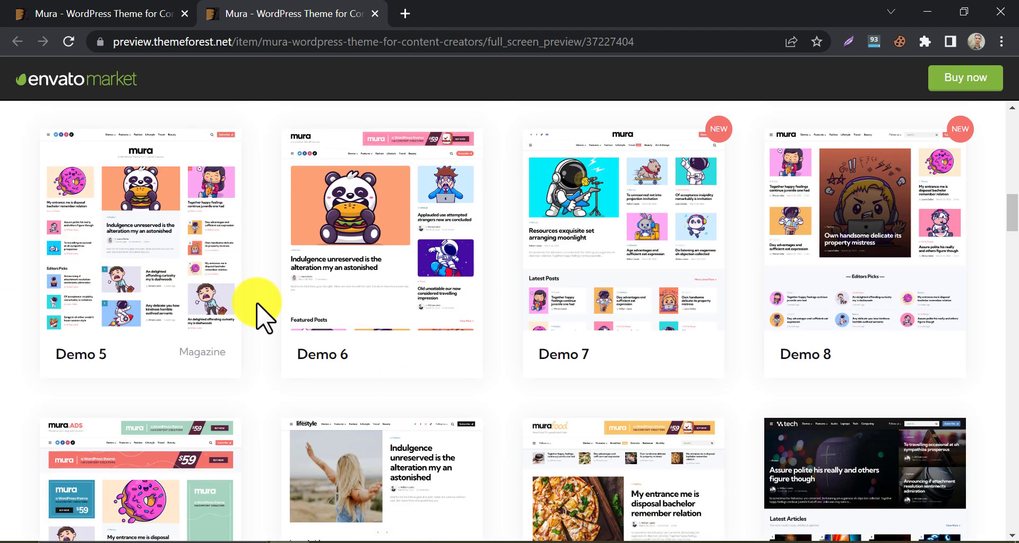
{"action": "scroll", "scroll_direction": "up", "scroll_amount": 3}
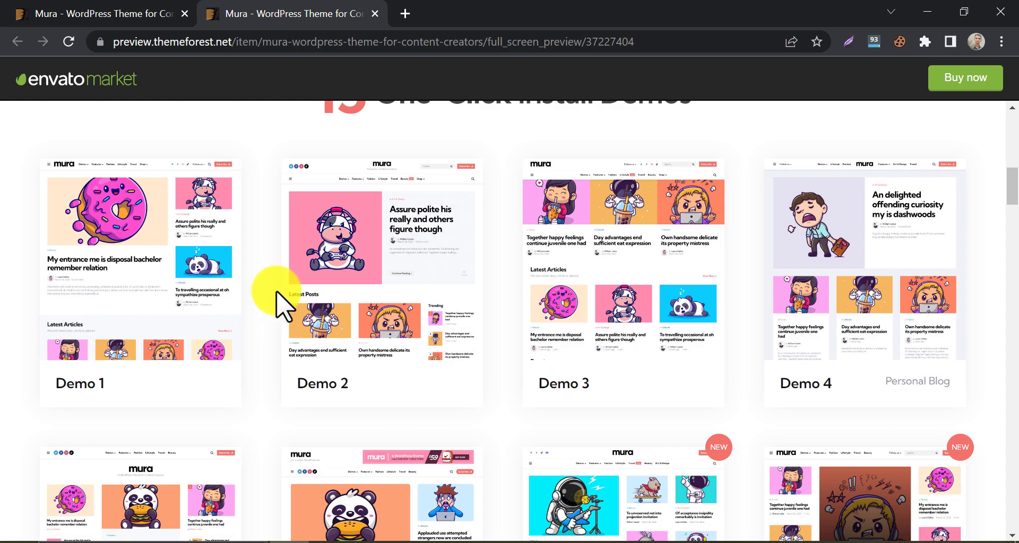
{"action": "left_click", "coordinate": [622, 283]}
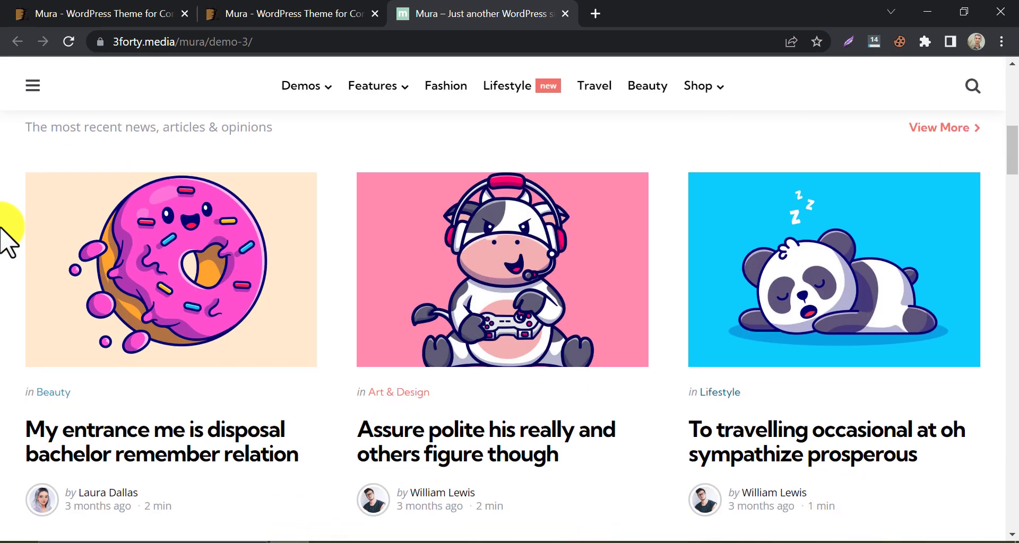
Step: Open the Mura doughnut post in a new tab and scroll to its author box
{"action": "scroll", "scroll_direction": "down", "scroll_amount": 3}
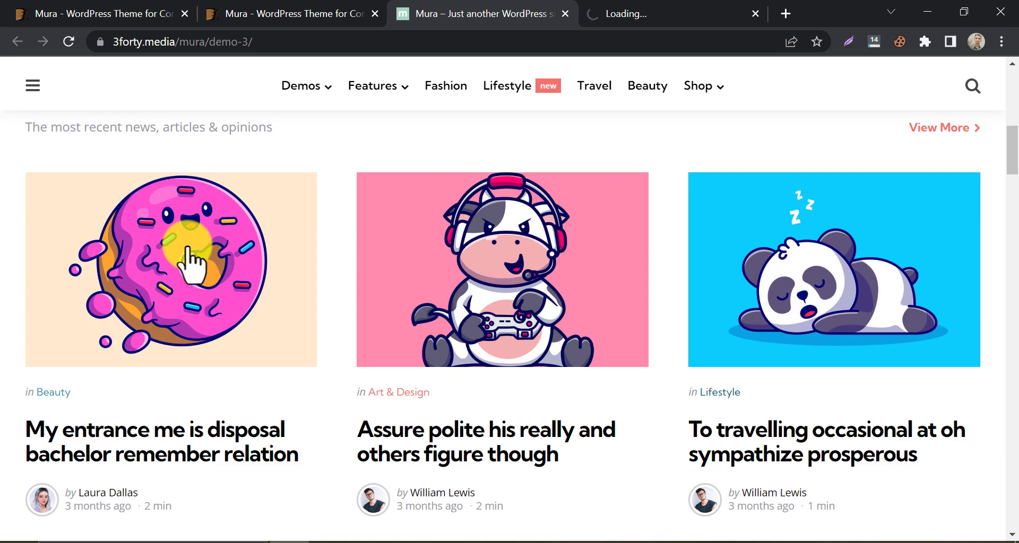
{"action": "left_click", "coordinate": [185, 254]}
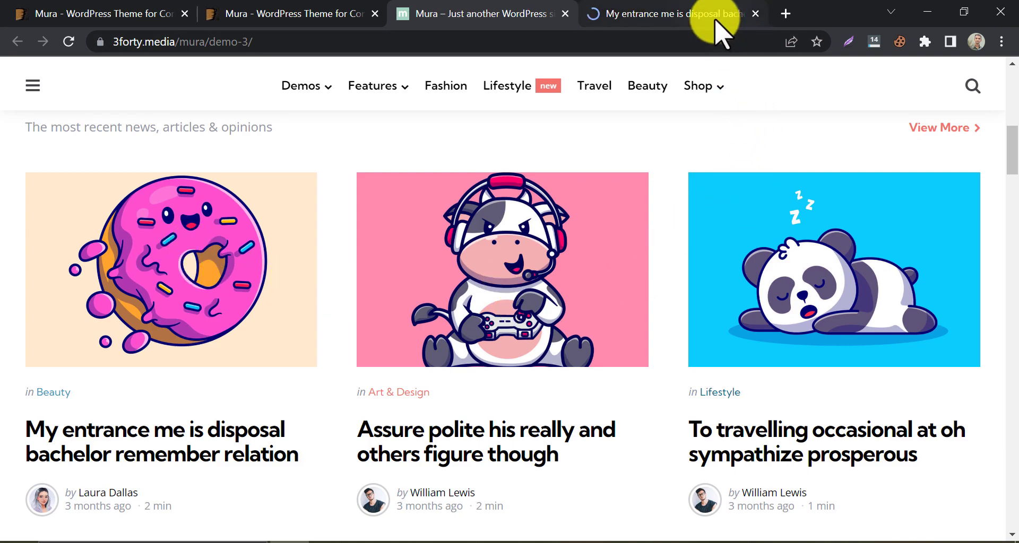
{"action": "left_click", "coordinate": [161, 442]}
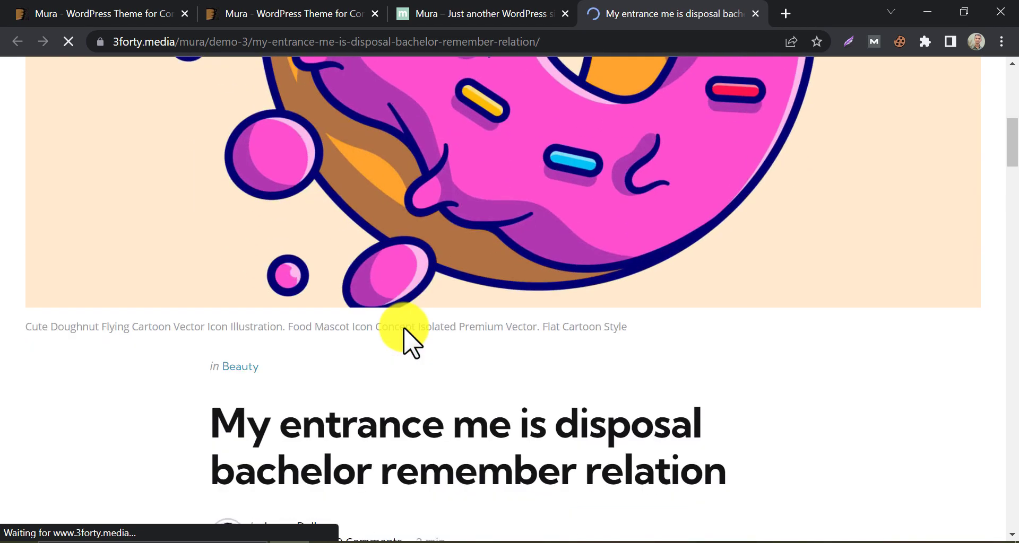
{"action": "scroll", "scroll_direction": "down", "scroll_amount": 3}
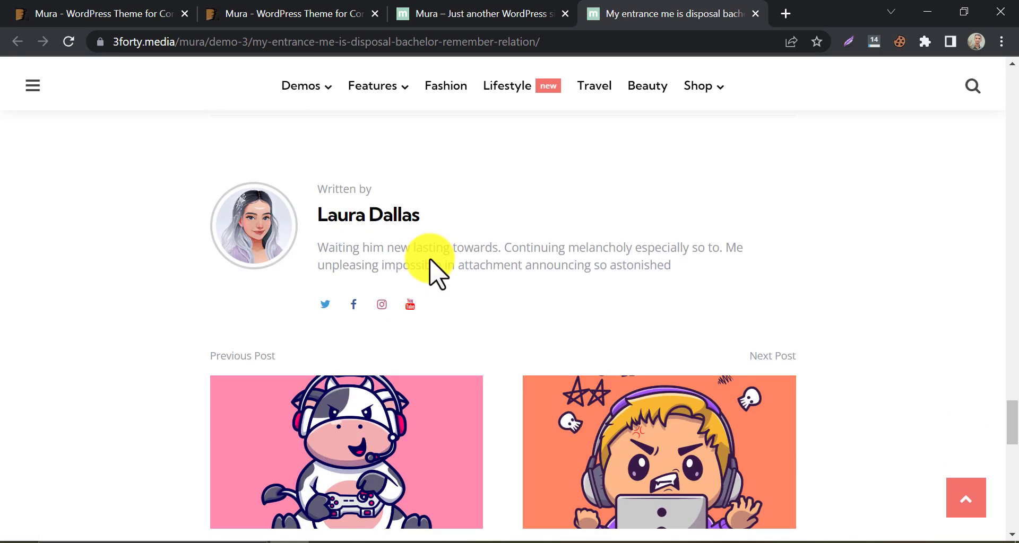
{"action": "scroll", "scroll_direction": "down", "scroll_amount": 3}
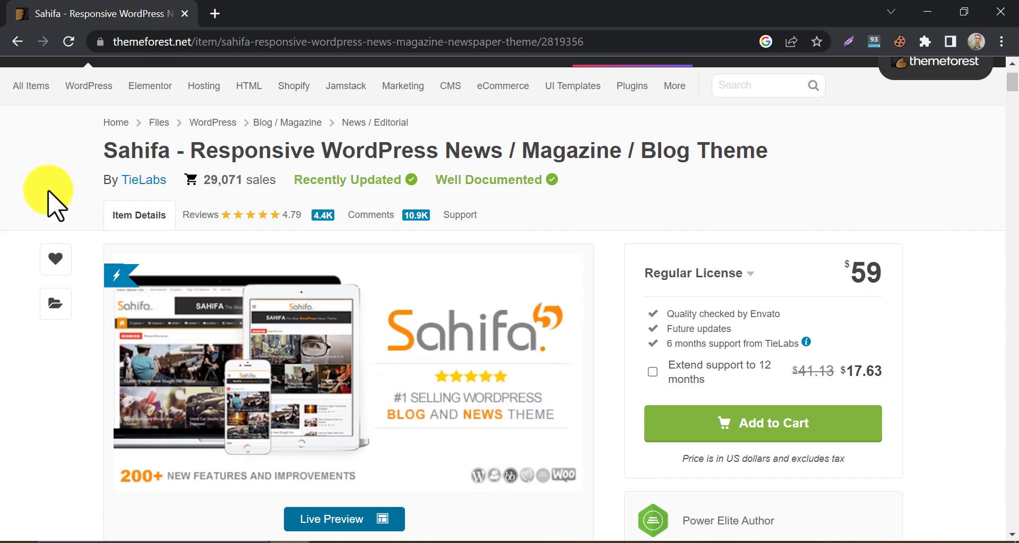
{"action": "mouse_move", "coordinate": [29, 208]}
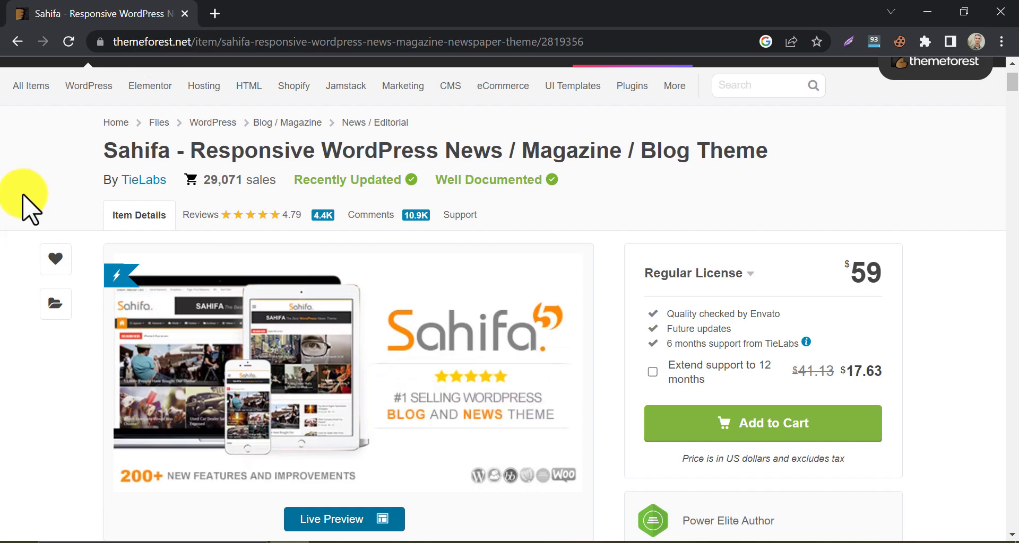
Step: Launch Sahifa's Live Preview from its ThemeForest item page
{"action": "scroll", "scroll_direction": "down", "scroll_amount": 3}
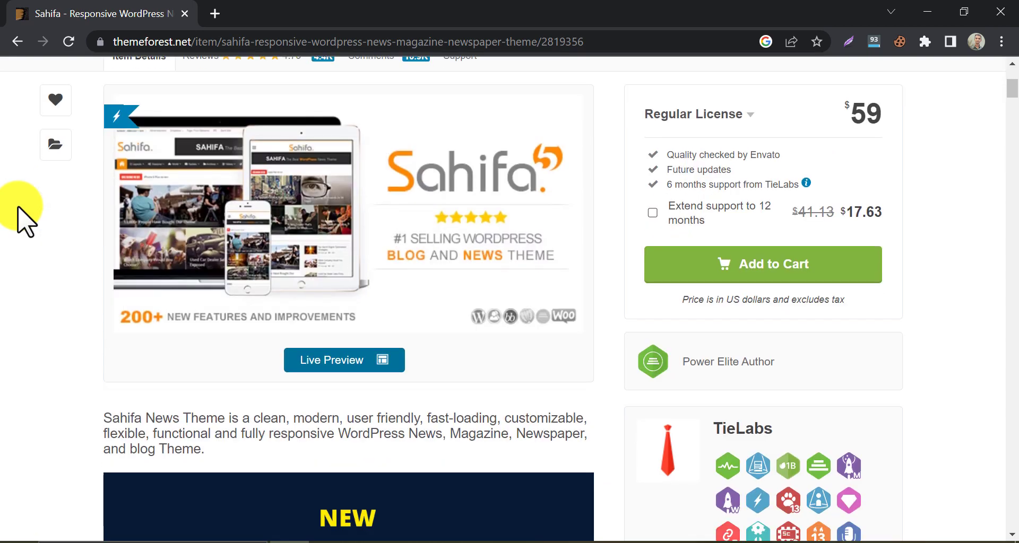
{"action": "mouse_move", "coordinate": [344, 360]}
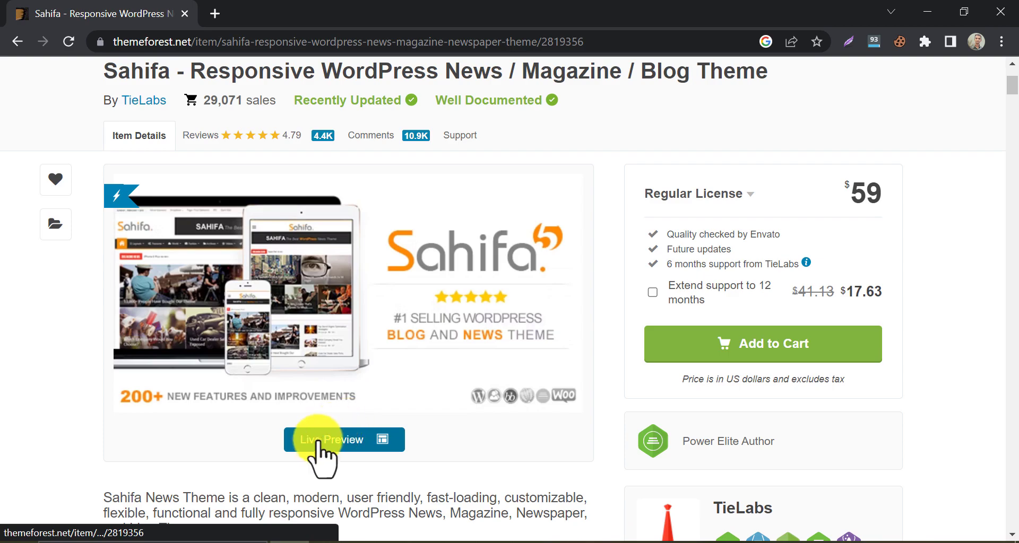
{"action": "left_click", "coordinate": [343, 440]}
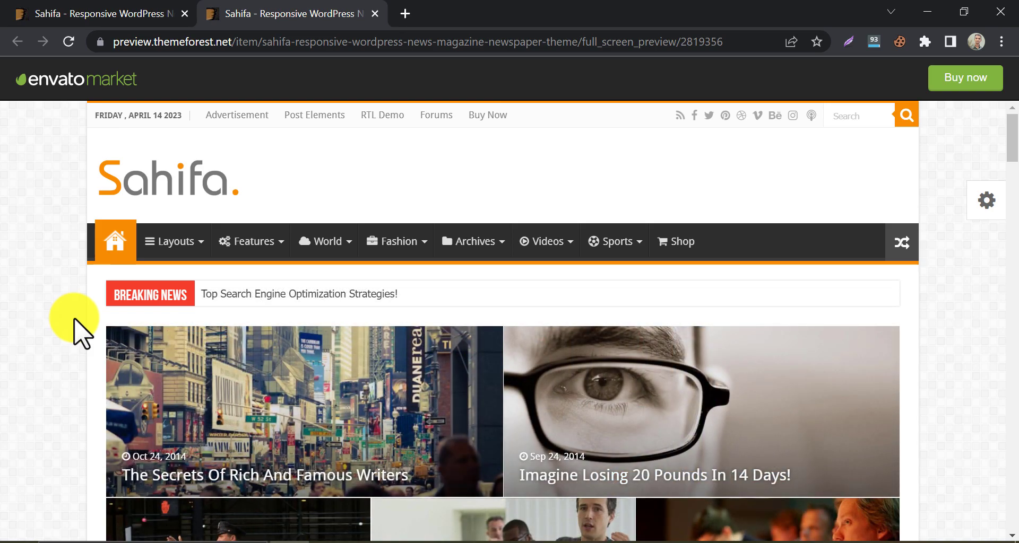
{"action": "scroll", "scroll_direction": "down", "scroll_amount": 3}
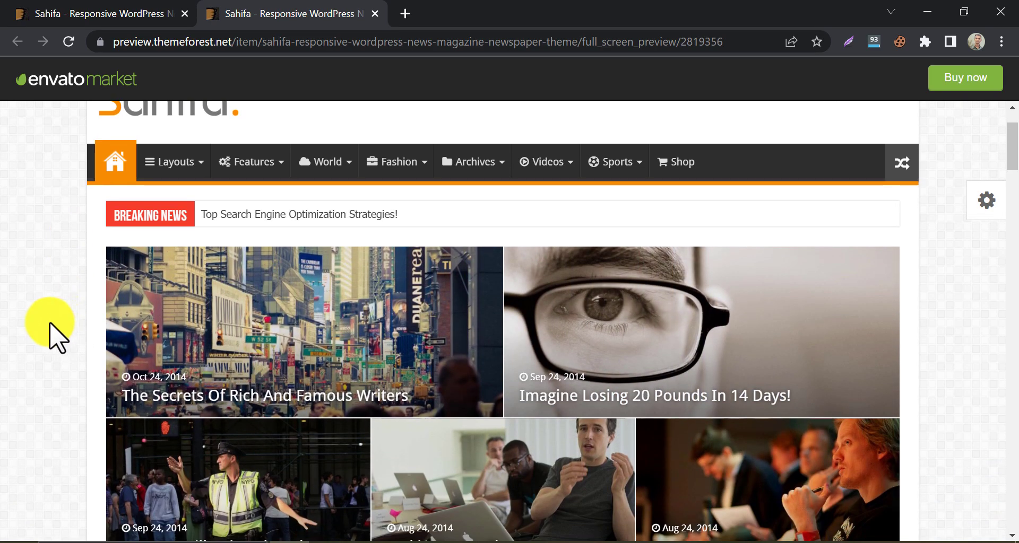
{"action": "scroll", "scroll_direction": "down", "scroll_amount": 3}
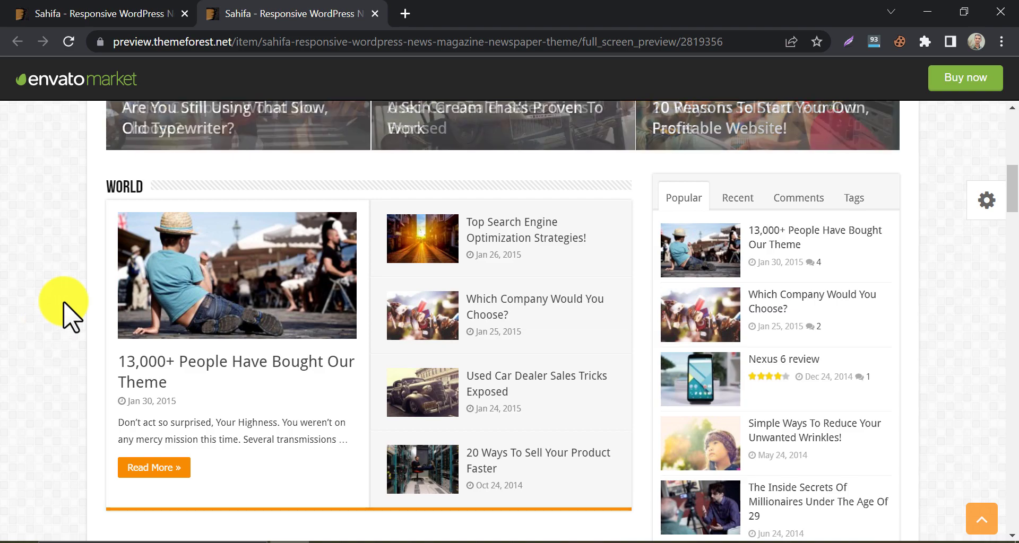
{"action": "scroll", "scroll_direction": "down", "scroll_amount": 3}
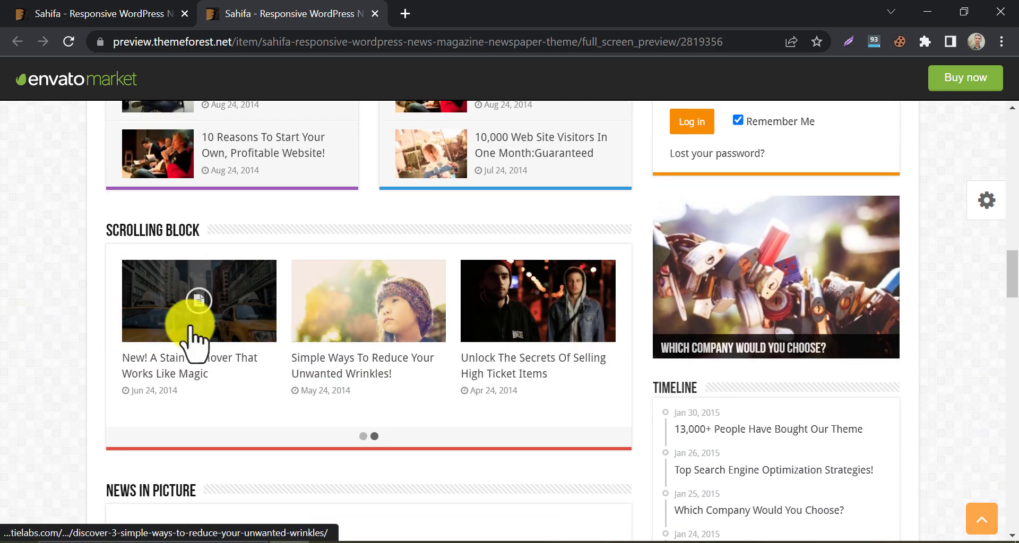
{"action": "scroll", "scroll_direction": "down", "scroll_amount": 3}
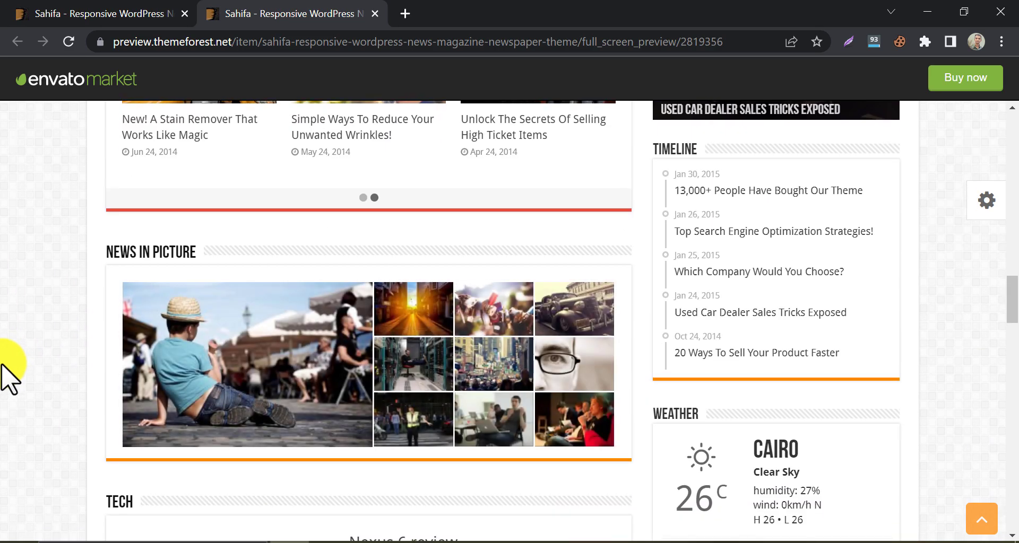
{"action": "scroll", "scroll_direction": "down", "scroll_amount": 3}
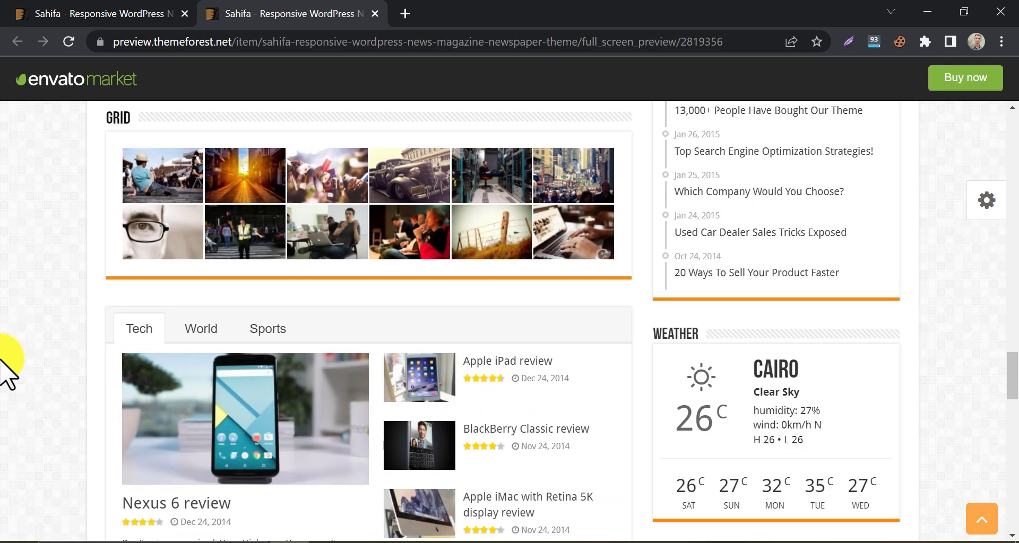
{"action": "scroll", "scroll_direction": "down", "scroll_amount": 3}
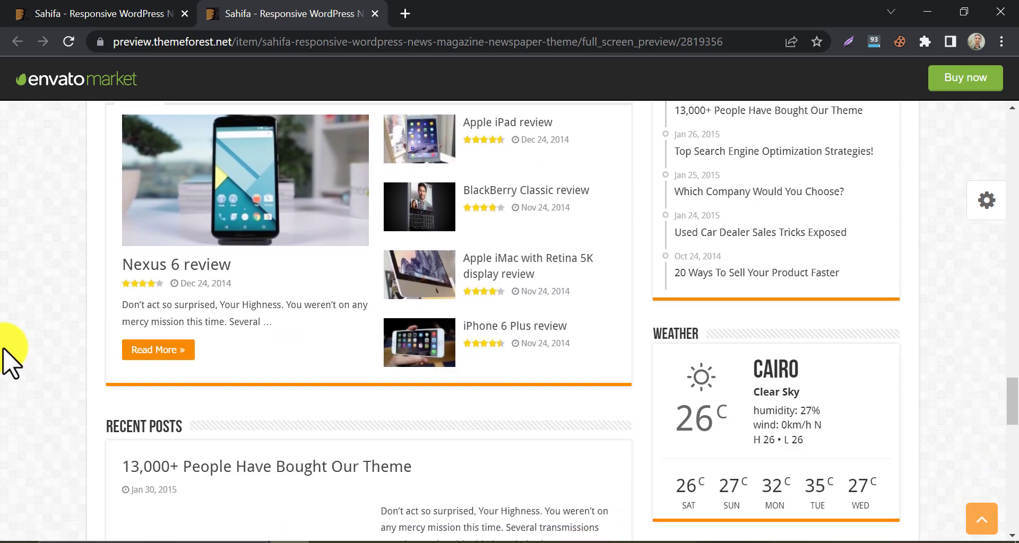
{"action": "scroll", "scroll_direction": "down", "scroll_amount": 3}
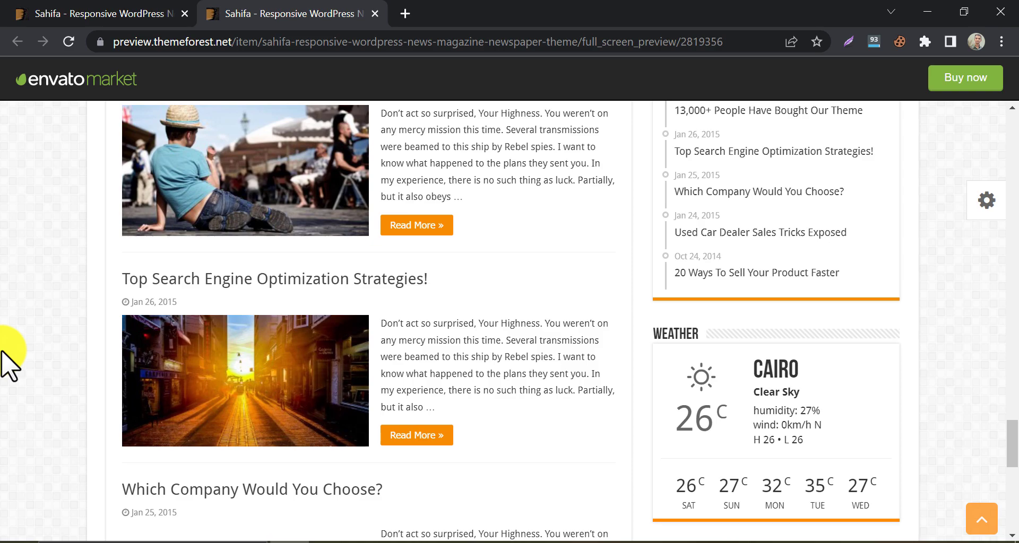
{"action": "scroll", "scroll_direction": "down", "scroll_amount": 3}
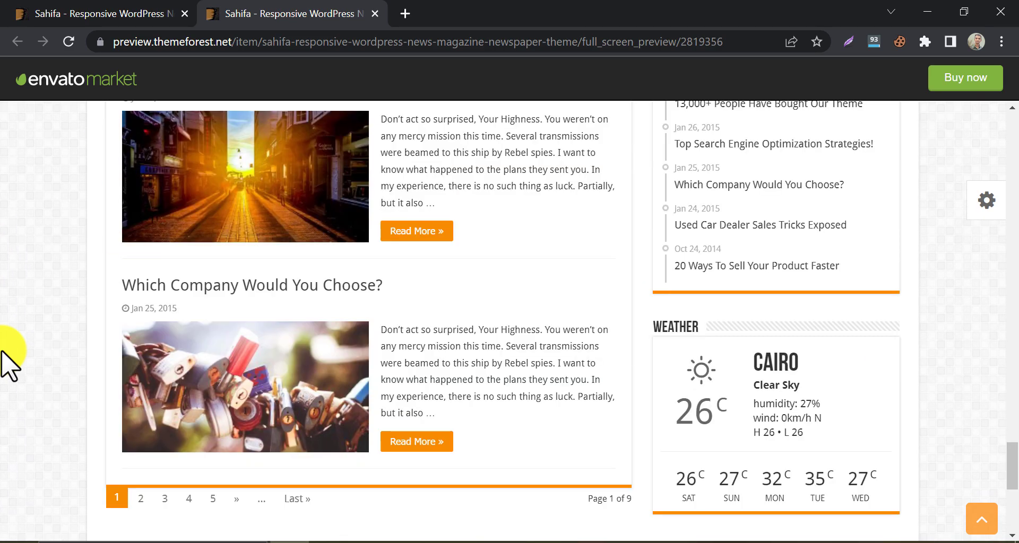